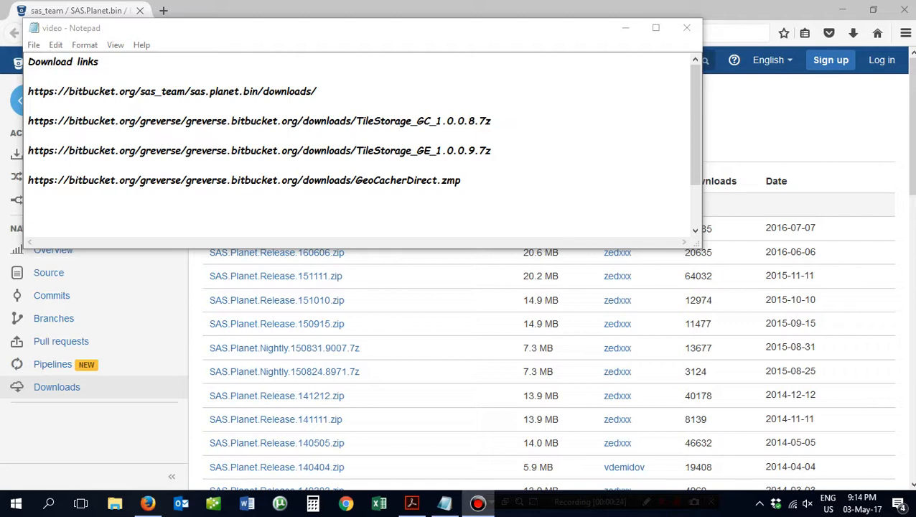
pyautogui.moveTo(524, 141)
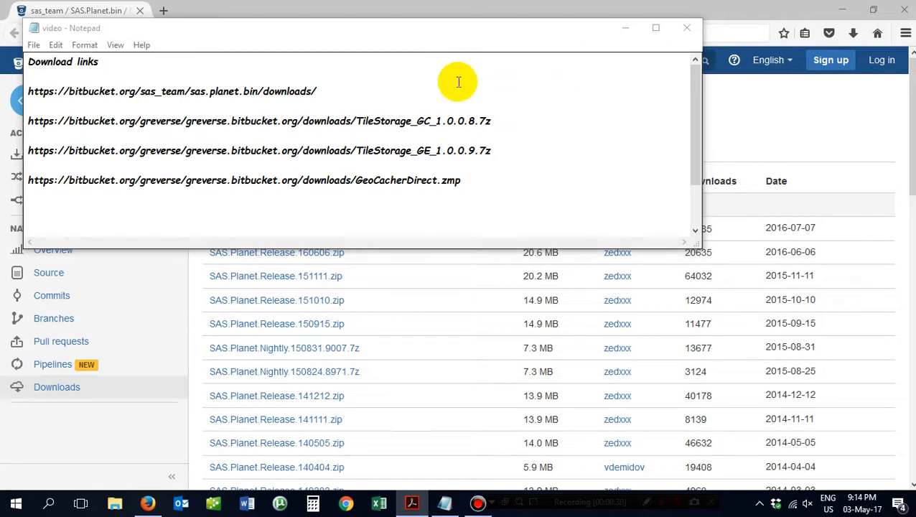
pyautogui.moveTo(207, 91)
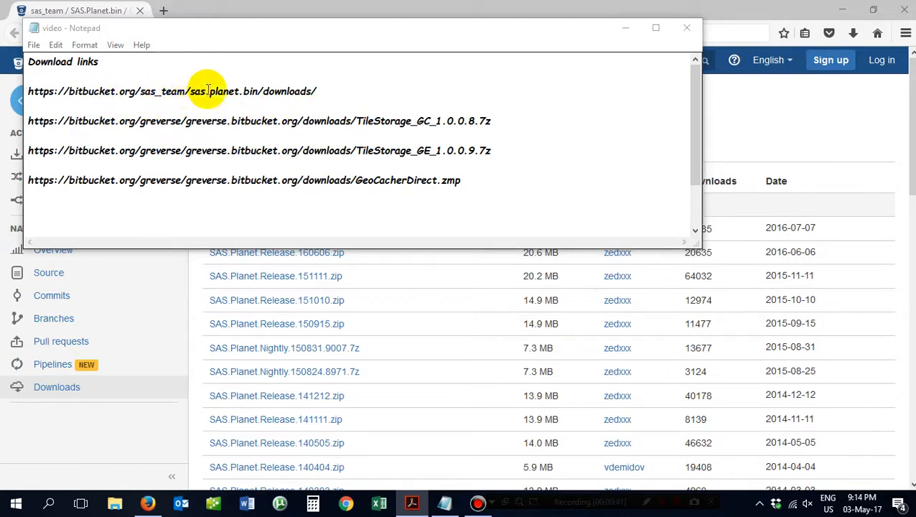
pyautogui.moveTo(193, 91)
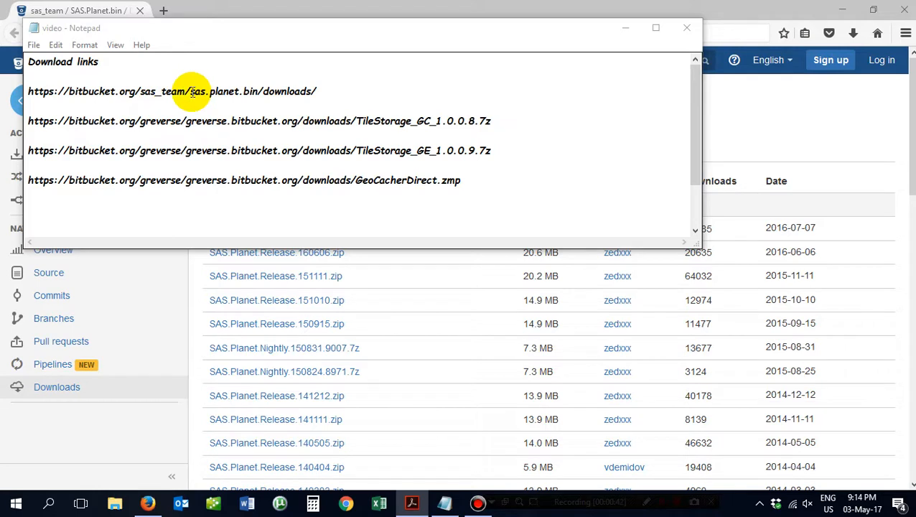
pyautogui.moveTo(764, 215)
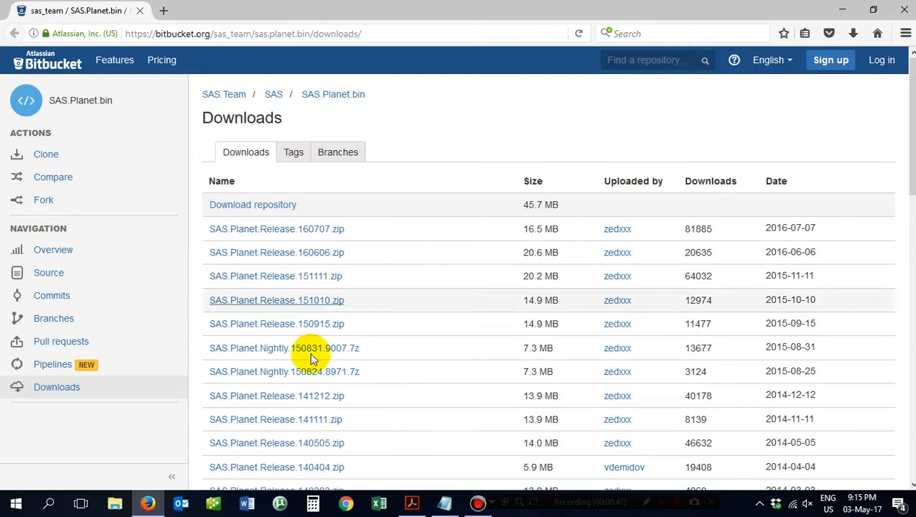
pyautogui.moveTo(384, 217)
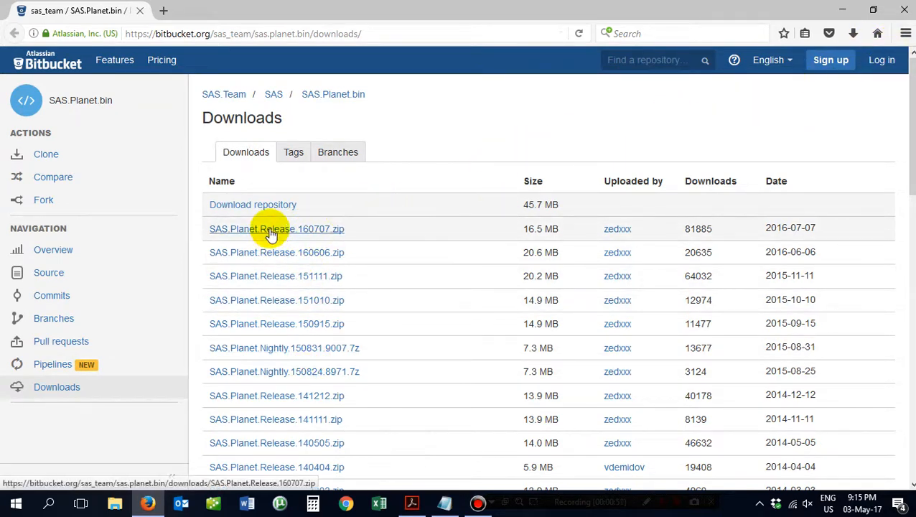
# - Download SAS.Planet.Release.160707.zip from Bitbucket and open it from the downloads list
pyautogui.click(852, 33)
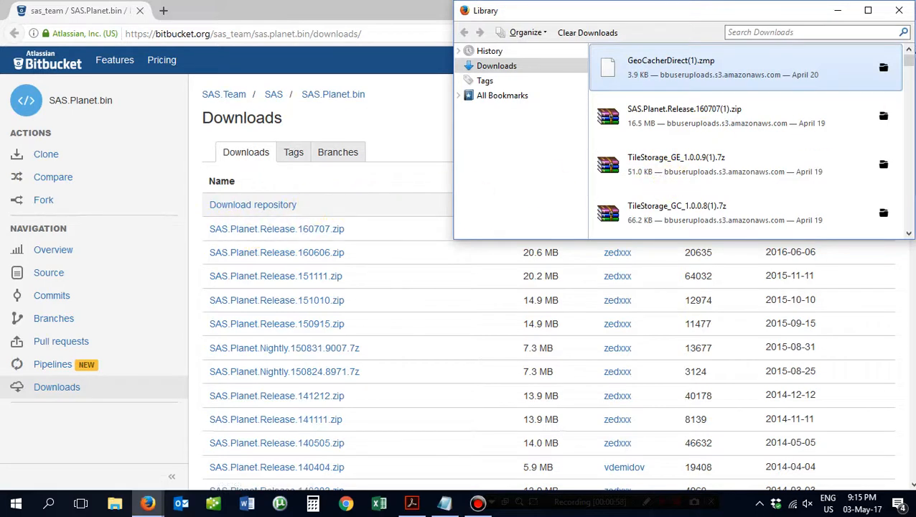
pyautogui.moveTo(664, 219)
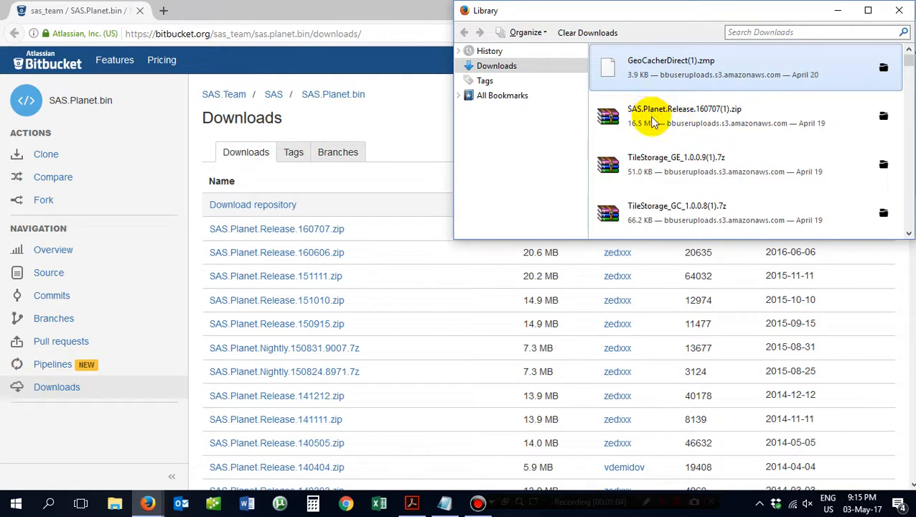
pyautogui.click(682, 116)
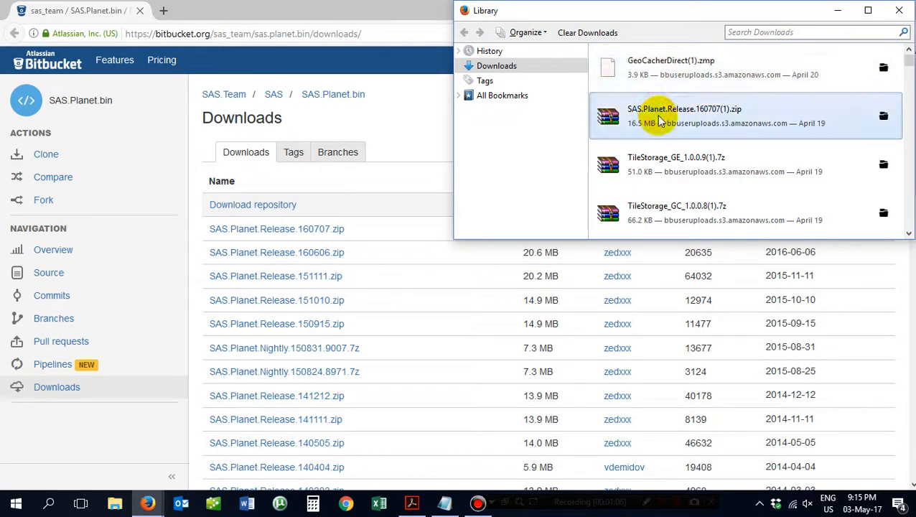
pyautogui.moveTo(427, 151)
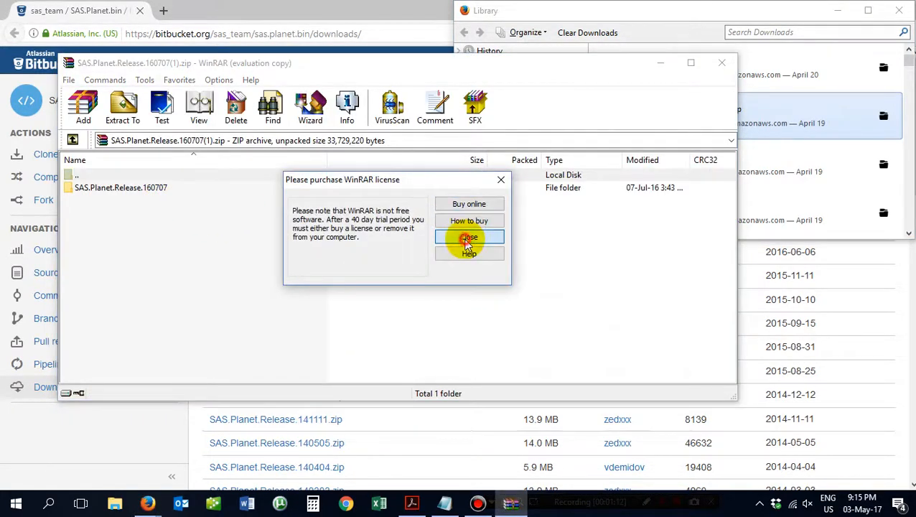
# - Extract the SAS.Planet.Release.160707 folder into OneDrive\Mapping\SAS.Planet.Release.160707
pyautogui.click(469, 237)
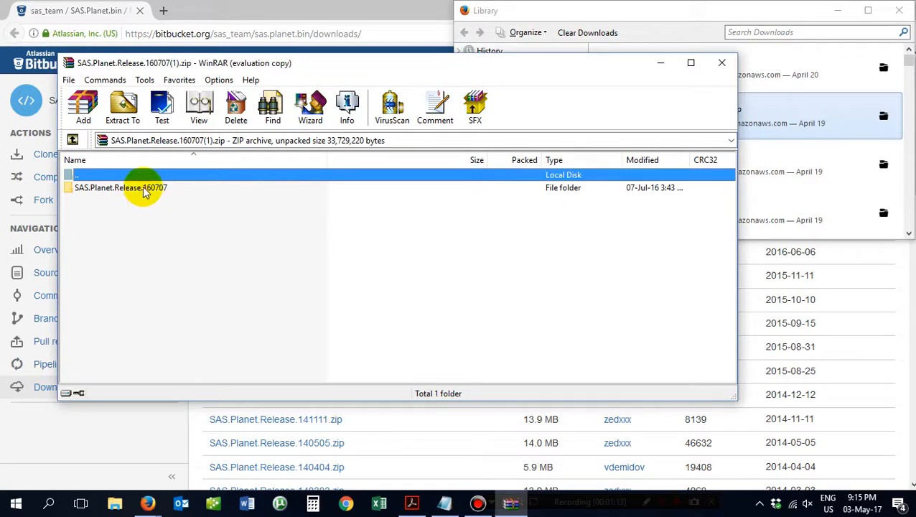
pyautogui.click(122, 108)
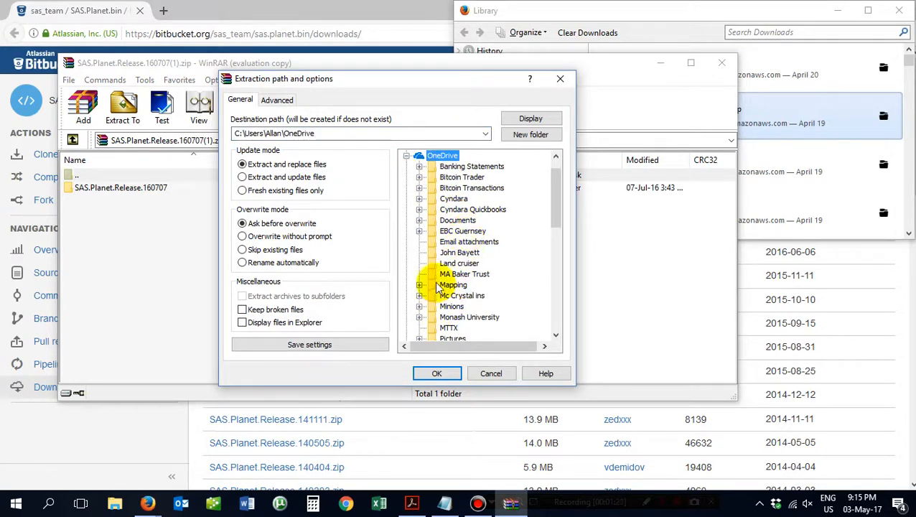
pyautogui.scroll(-3)
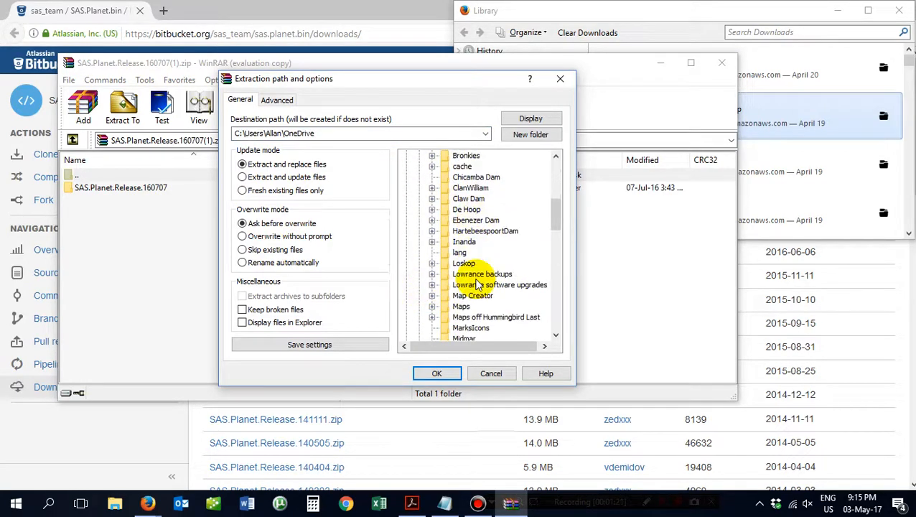
pyautogui.scroll(-3)
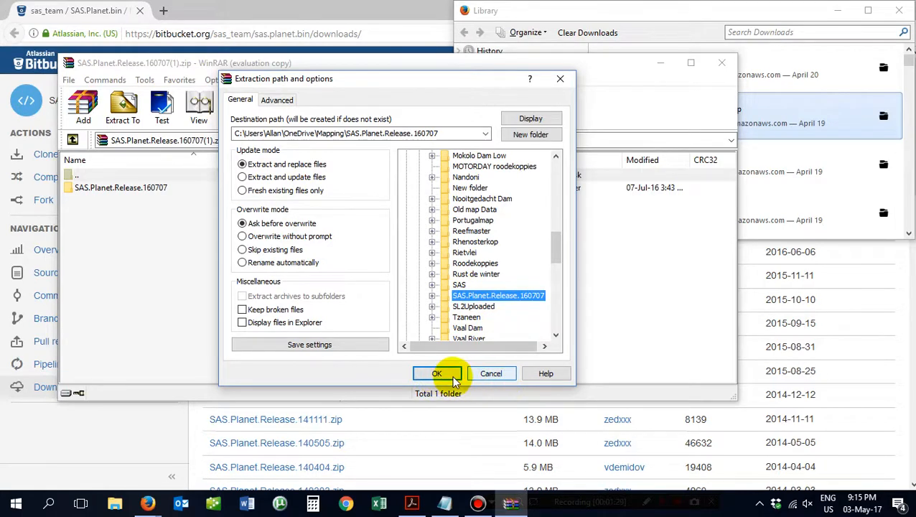
pyautogui.click(436, 373)
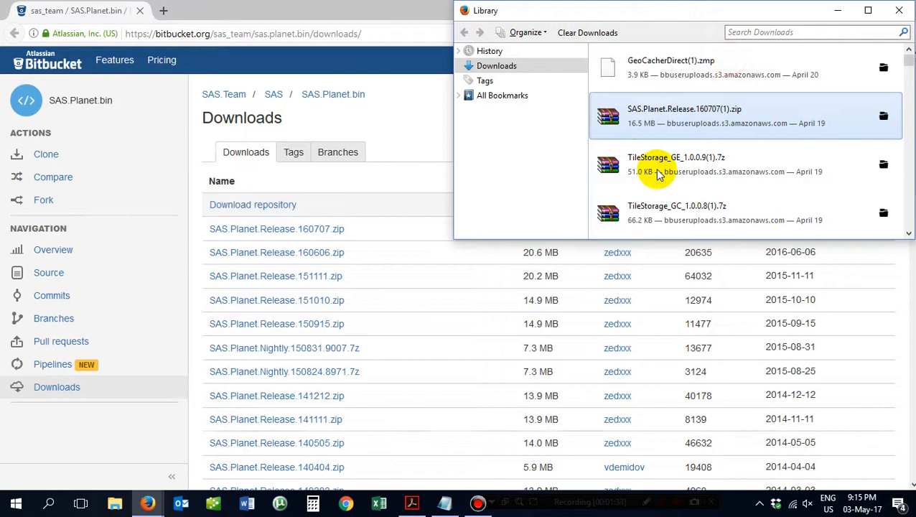
# - Extract TileStorage_GE.dll from TileStorage_GE_1.0.0.9(1).7z into Mapping\SAS.Planet.Release.160707
pyautogui.click(675, 164)
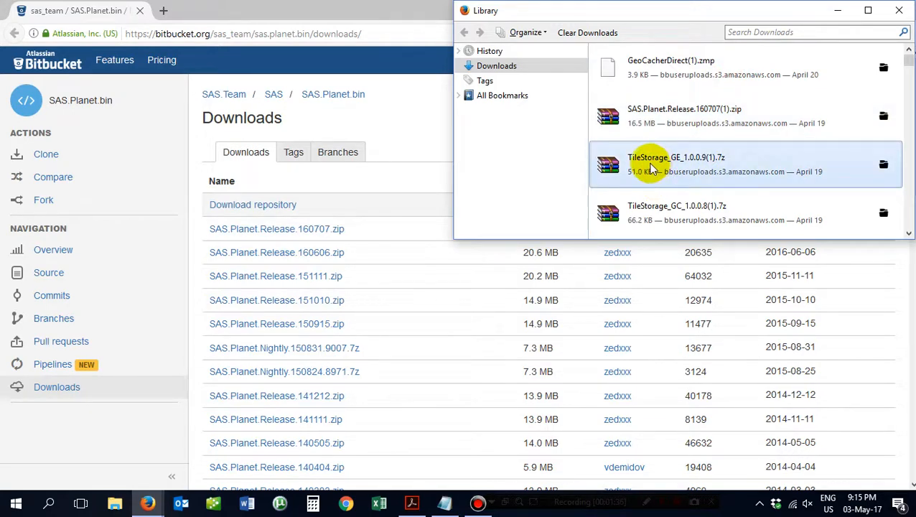
pyautogui.doubleClick(675, 163)
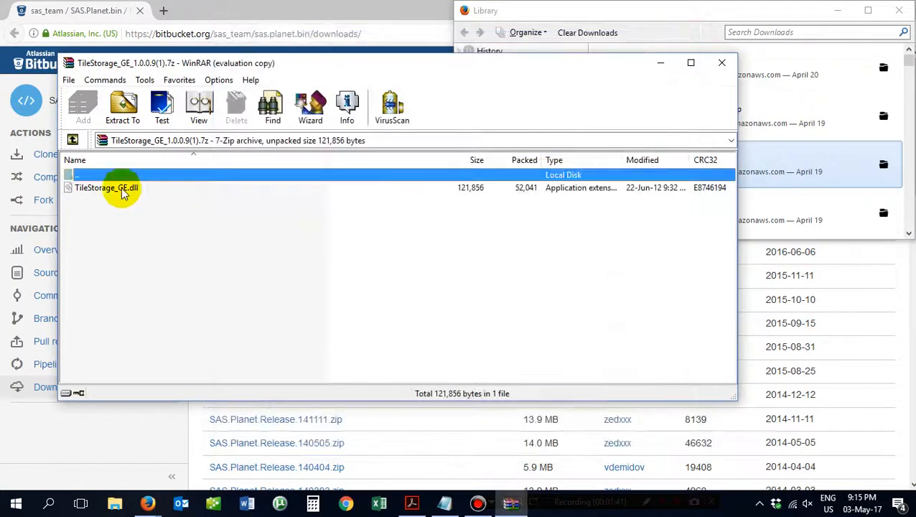
pyautogui.click(106, 187)
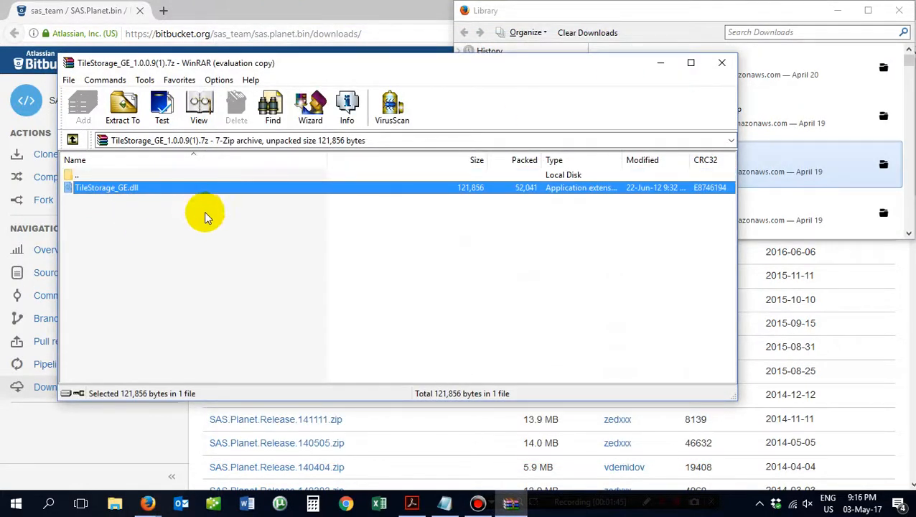
pyautogui.click(122, 108)
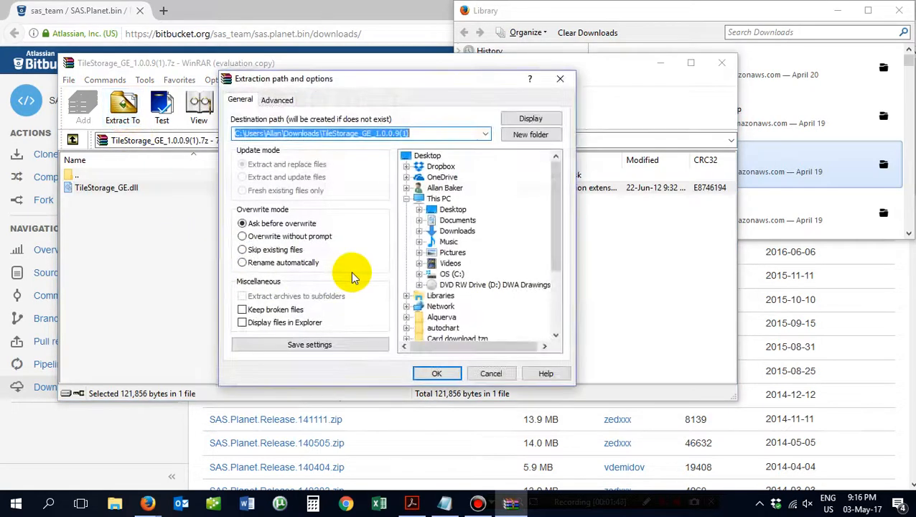
pyautogui.moveTo(467, 249)
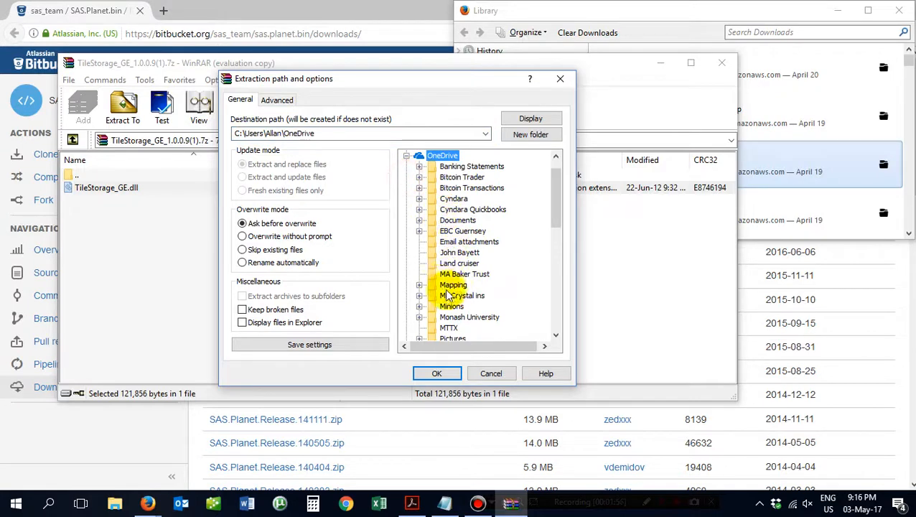
pyautogui.scroll(-3)
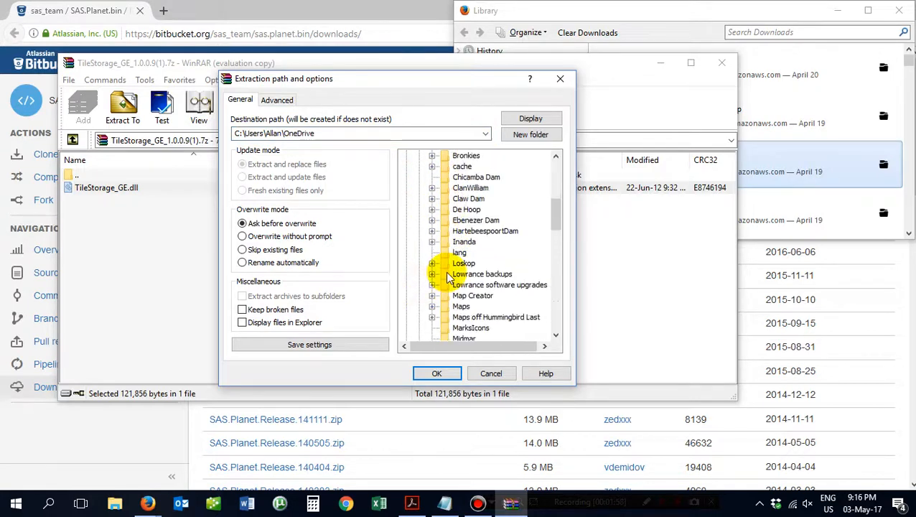
pyautogui.scroll(-3)
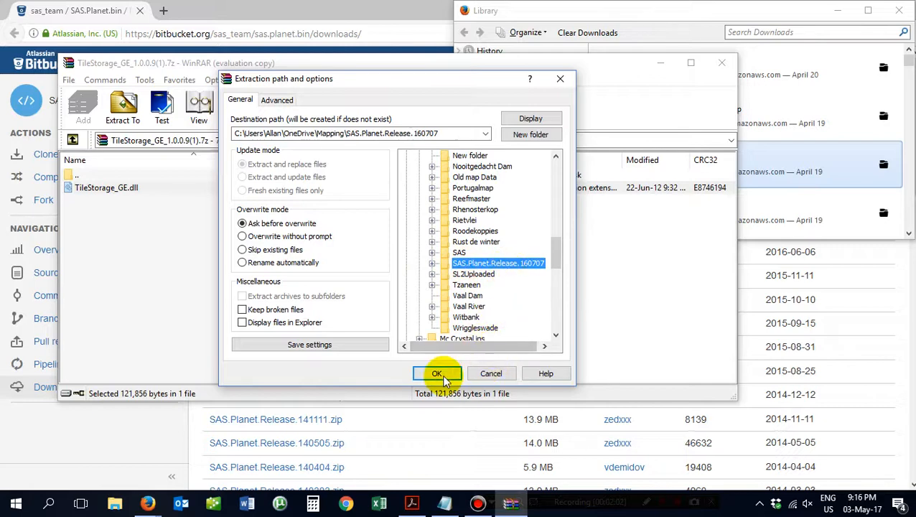
pyautogui.click(436, 373)
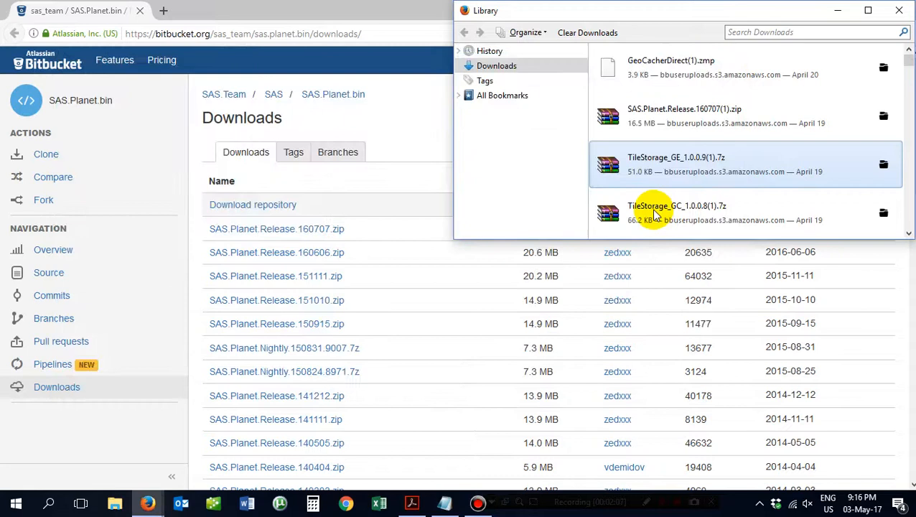
pyautogui.moveTo(386, 380)
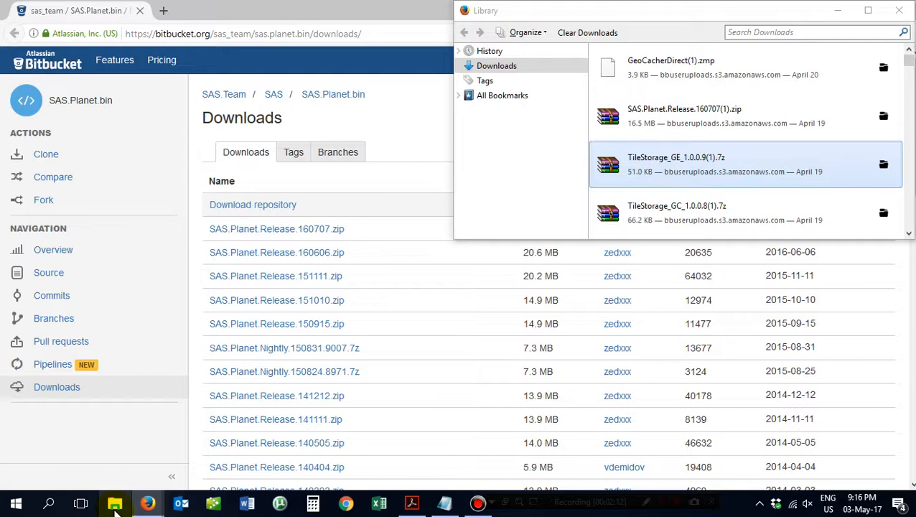
# - Confirm TileStorage_GE.dll is in SAS.Planet.Release.160707 and GeoCacherDirect.zmp is in Maps
pyautogui.click(114, 502)
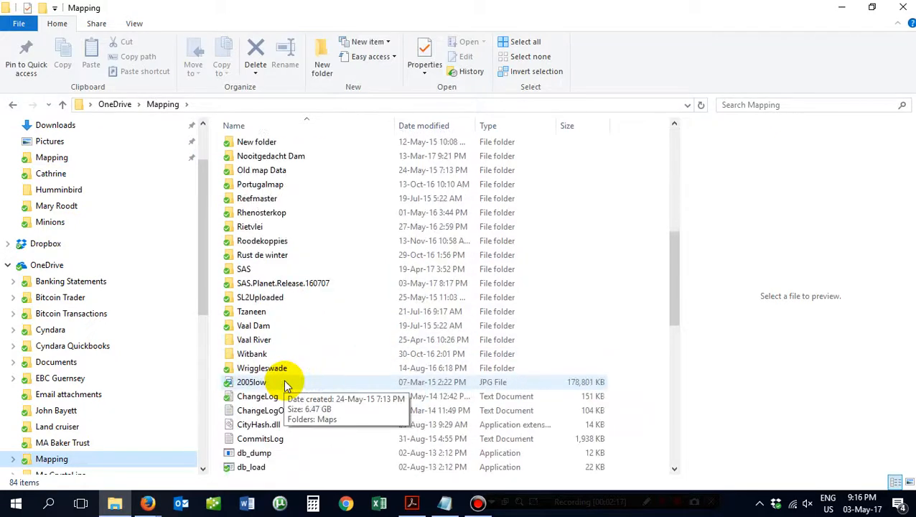
pyautogui.doubleClick(283, 283)
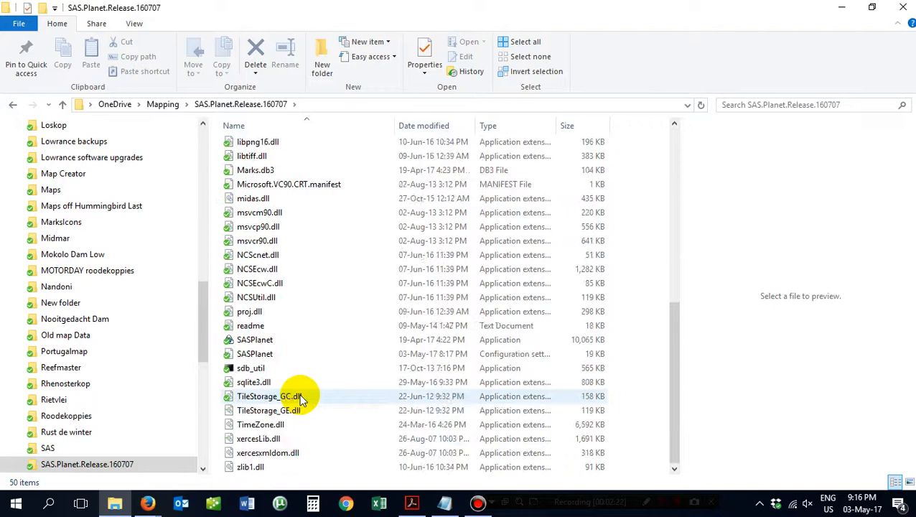
pyautogui.click(268, 409)
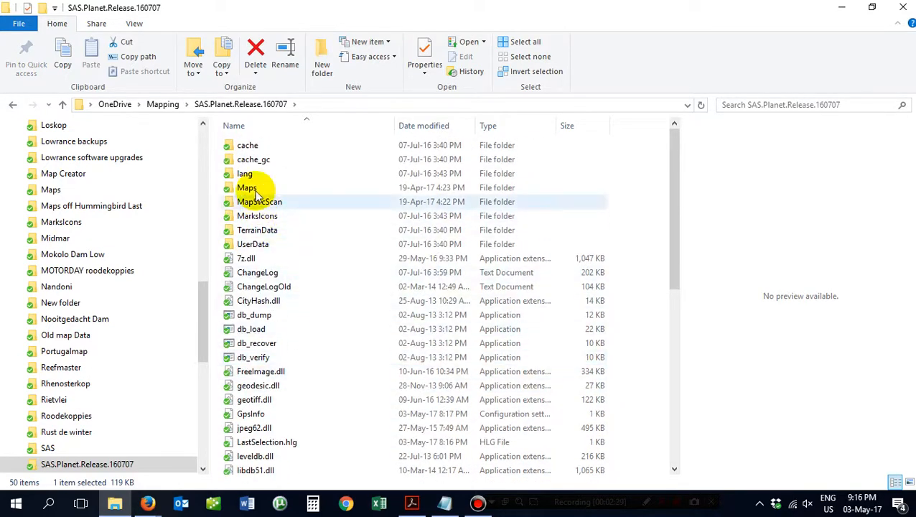
pyautogui.doubleClick(246, 187)
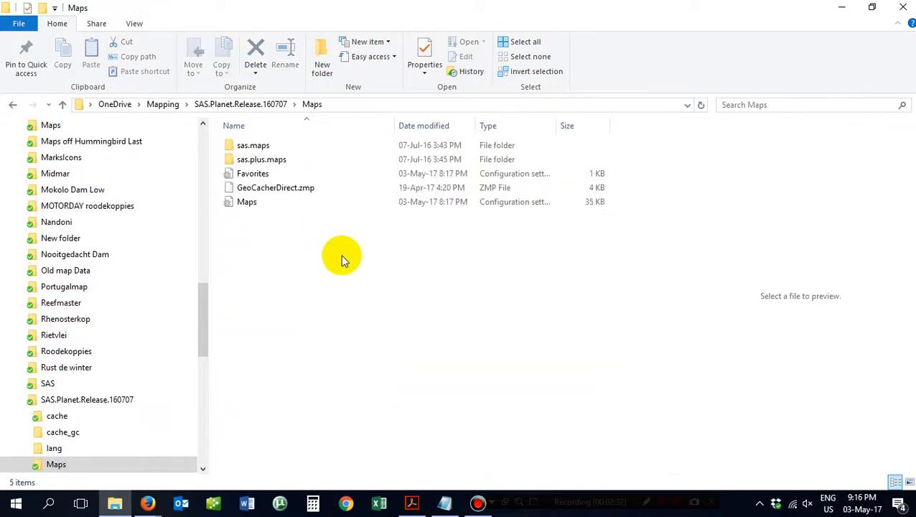
pyautogui.moveTo(276, 187)
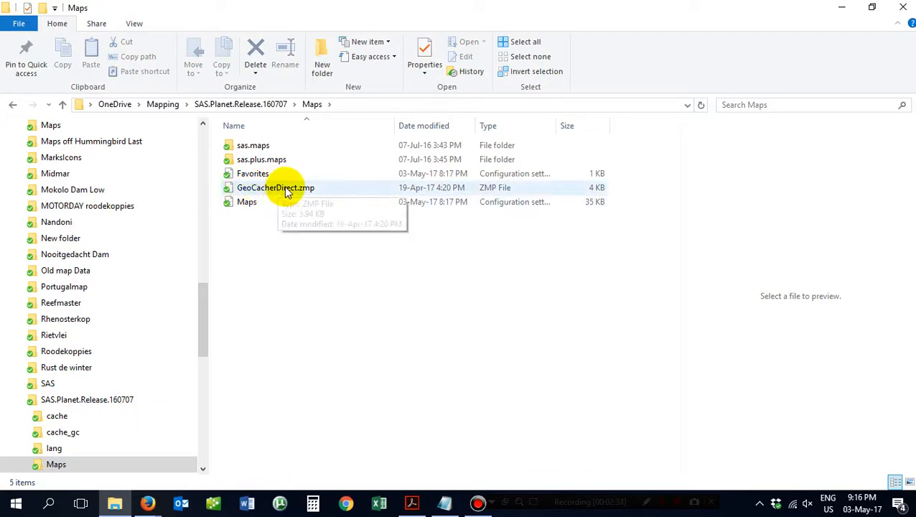
pyautogui.moveTo(362, 402)
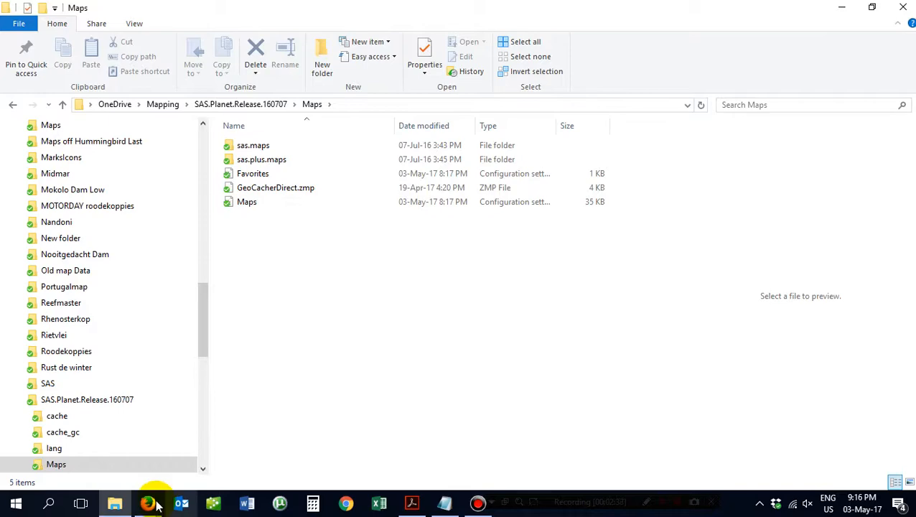
# - Close Firefox's downloads library and select the SASPlanet application in the release folder
pyautogui.click(147, 503)
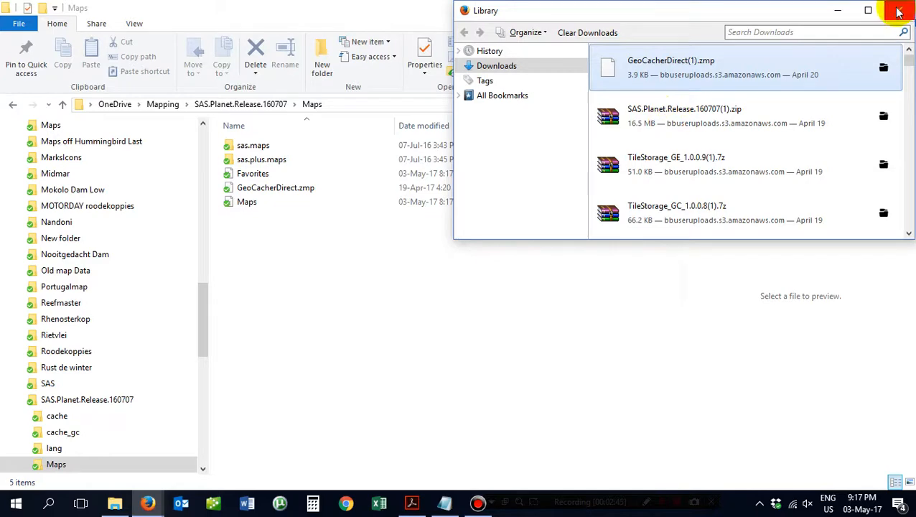
pyautogui.click(899, 10)
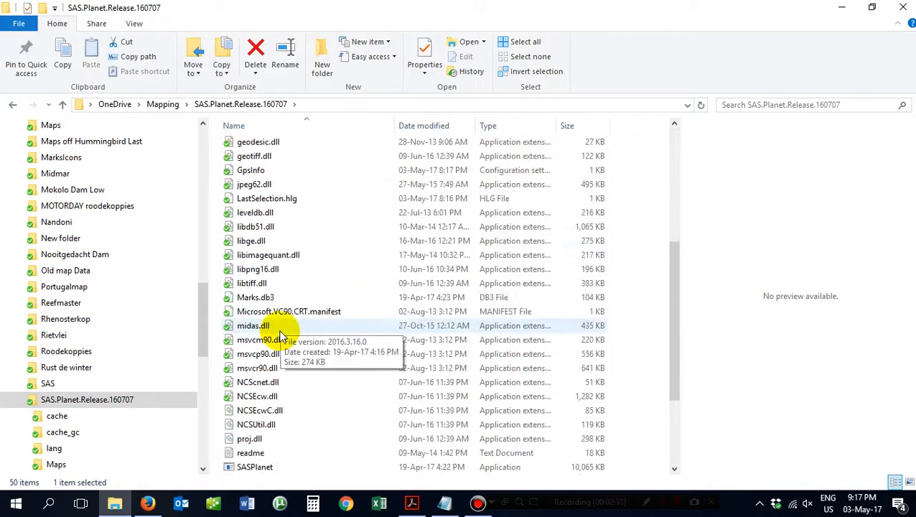
pyautogui.scroll(-3)
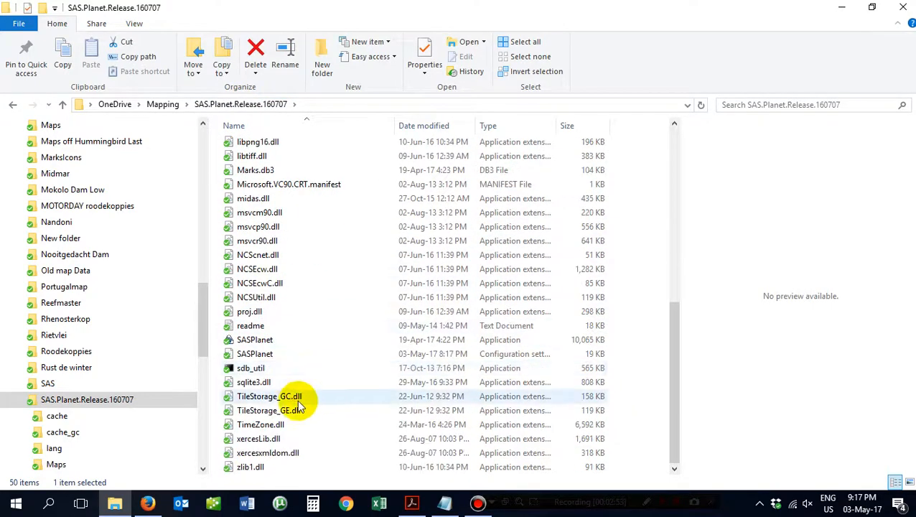
pyautogui.click(255, 339)
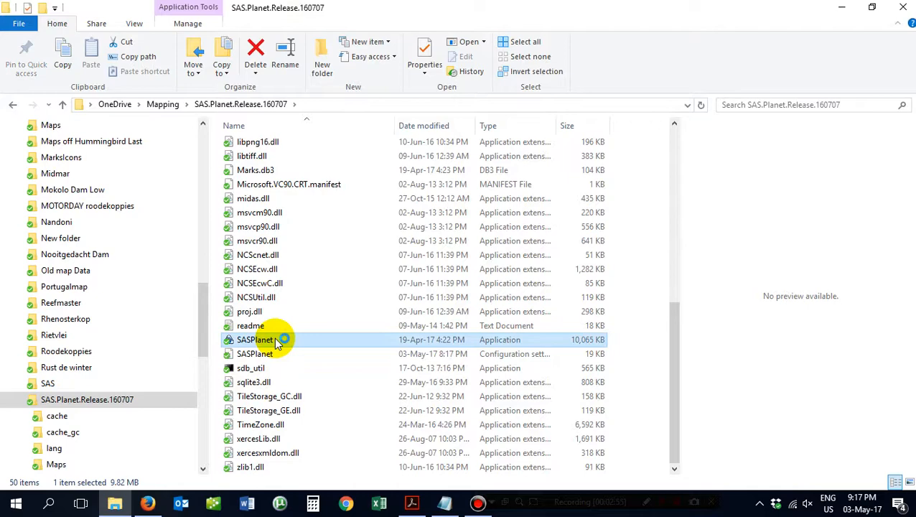
# - Launch SASPlanet, dismiss the GeoCacherDirect.zmp duplicate-GUID warning, and open Settings > Options
pyautogui.doubleClick(255, 339)
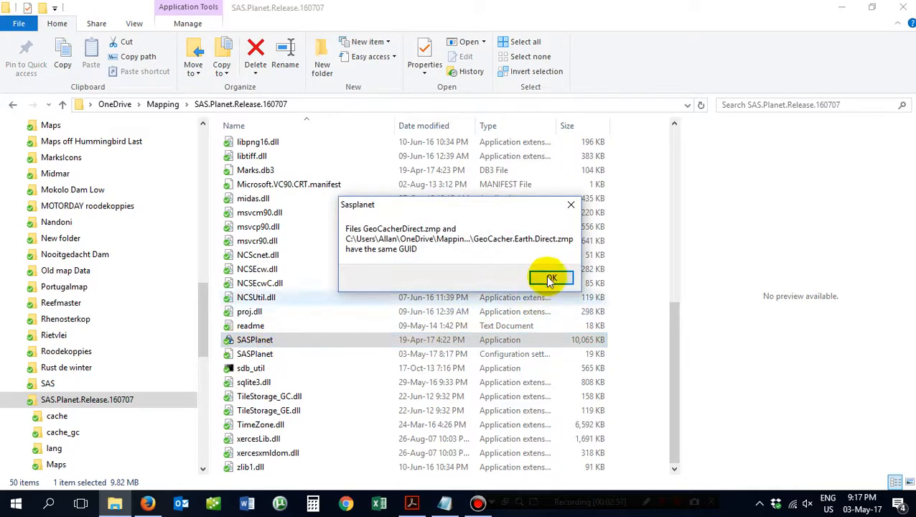
pyautogui.click(549, 278)
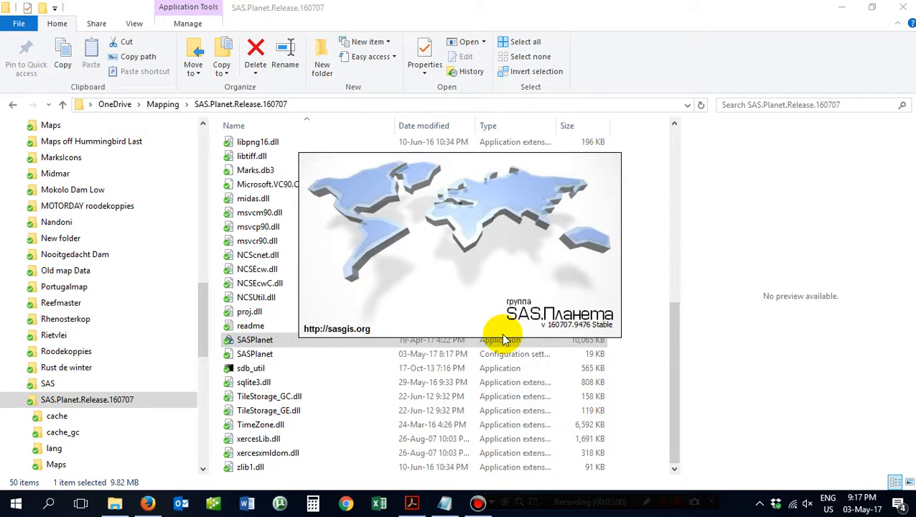
pyautogui.doubleClick(255, 339)
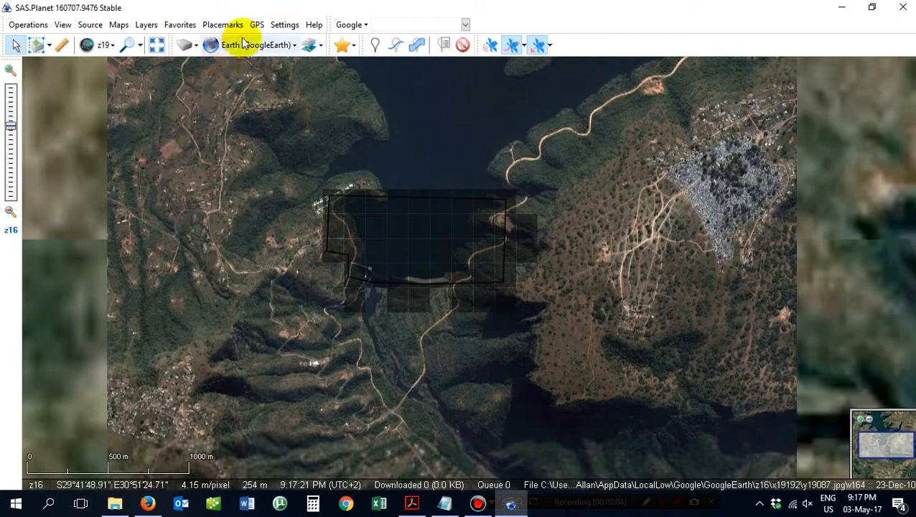
pyautogui.click(284, 24)
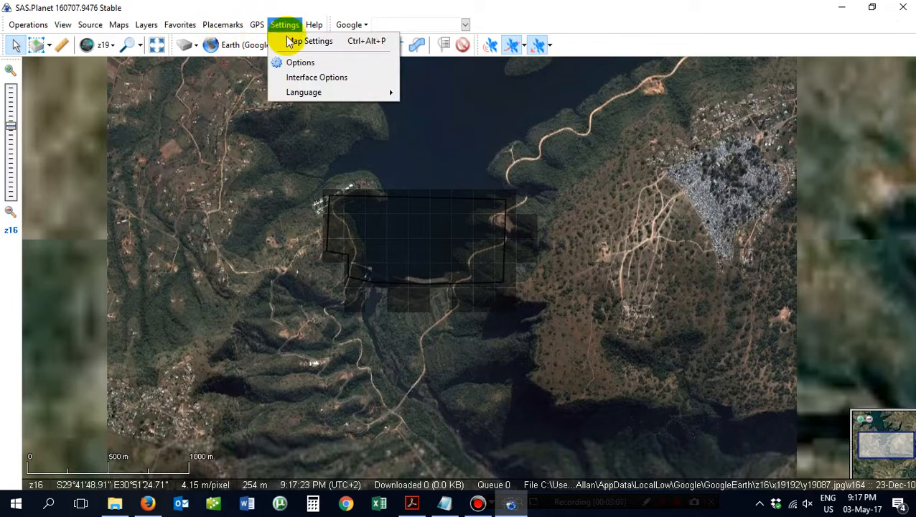
pyautogui.click(300, 62)
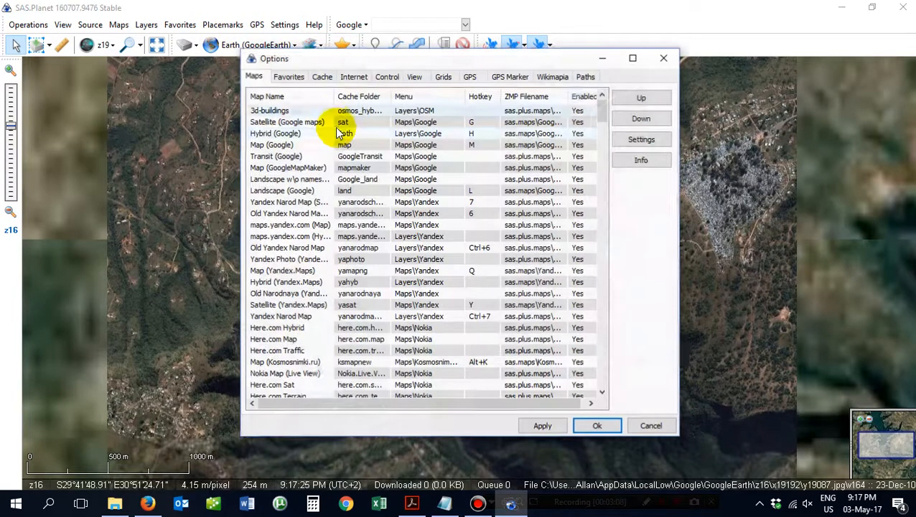
# - Point the GoogleEarth cache folder to AppData\LocalLow\Google\GoogleEarth and save the options
pyautogui.click(321, 76)
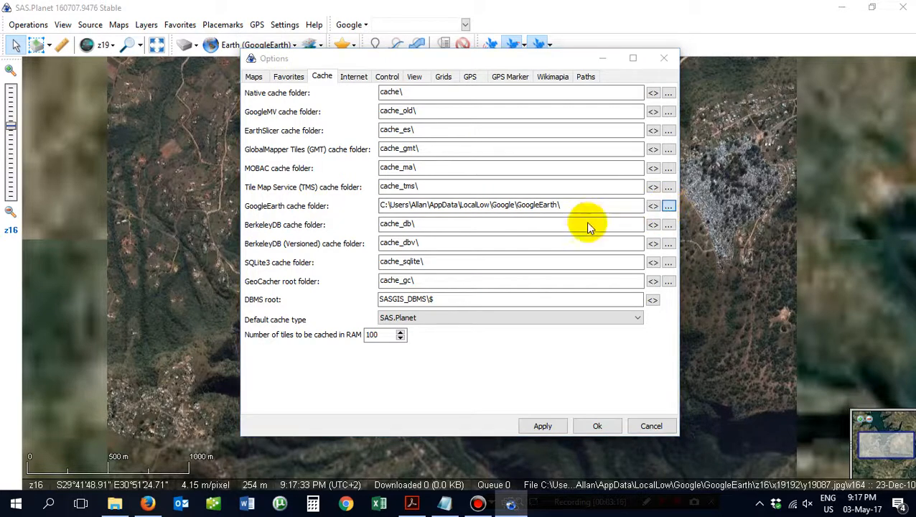
pyautogui.click(668, 205)
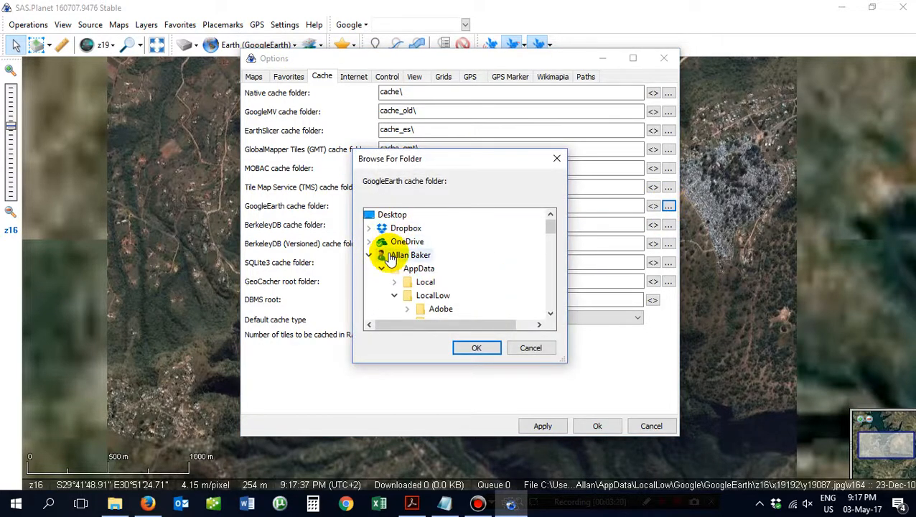
pyautogui.click(419, 268)
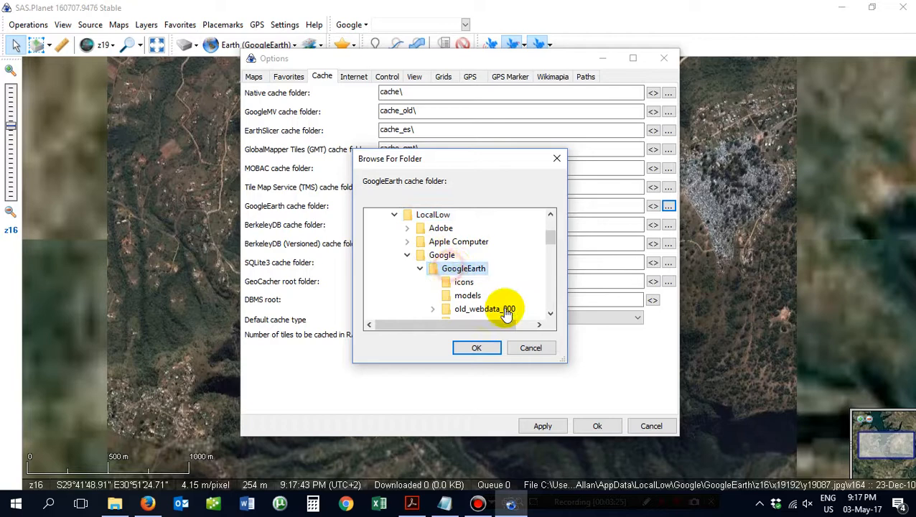
pyautogui.click(476, 347)
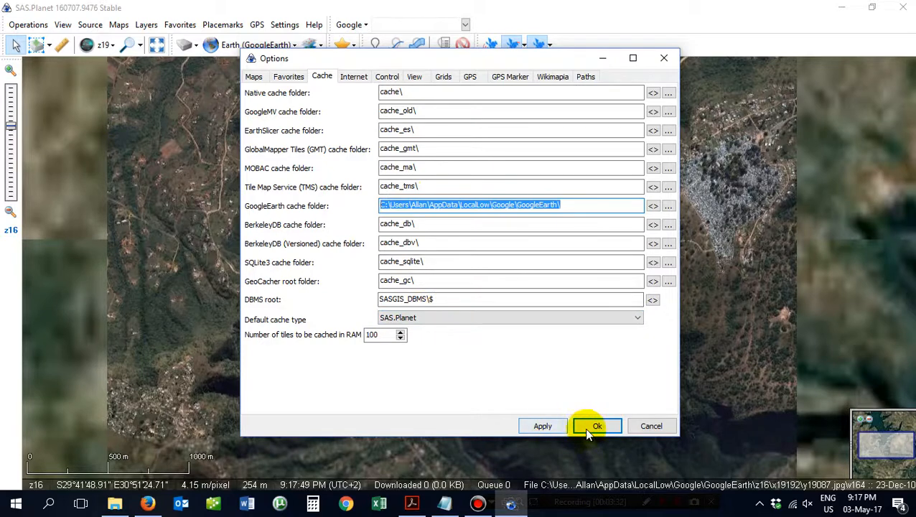
pyautogui.click(597, 425)
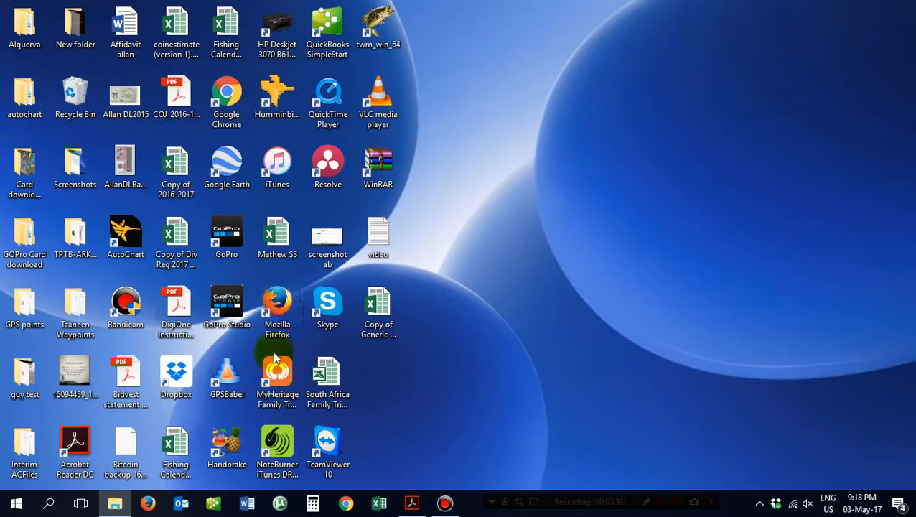
# - Launch Google Earth from its desktop shortcut
pyautogui.doubleClick(227, 166)
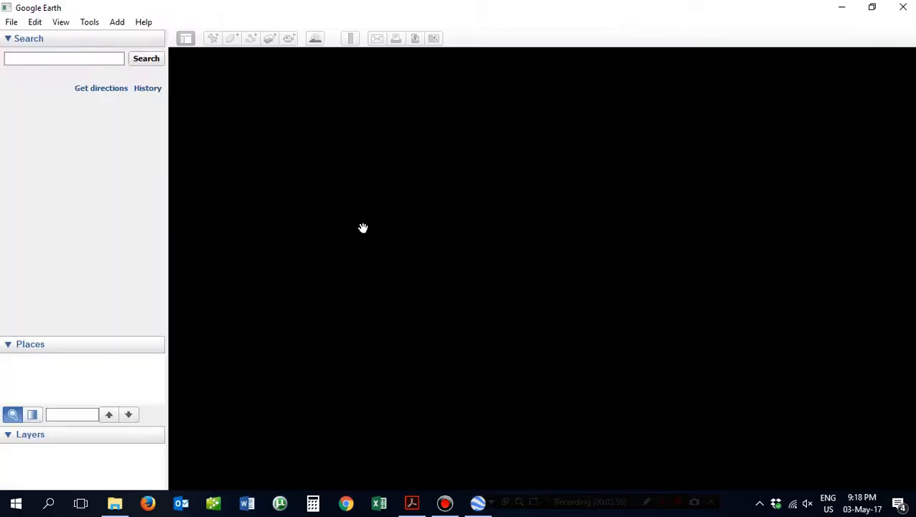
pyautogui.moveTo(413, 236)
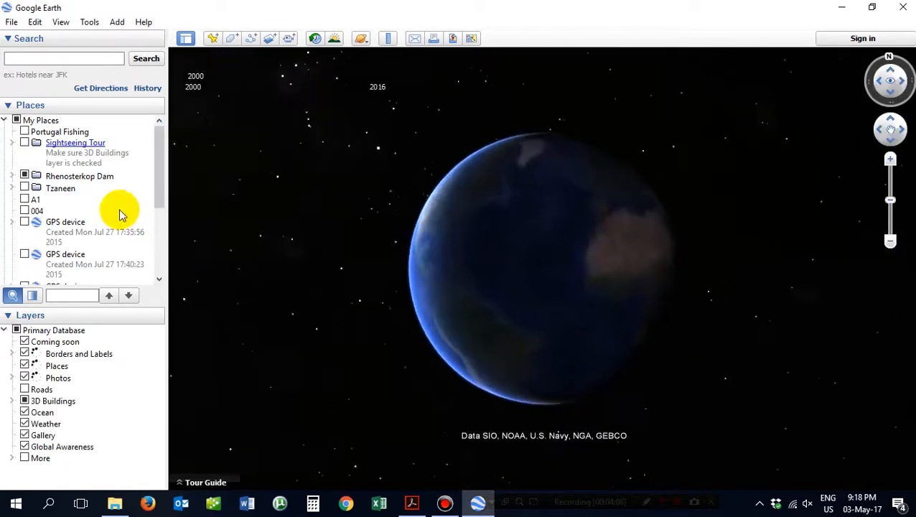
# - Search for 'innada dam kzn' to fly to Inanda Dam
pyautogui.click(314, 38)
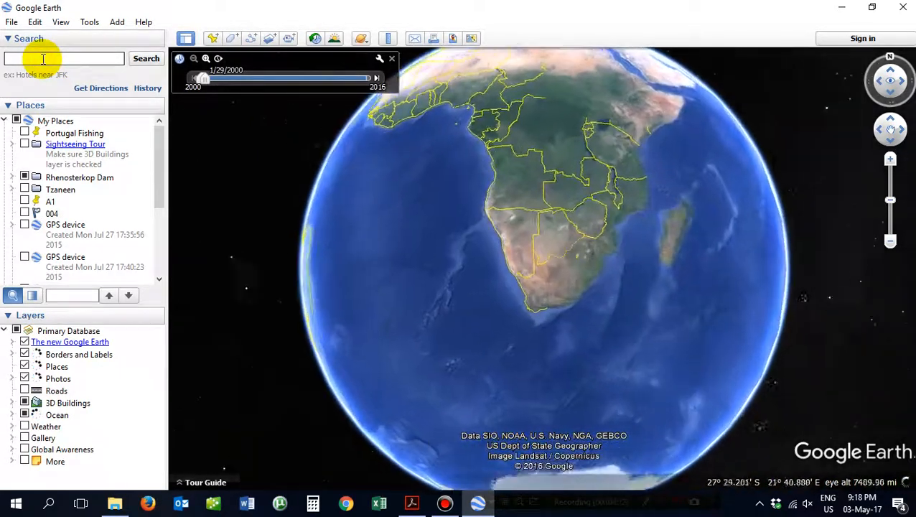
pyautogui.write('innal')
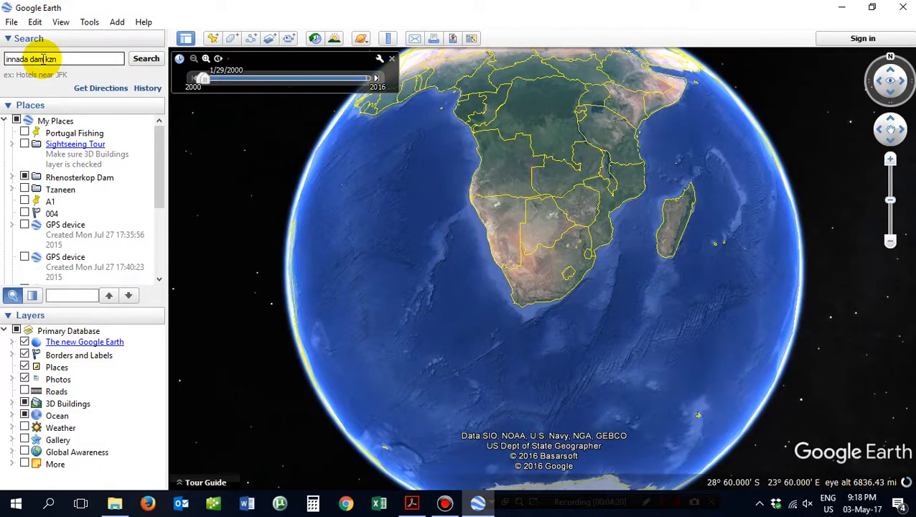
pyautogui.click(146, 58)
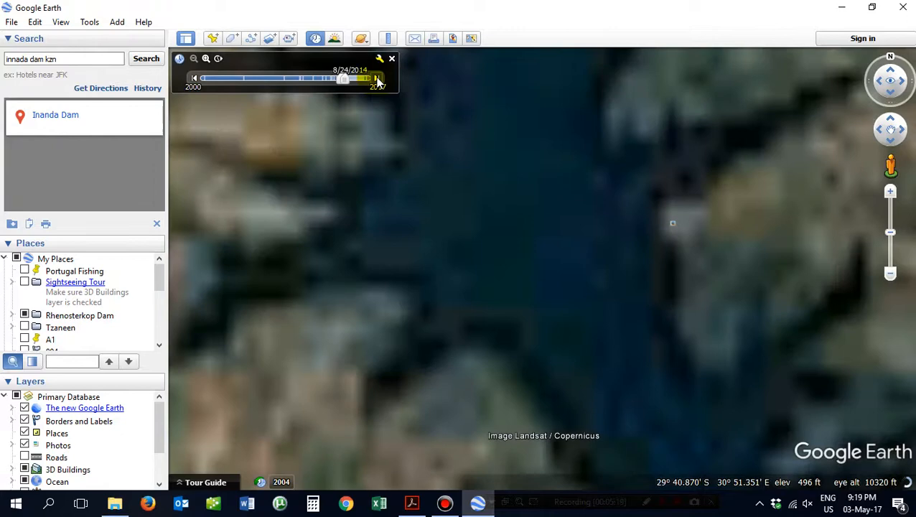
# - Advance the historical imagery slider through 2015 to the latest 2016 date
pyautogui.moveTo(343, 79); pyautogui.dragTo(377, 79)
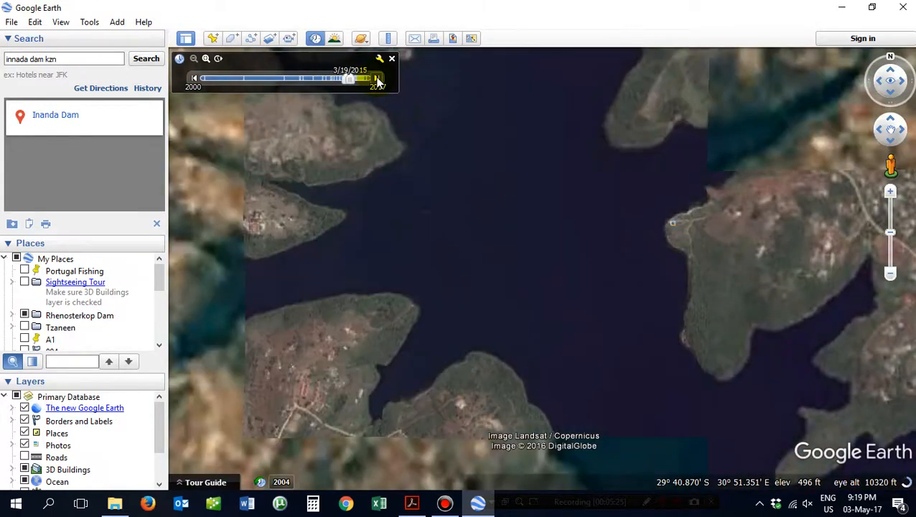
pyautogui.moveTo(348, 79); pyautogui.dragTo(355, 78)
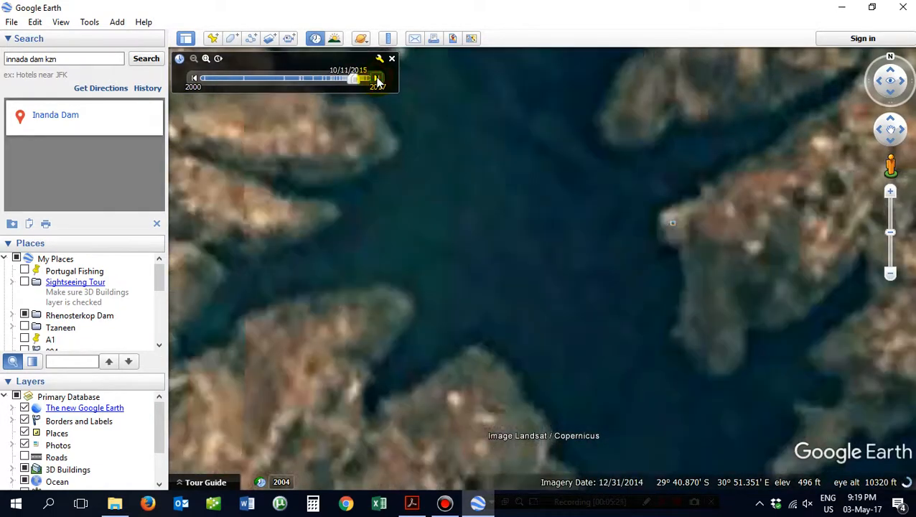
pyautogui.moveTo(352, 78); pyautogui.dragTo(362, 78)
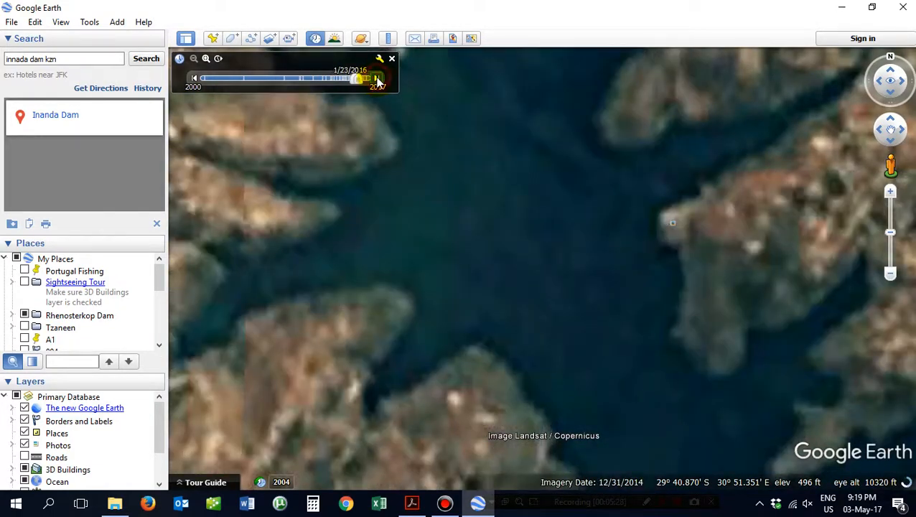
pyautogui.moveTo(358, 78); pyautogui.dragTo(373, 79)
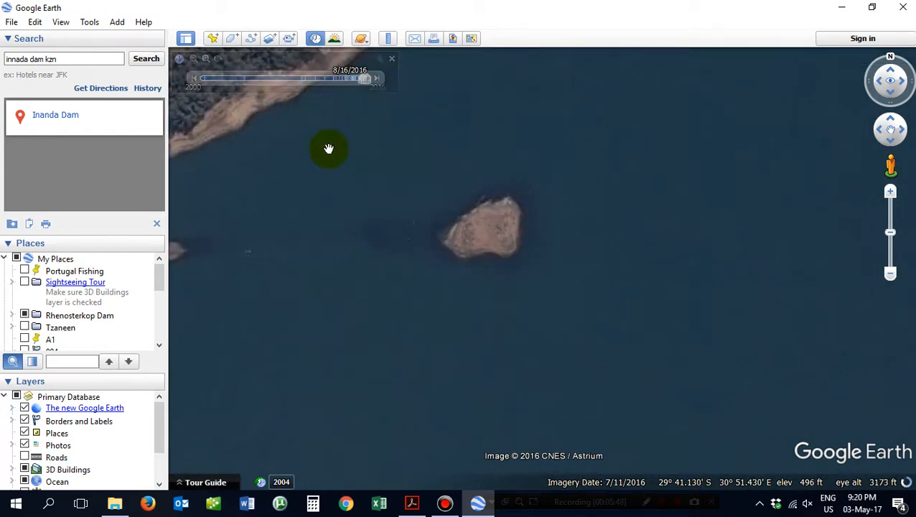
# - Clear the disk cache in Tools > Options > Cache (1024 MB memory, 2000 MB disk)
pyautogui.click(89, 22)
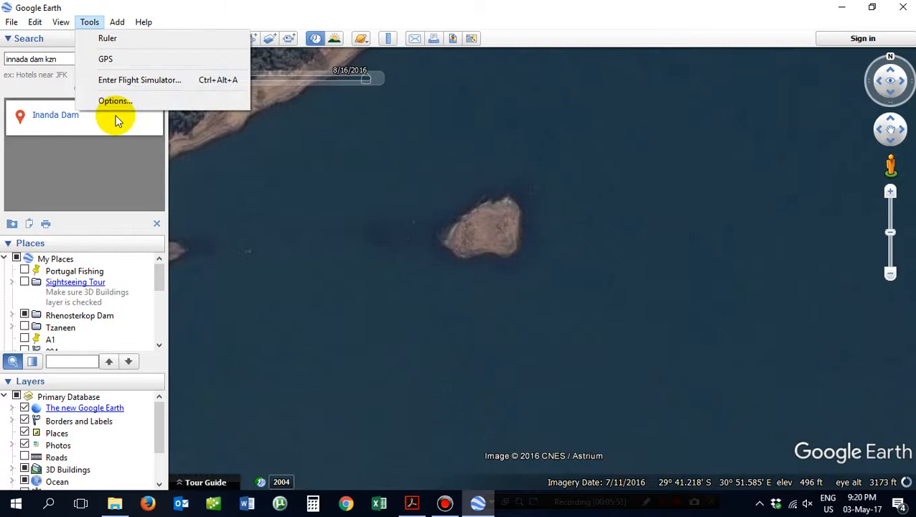
pyautogui.click(115, 101)
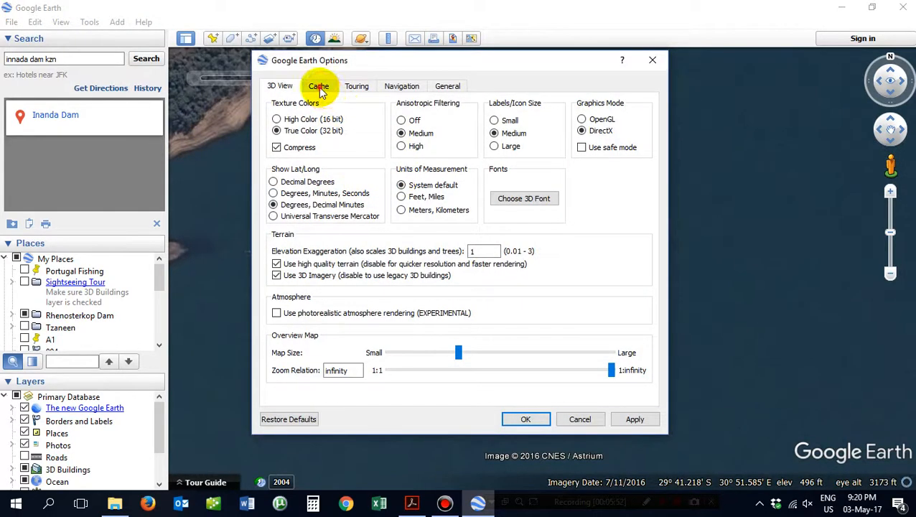
pyautogui.click(318, 85)
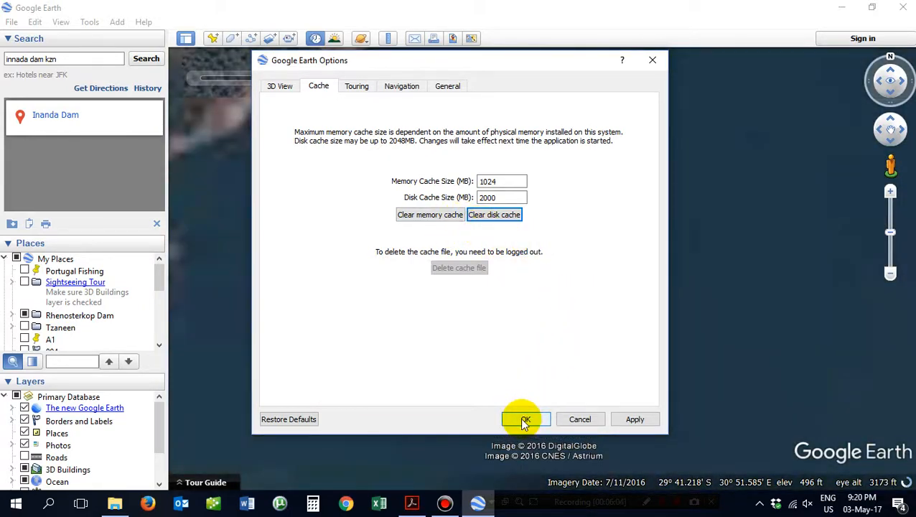
pyautogui.click(524, 418)
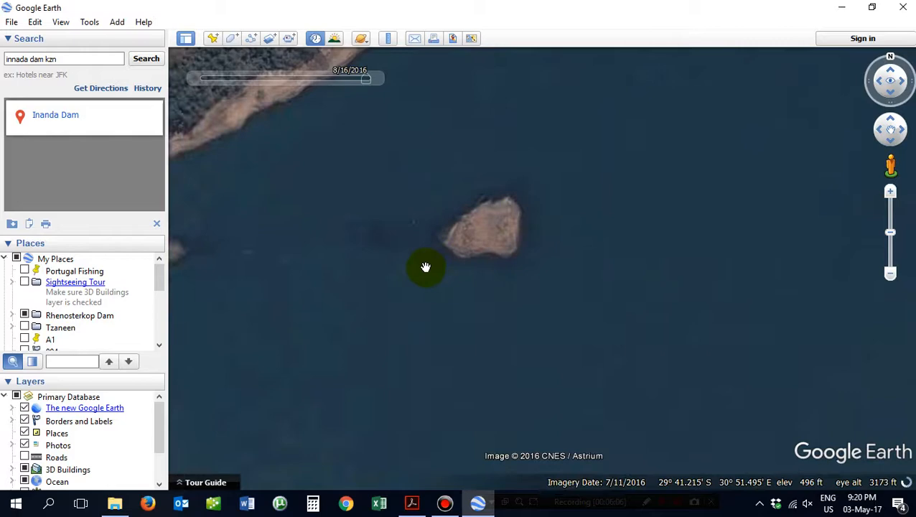
# - Zoom in and pan along the Inanda Dam shoreline to the wooded bank
pyautogui.scroll(-3)
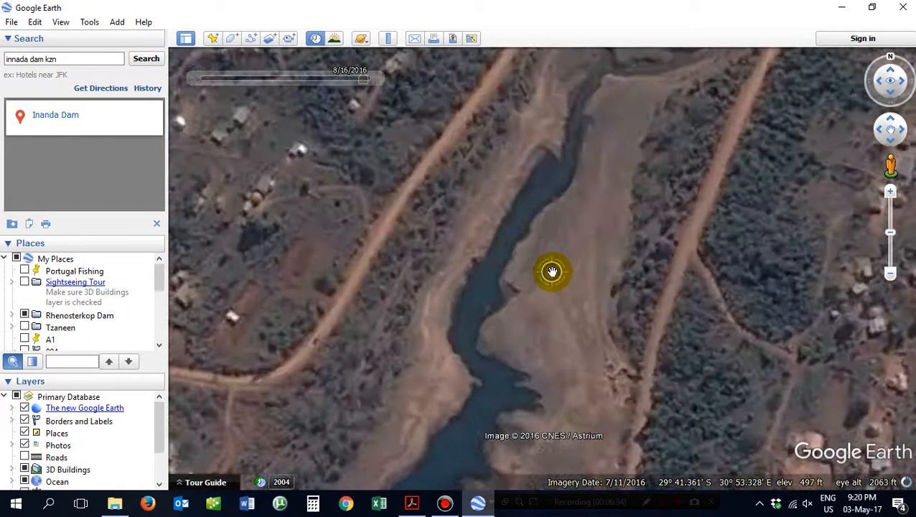
pyautogui.moveTo(552, 271); pyautogui.dragTo(506, 327)
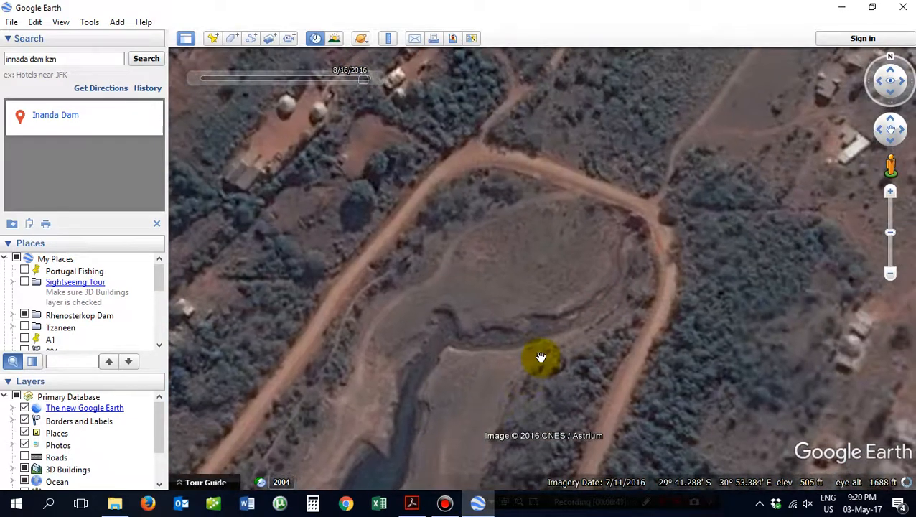
pyautogui.moveTo(541, 358); pyautogui.dragTo(589, 310)
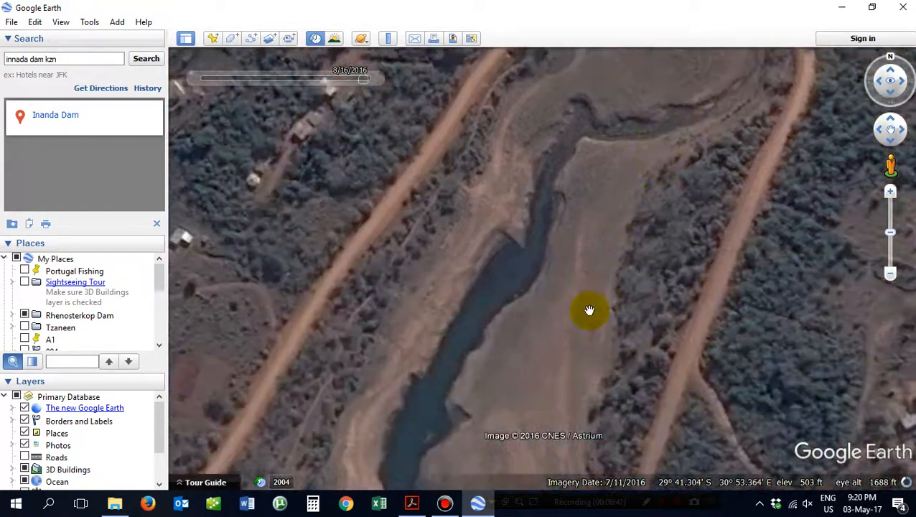
pyautogui.moveTo(588, 310); pyautogui.dragTo(597, 212)
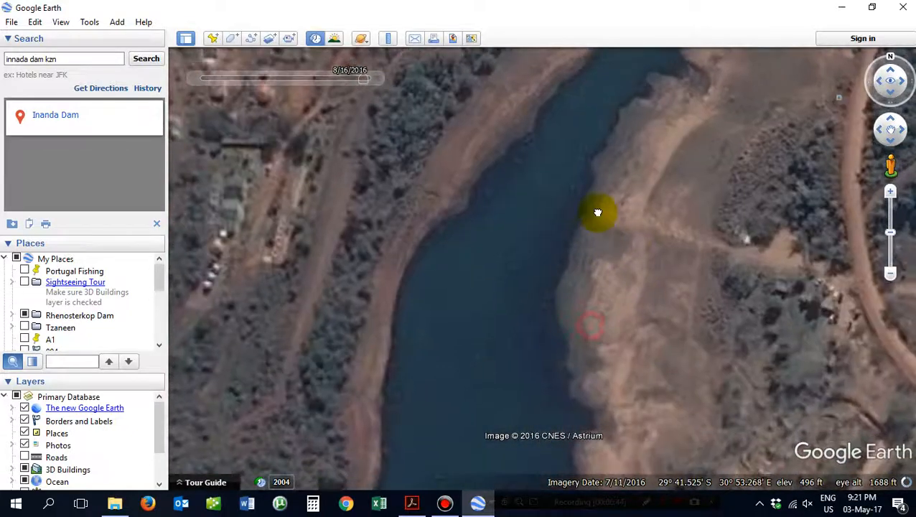
pyautogui.moveTo(598, 212); pyautogui.dragTo(587, 282)
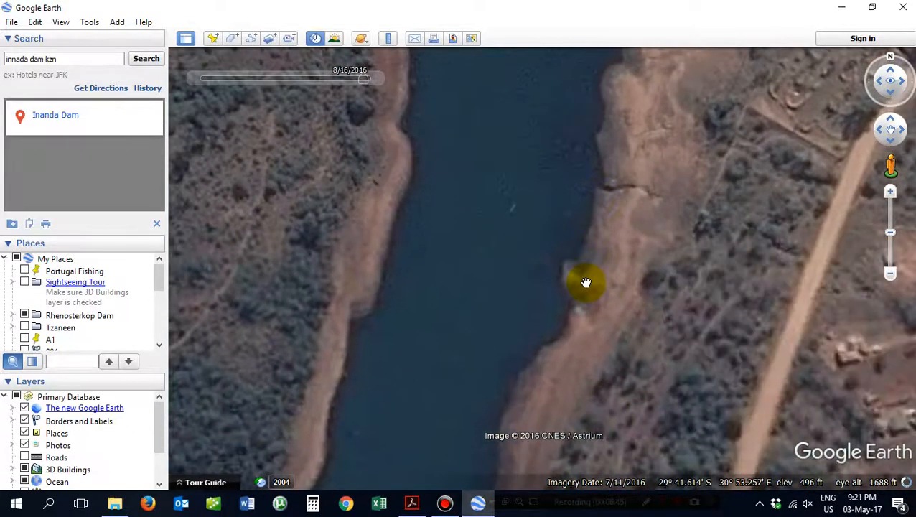
pyautogui.moveTo(585, 282); pyautogui.dragTo(573, 334)
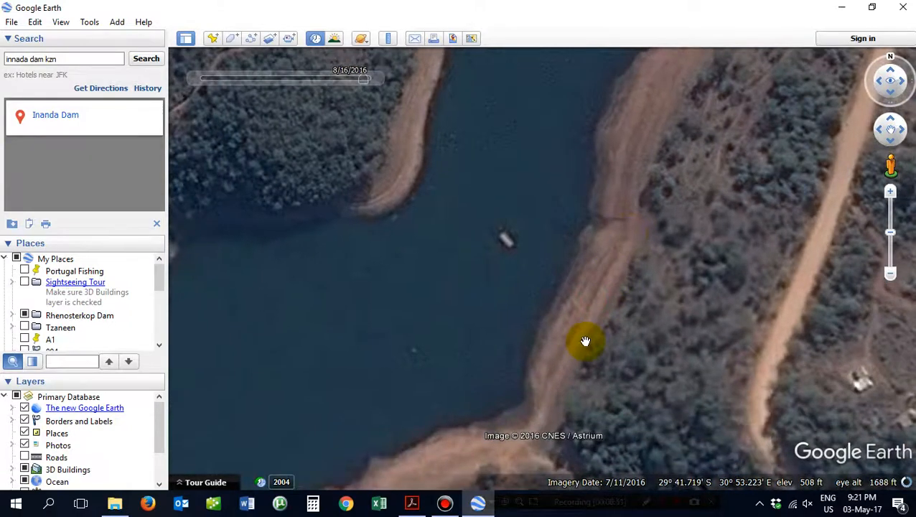
pyautogui.moveTo(585, 340); pyautogui.dragTo(611, 398)
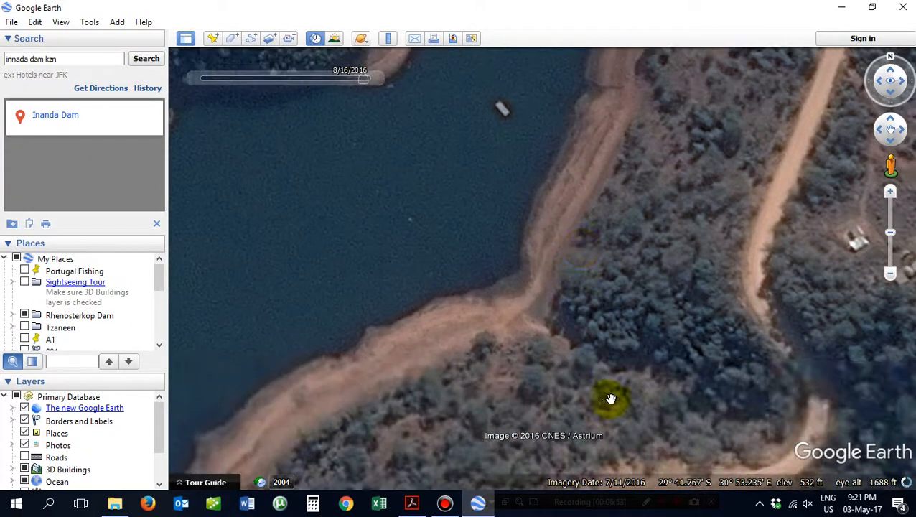
pyautogui.moveTo(610, 399); pyautogui.dragTo(528, 311)
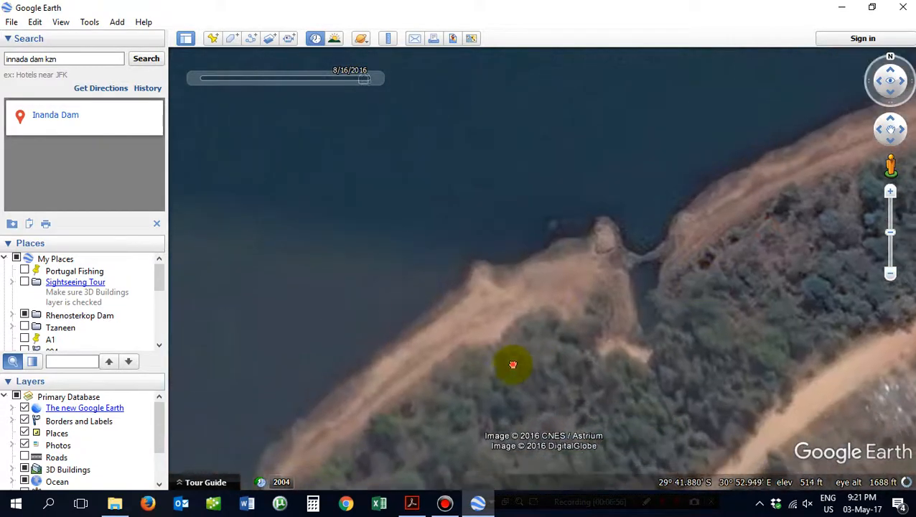
pyautogui.moveTo(512, 365); pyautogui.dragTo(605, 321)
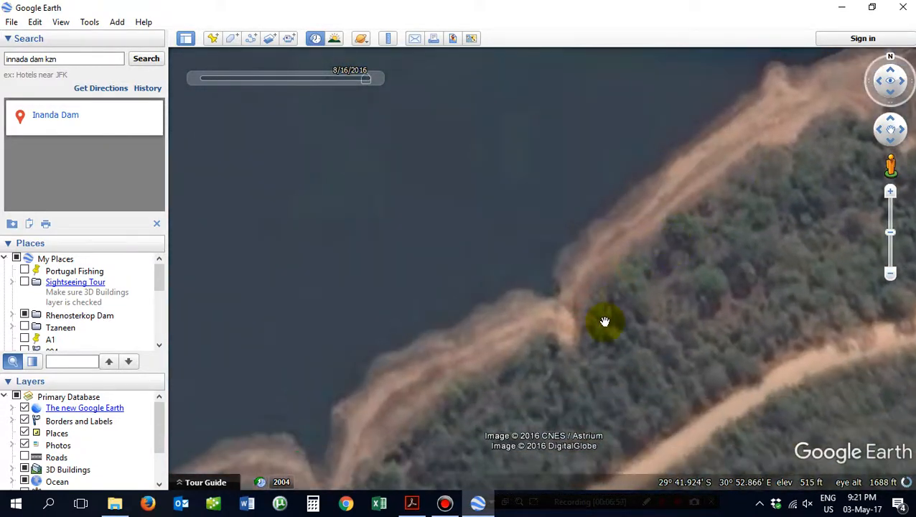
pyautogui.moveTo(605, 321); pyautogui.dragTo(614, 348)
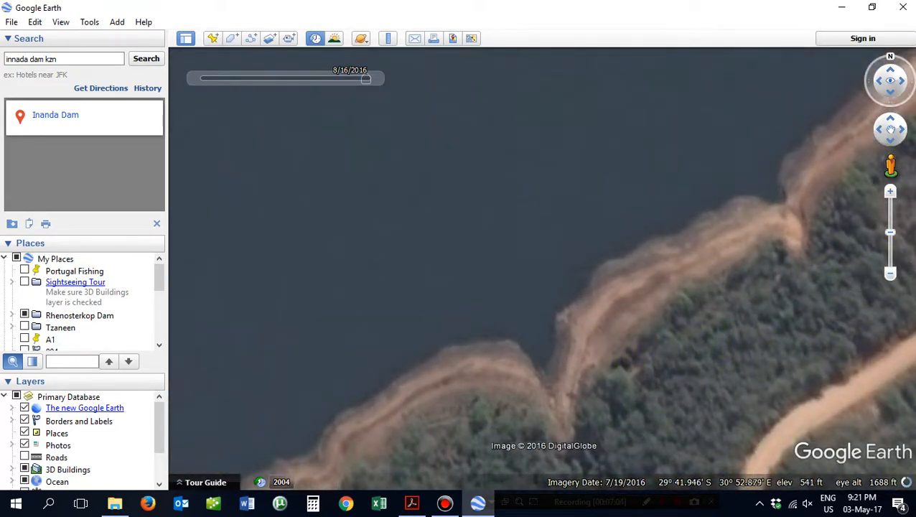
pyautogui.click(315, 38)
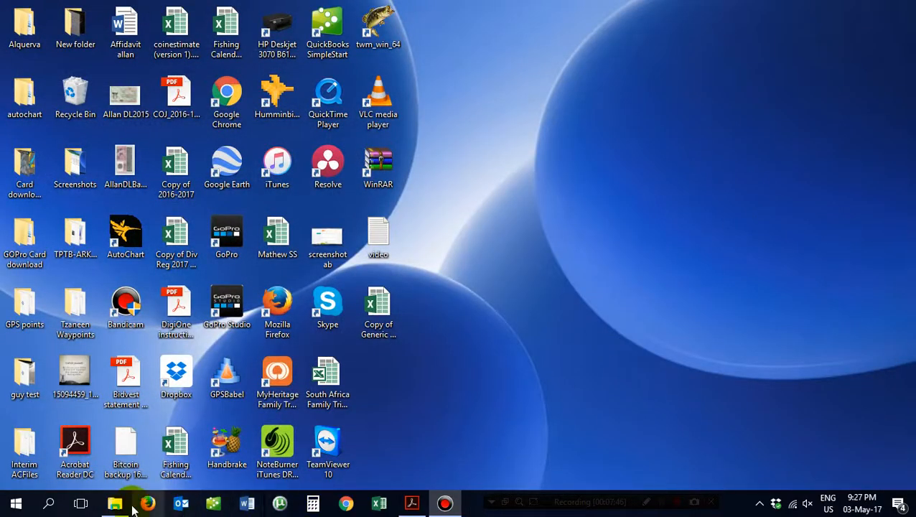
# - Launch SASPlanet.exe from SAS.Planet.Release.160707, dismissing the duplicate GUID warning
pyautogui.click(114, 503)
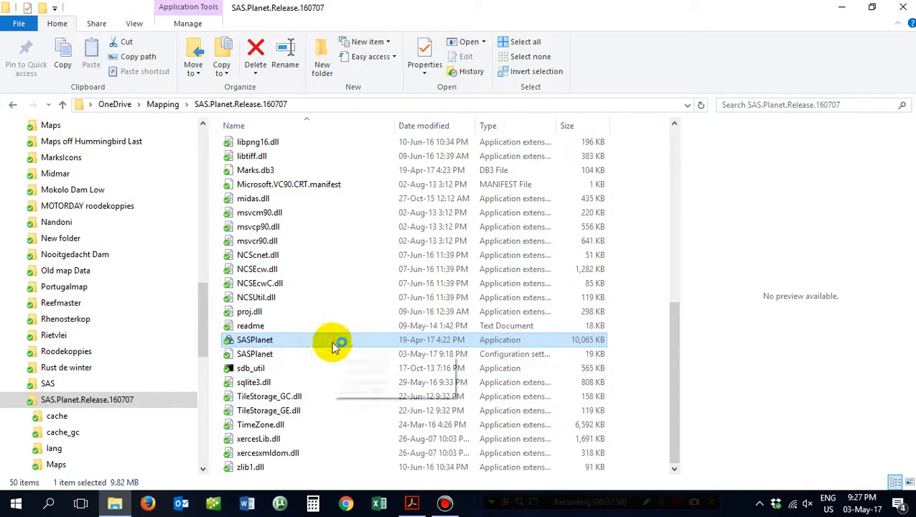
pyautogui.doubleClick(255, 340)
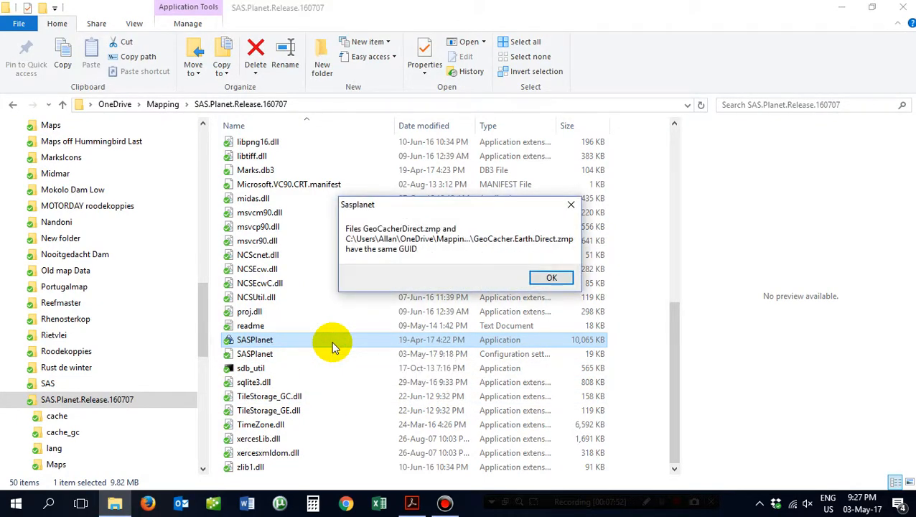
pyautogui.click(551, 278)
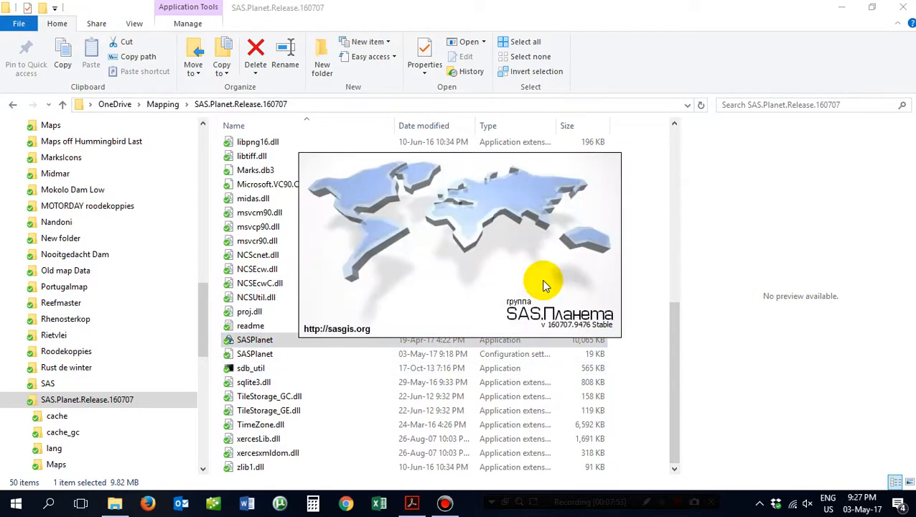
pyautogui.moveTo(600, 265)
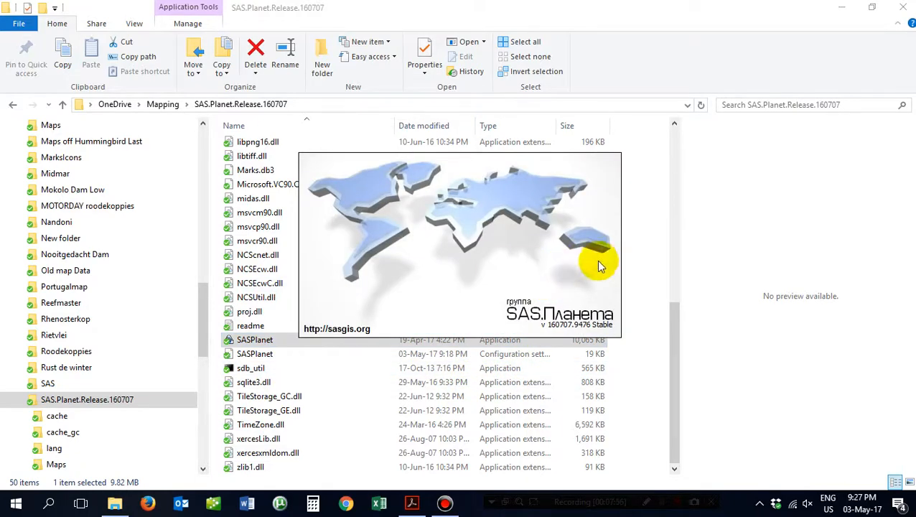
pyautogui.doubleClick(255, 340)
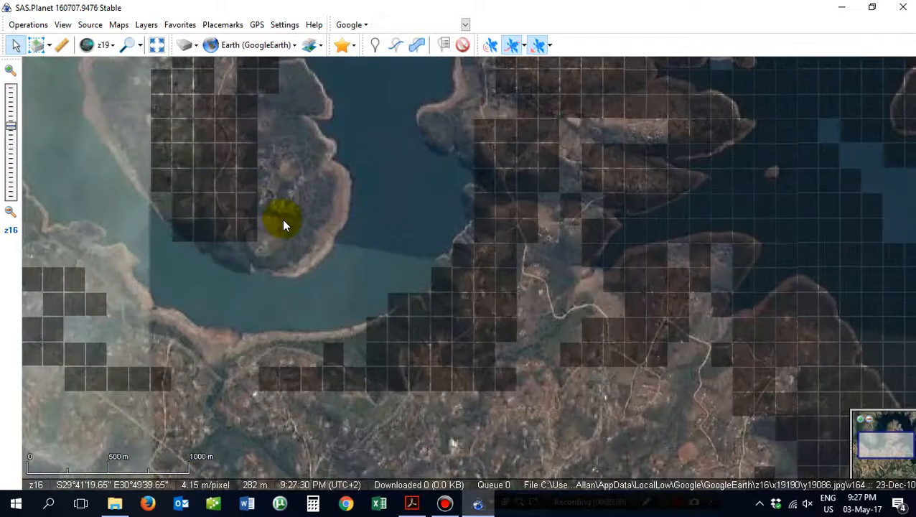
# - Pan across the Inanda Dam and mark existing tiles for zoom 18
pyautogui.scroll(-3)
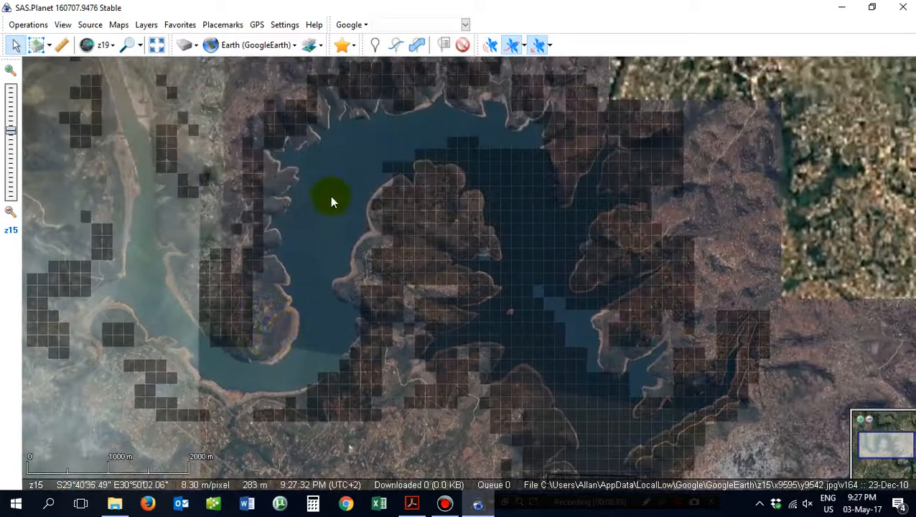
pyautogui.moveTo(330, 201); pyautogui.dragTo(413, 323)
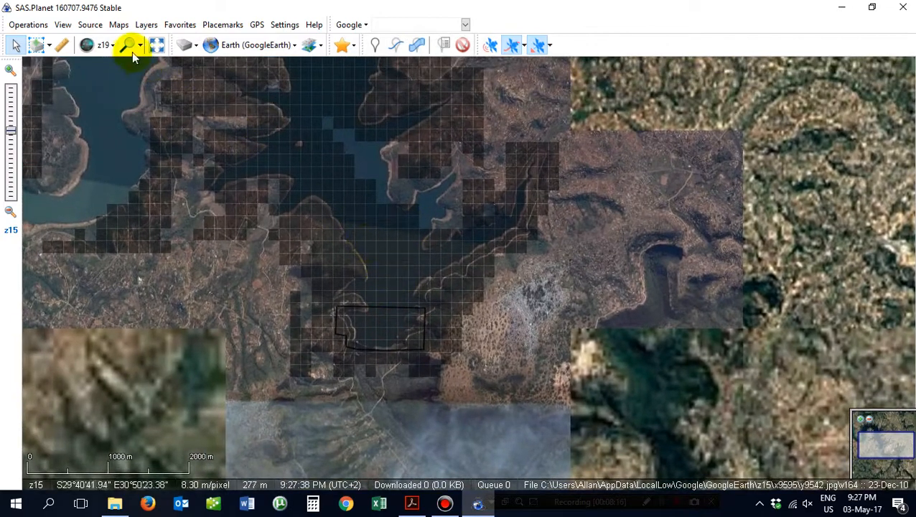
pyautogui.click(102, 45)
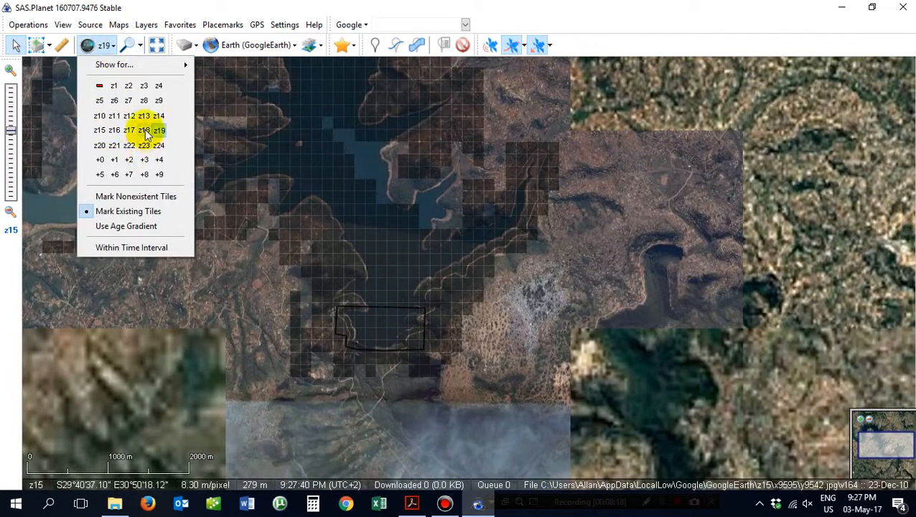
pyautogui.click(143, 130)
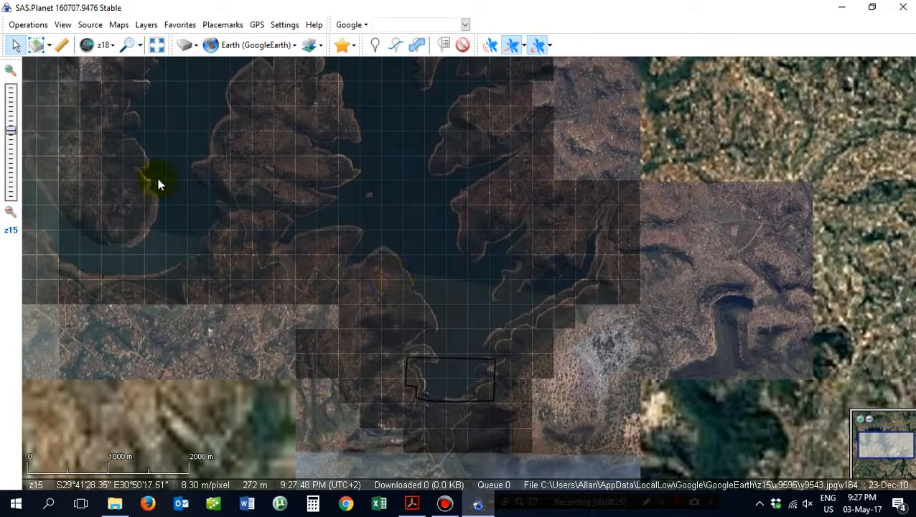
# - Compare cached tiles at zooms 19 and 20, then settle on zoom 18
pyautogui.click(86, 45)
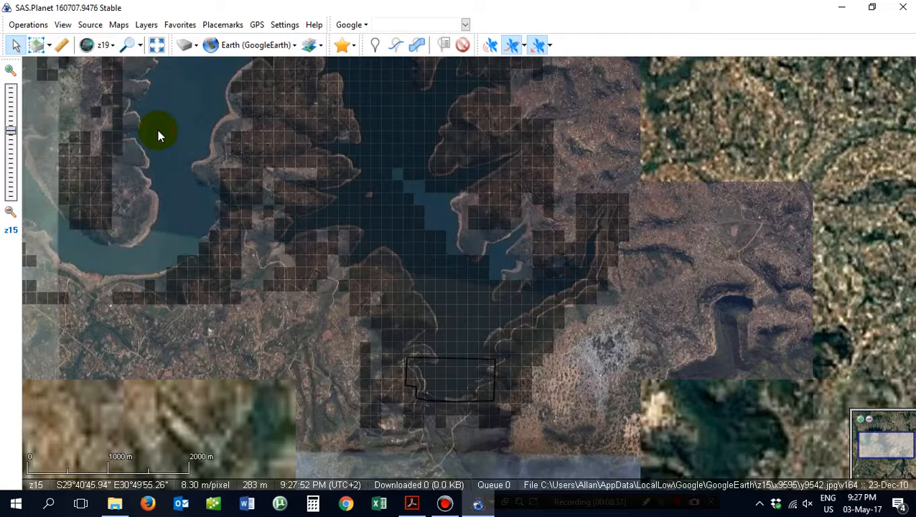
pyautogui.click(103, 44)
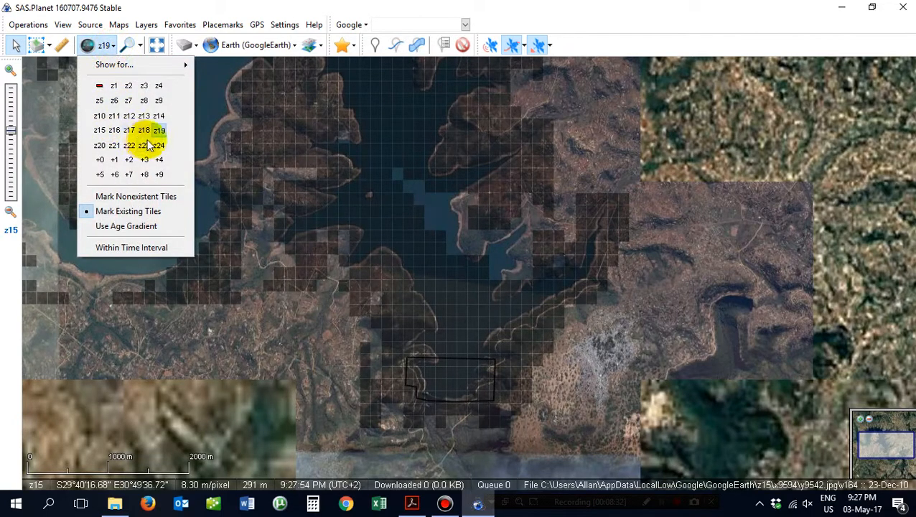
pyautogui.click(99, 145)
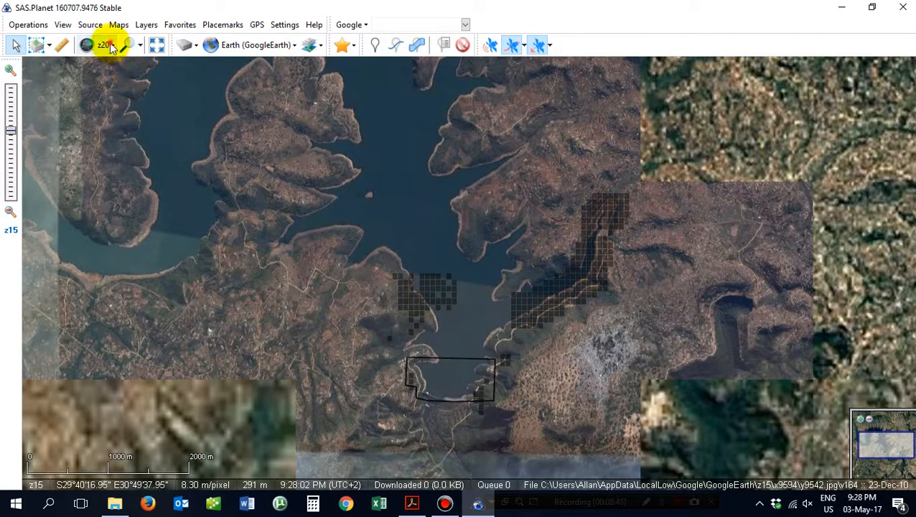
pyautogui.click(104, 44)
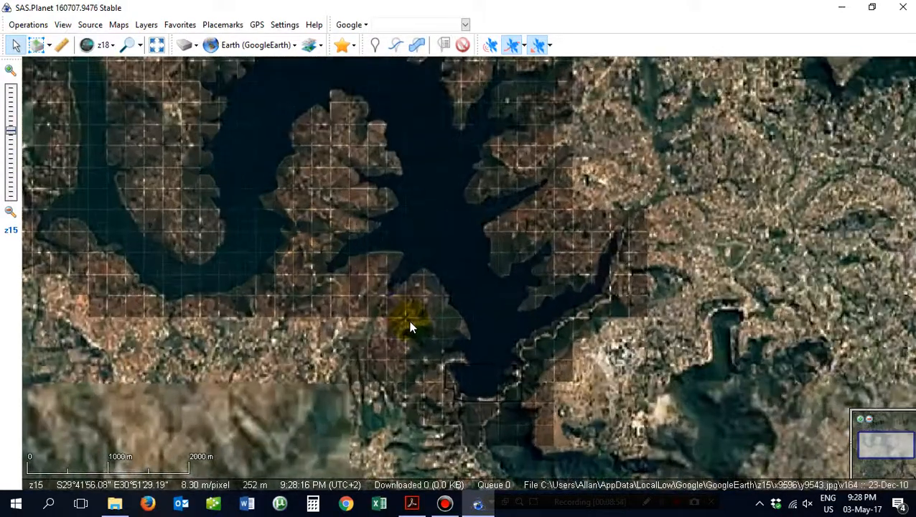
pyautogui.scroll(-3)
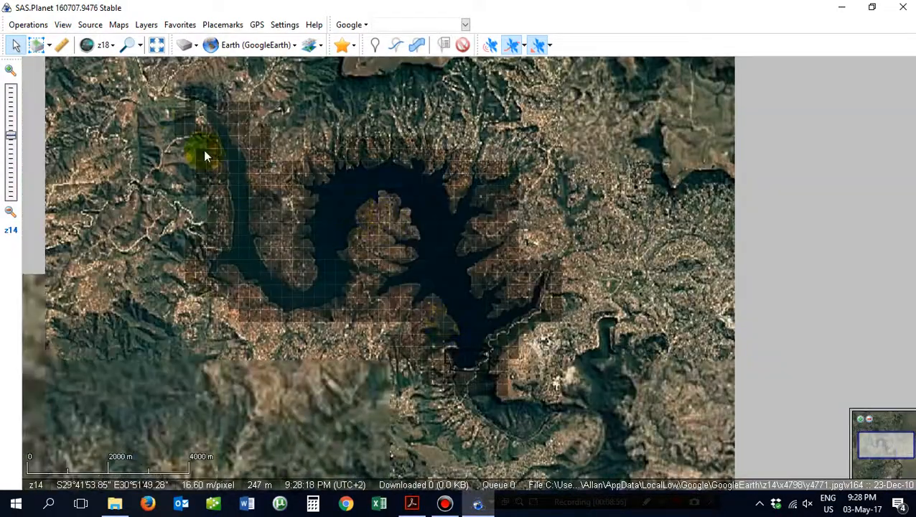
pyautogui.click(104, 44)
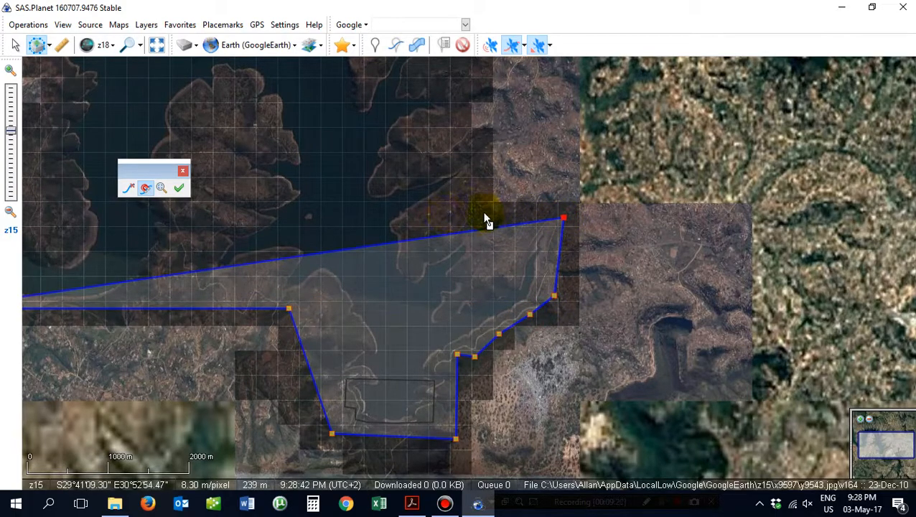
# - Pan north and add another polygon vertex along the dam's western shoreline
pyautogui.scroll(-3)
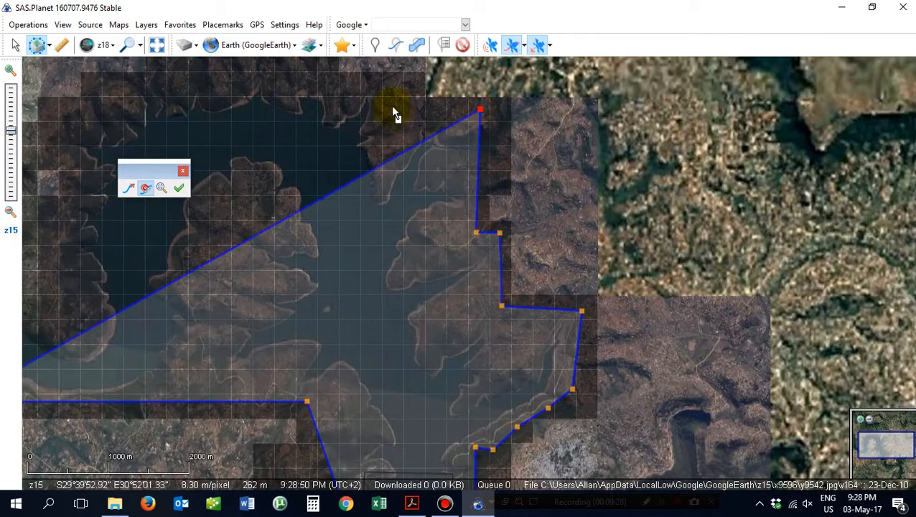
pyautogui.moveTo(480, 109); pyautogui.dragTo(394, 84)
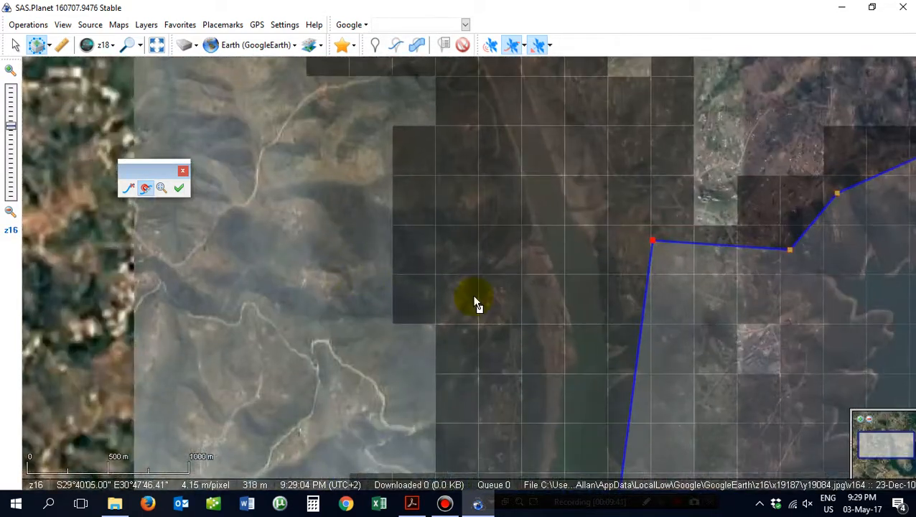
pyautogui.scroll(-3)
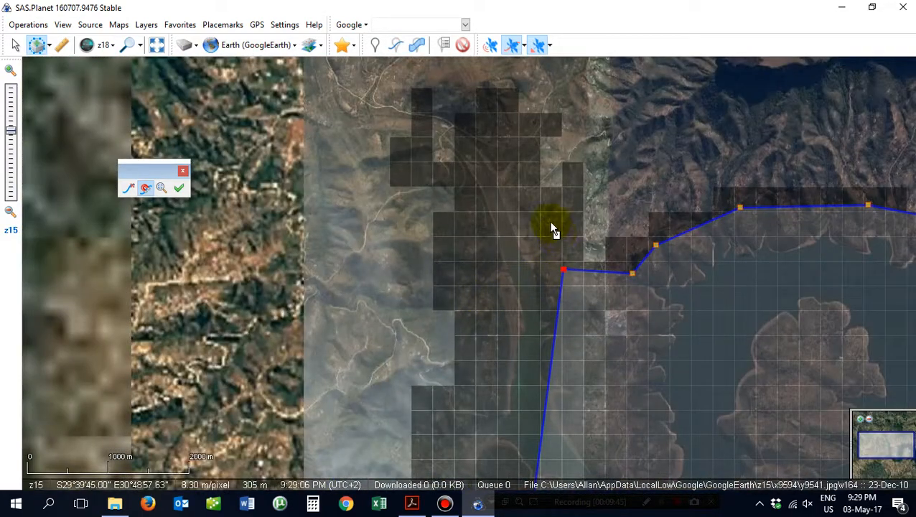
pyautogui.click(524, 150)
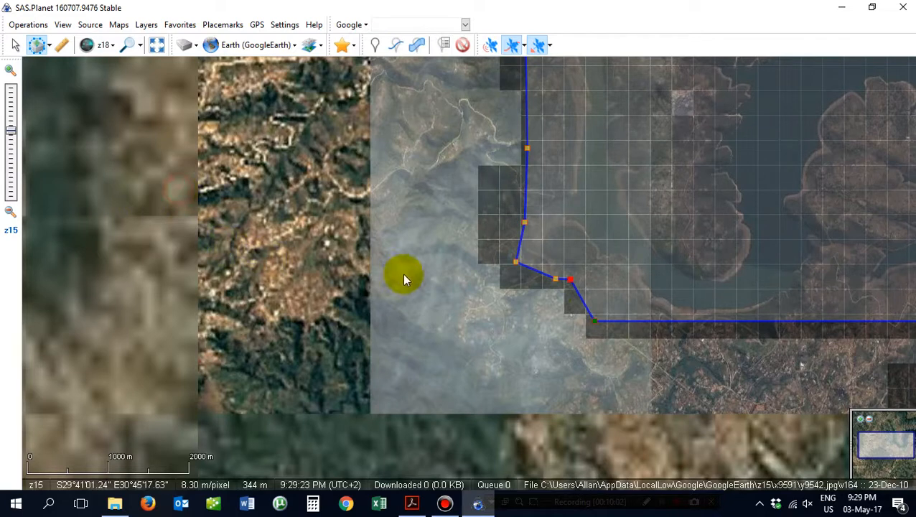
pyautogui.moveTo(463, 272)
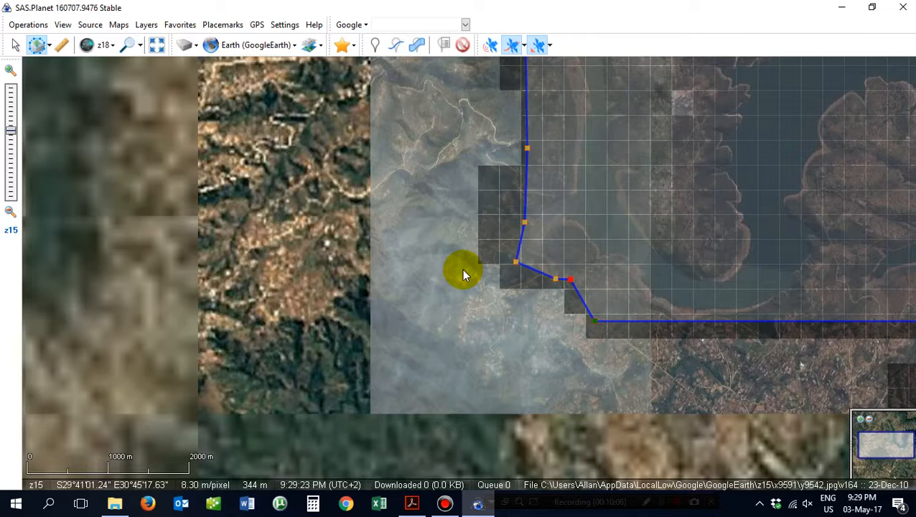
pyautogui.moveTo(570, 258)
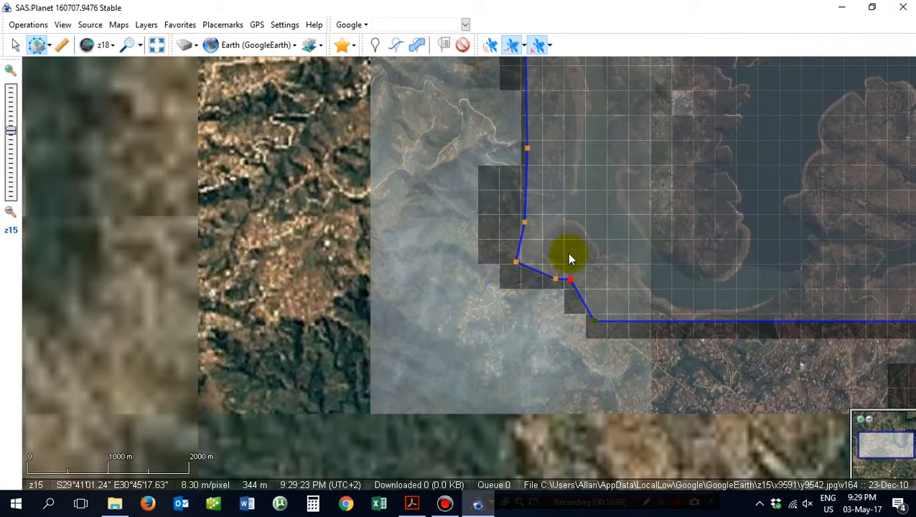
pyautogui.moveTo(589, 280)
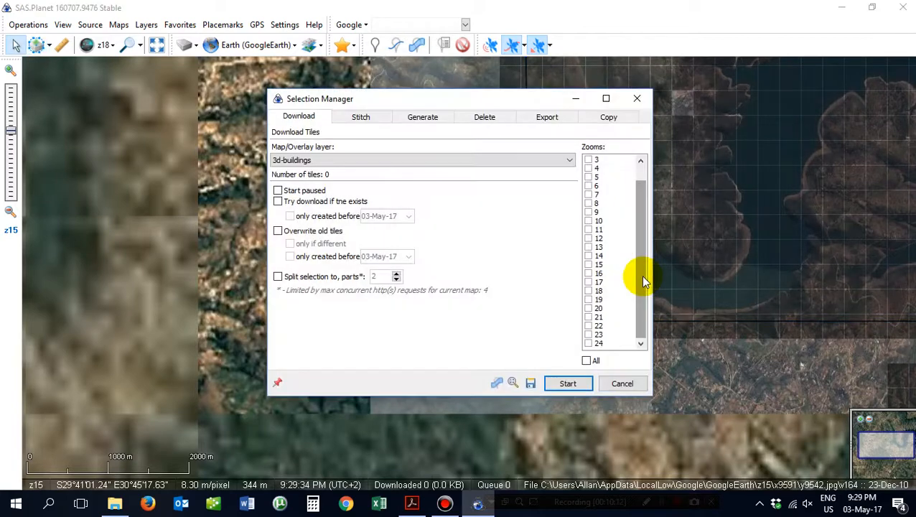
# - Choose KMZ for Garmin (JPEG Overlays) as stitch output and browse for a save location
pyautogui.click(361, 116)
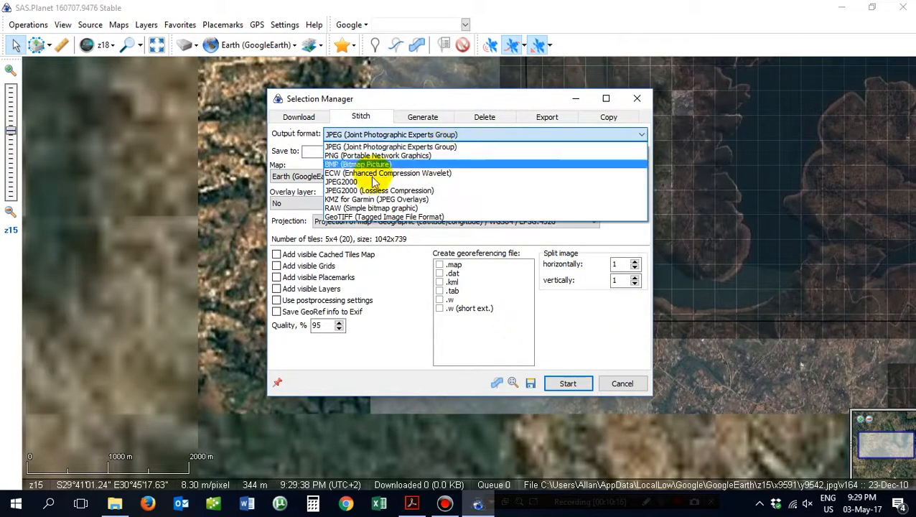
pyautogui.click(378, 199)
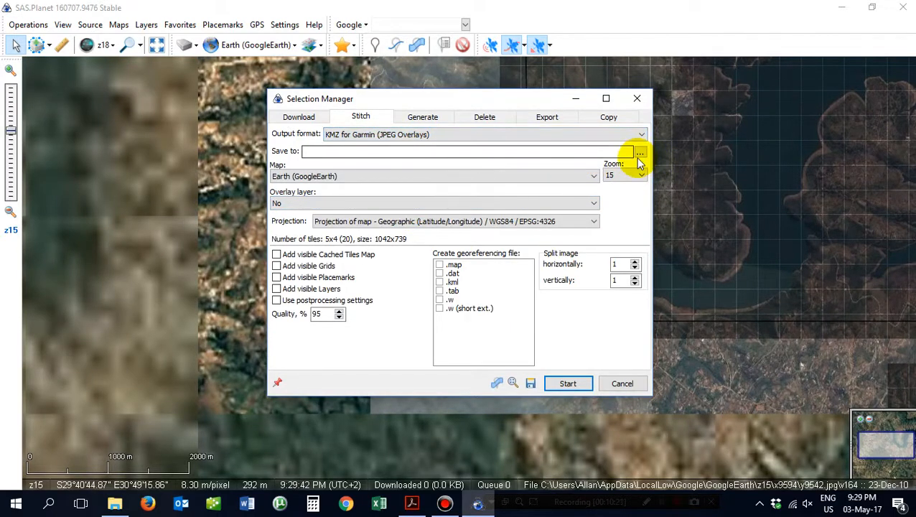
pyautogui.click(638, 151)
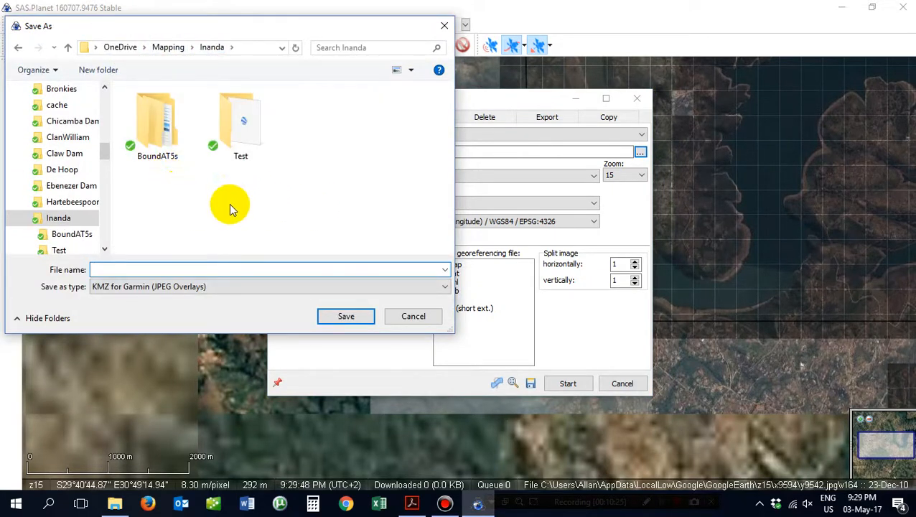
pyautogui.moveTo(243, 195)
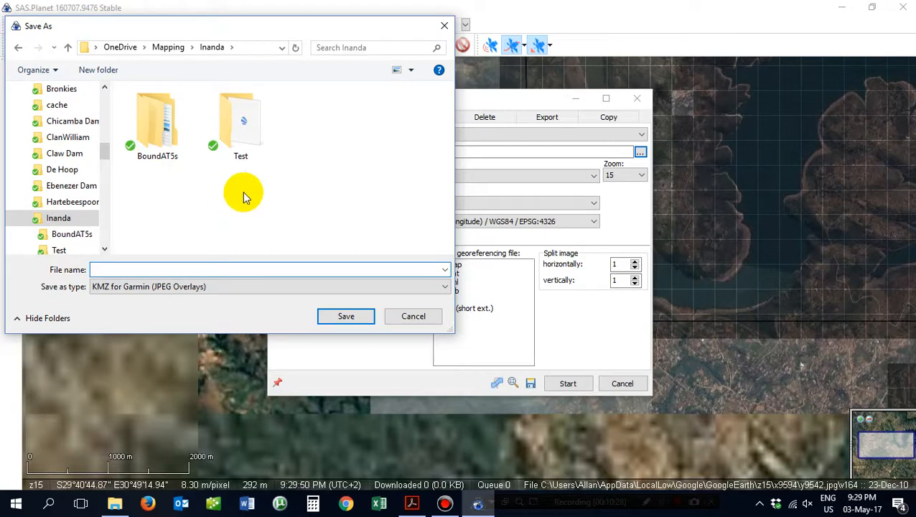
# - Create a Test folder inside Inanda and save the stitched map there as Test1
pyautogui.click(240, 122)
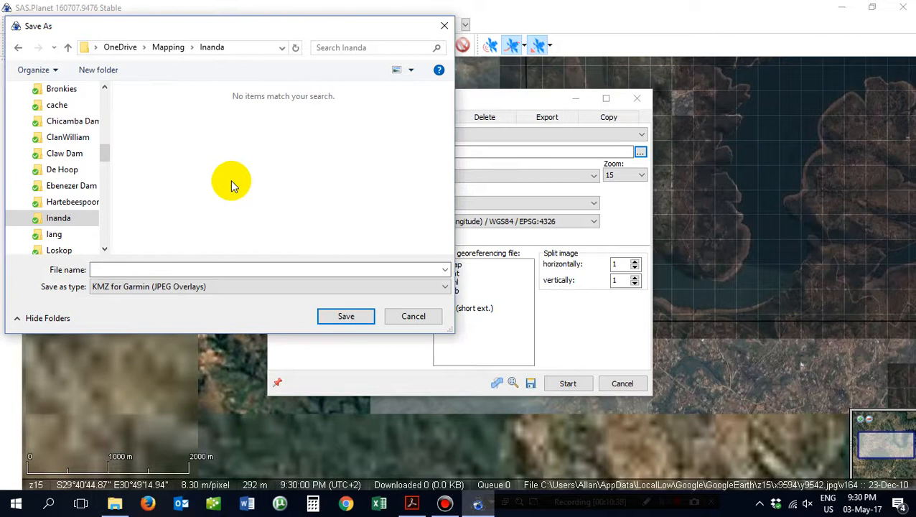
pyautogui.moveTo(348, 111)
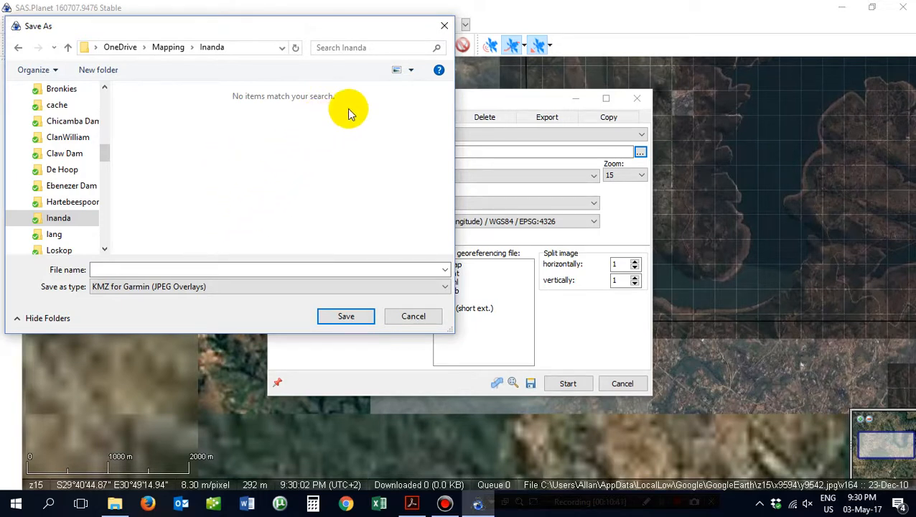
pyautogui.click(98, 69)
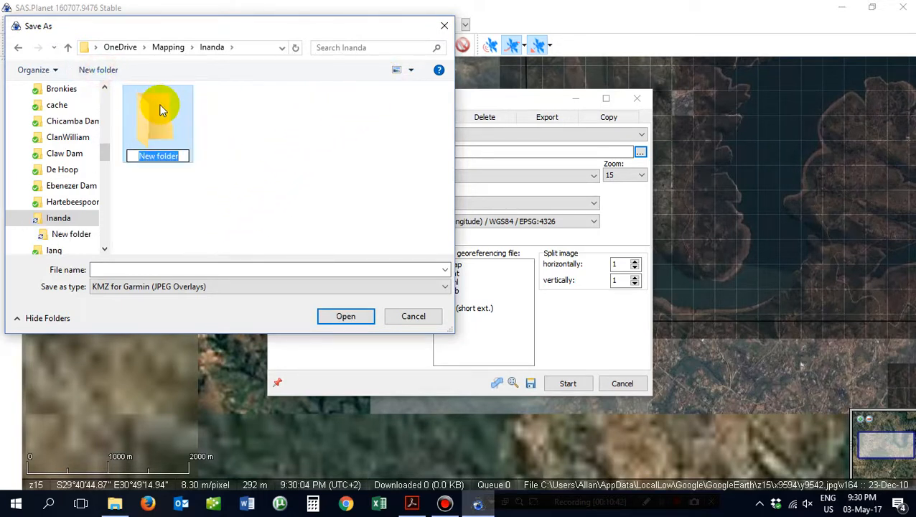
pyautogui.write('Test')
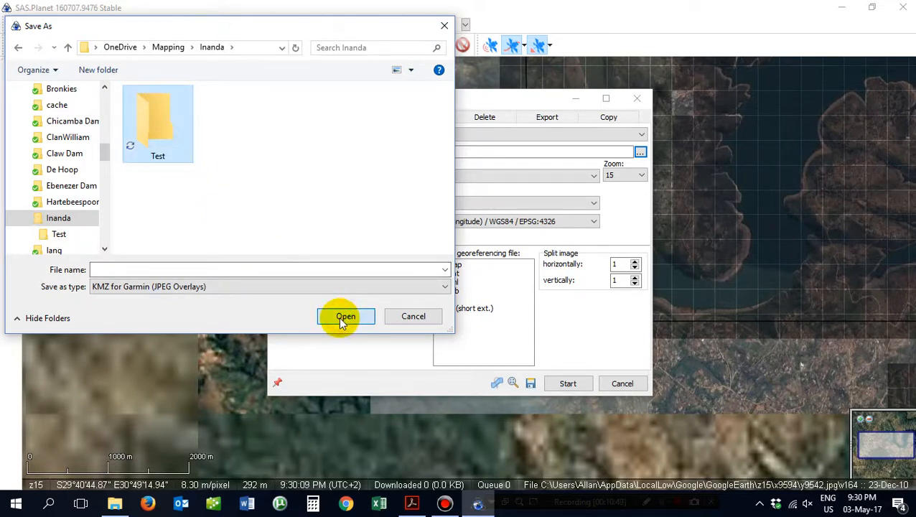
pyautogui.doubleClick(157, 122)
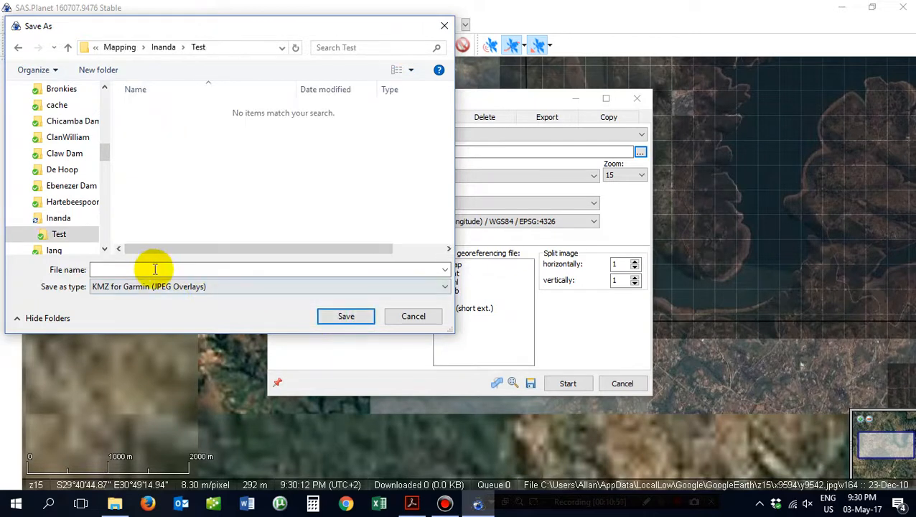
pyautogui.write('Test1')
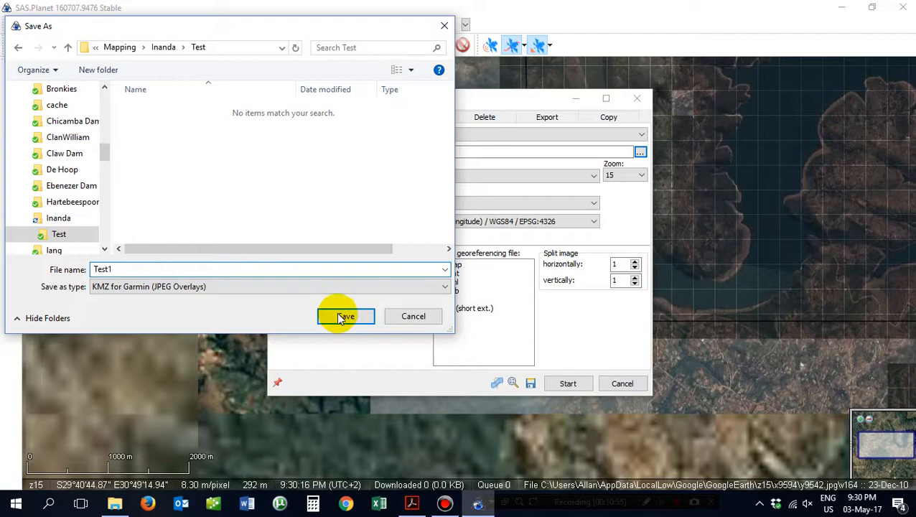
pyautogui.click(345, 316)
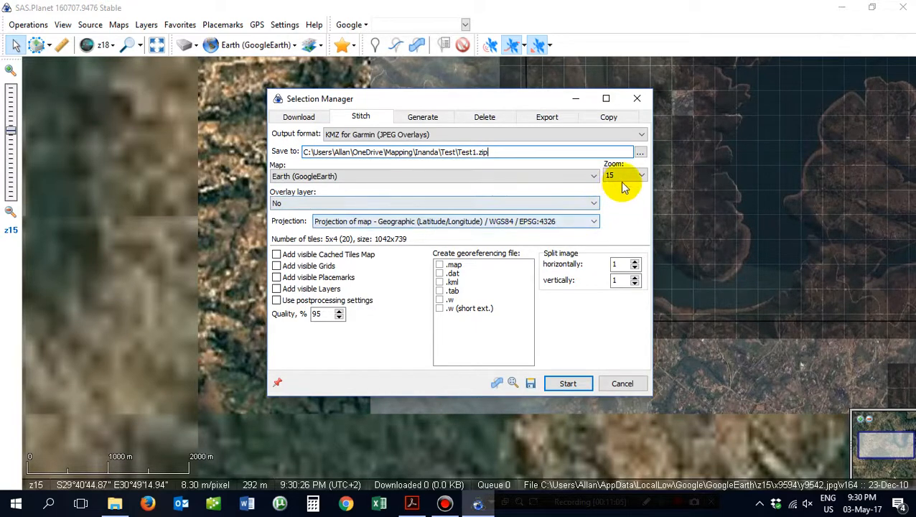
# - Set the stitch zoom to 18, yielding 816 tiles at 8325x5902
pyautogui.click(640, 175)
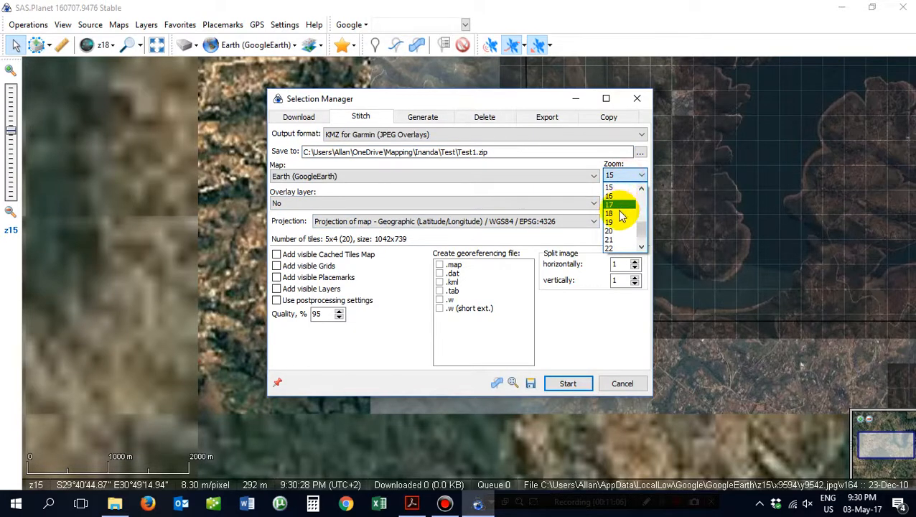
pyautogui.click(610, 214)
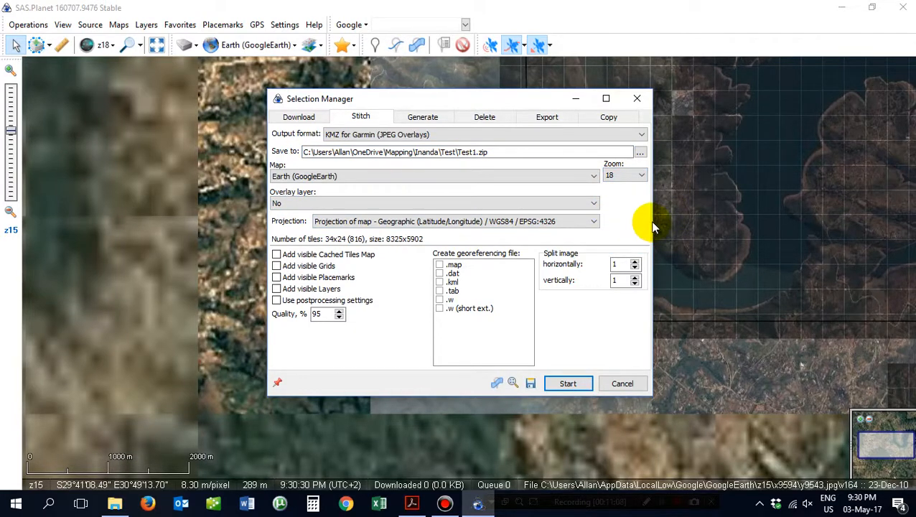
pyautogui.moveTo(623, 214)
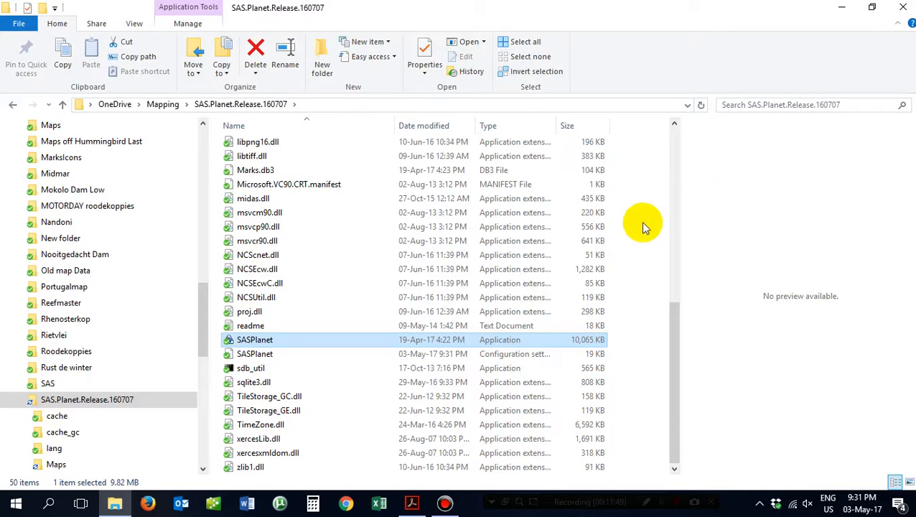
# - Browse from Mapping into Map Creator\IMC_Application_x64old and select InsightMapCreator
pyautogui.click(162, 104)
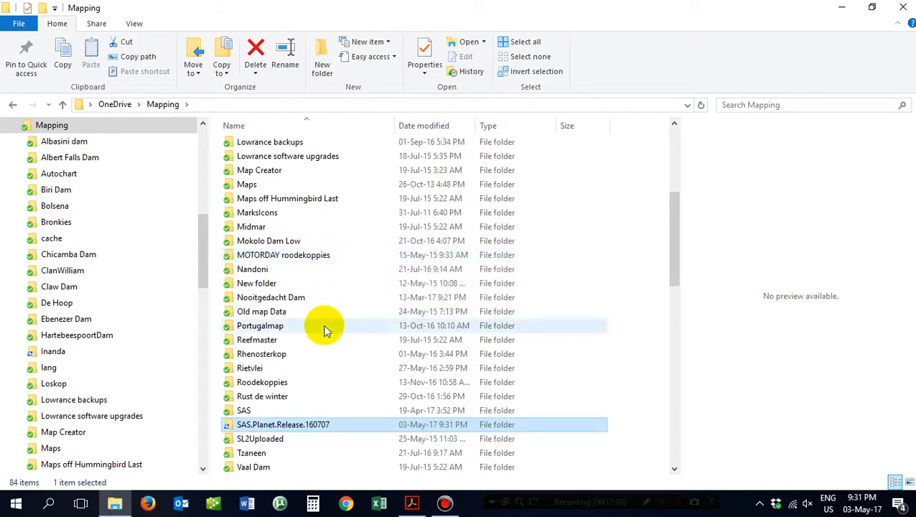
pyautogui.scroll(-3)
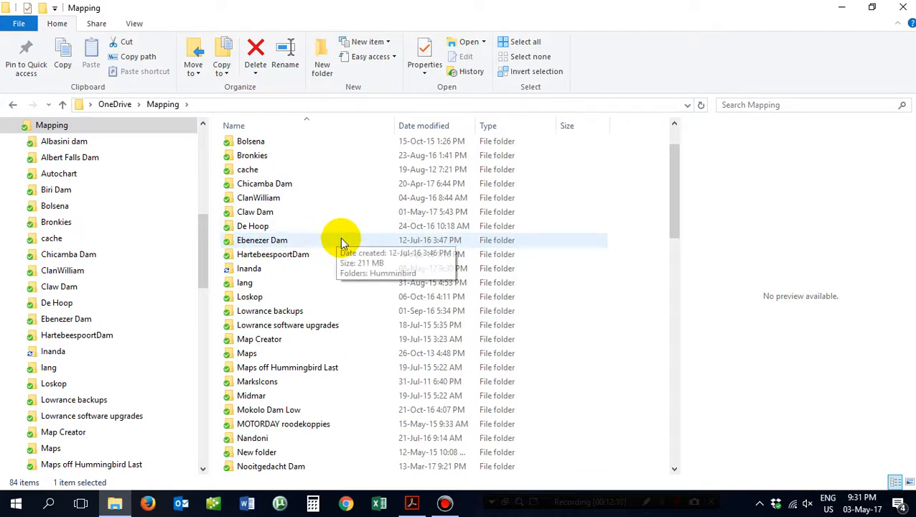
pyautogui.moveTo(329, 212)
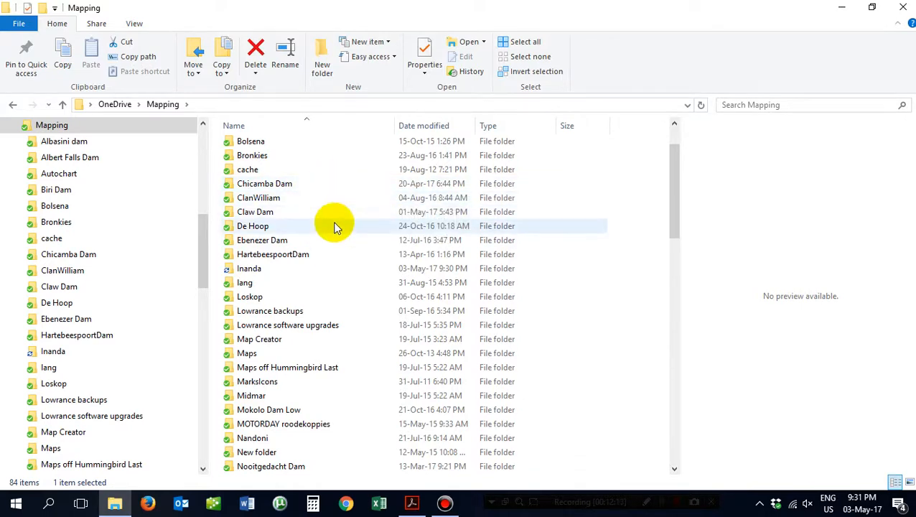
pyautogui.scroll(-3)
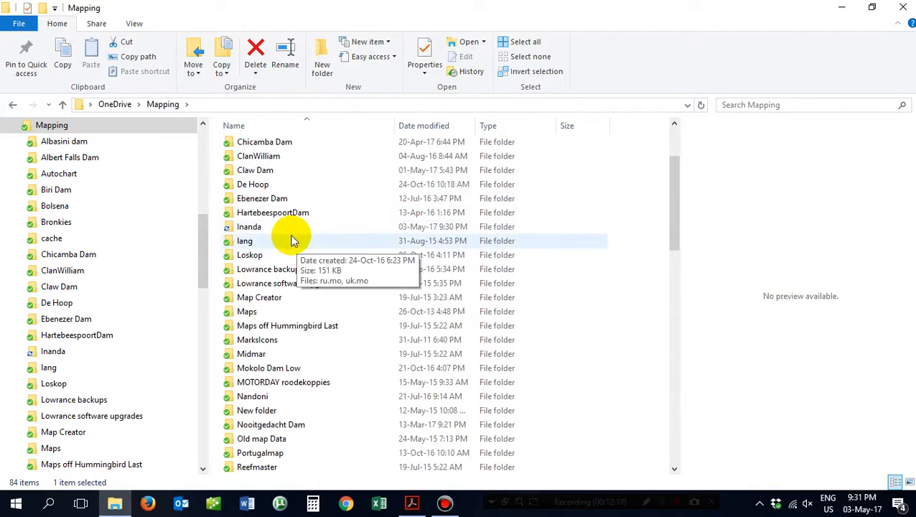
pyautogui.click(259, 297)
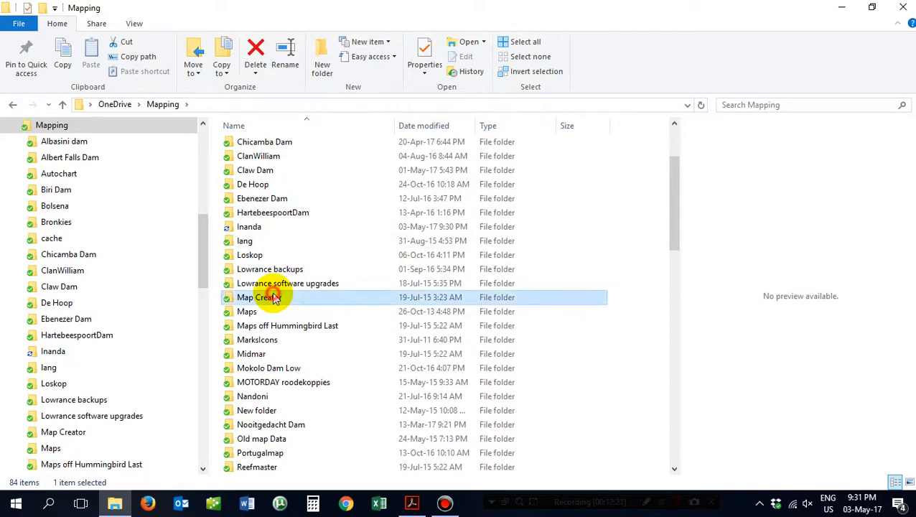
pyautogui.doubleClick(259, 297)
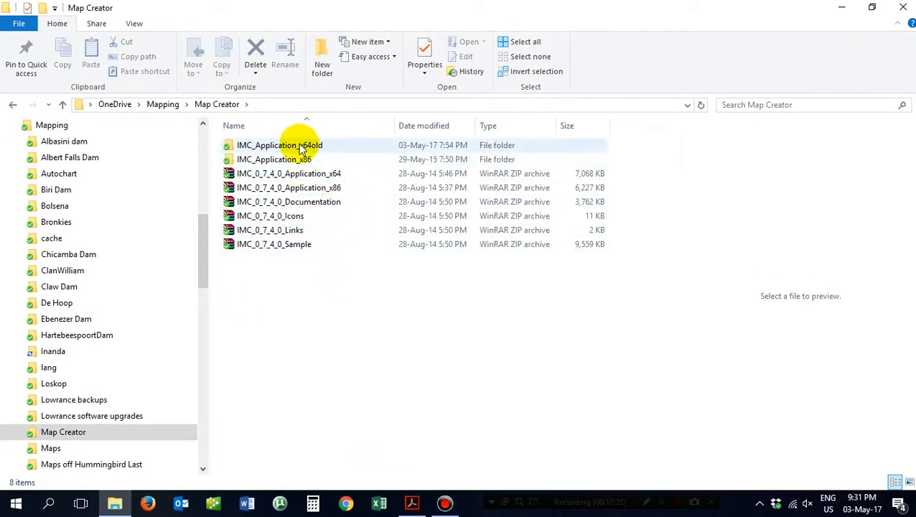
pyautogui.doubleClick(279, 145)
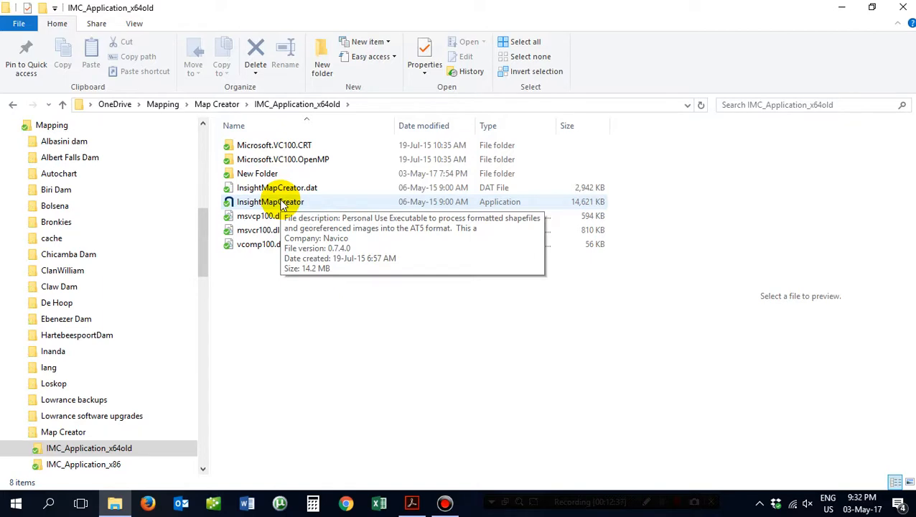
pyautogui.moveTo(269, 237)
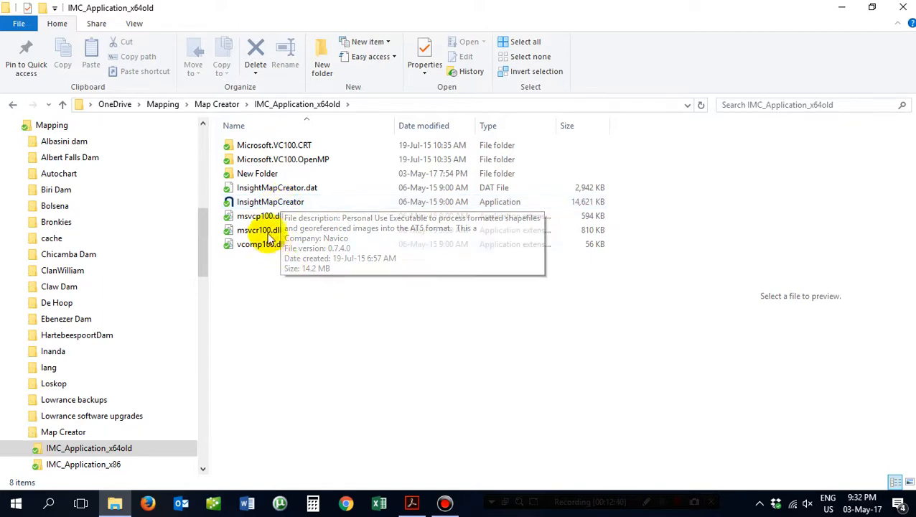
pyautogui.moveTo(372, 287)
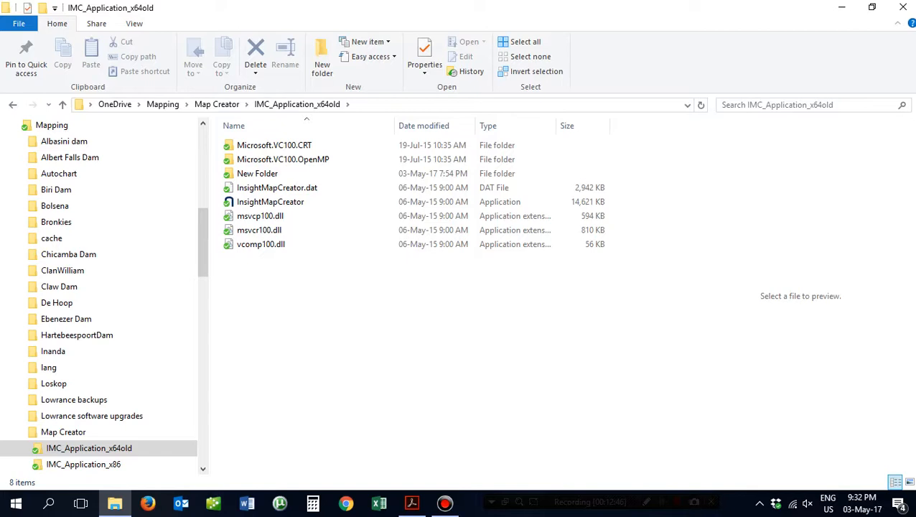
pyautogui.moveTo(519, 259)
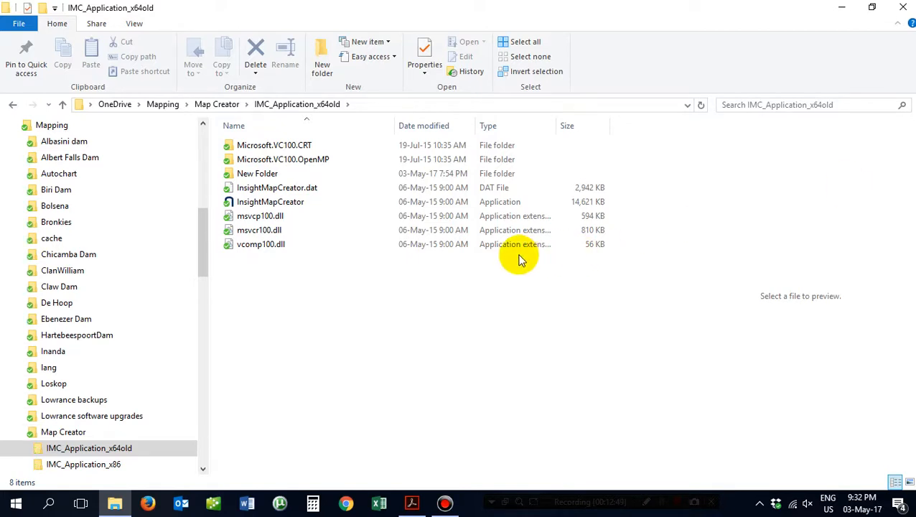
pyautogui.moveTo(413, 312)
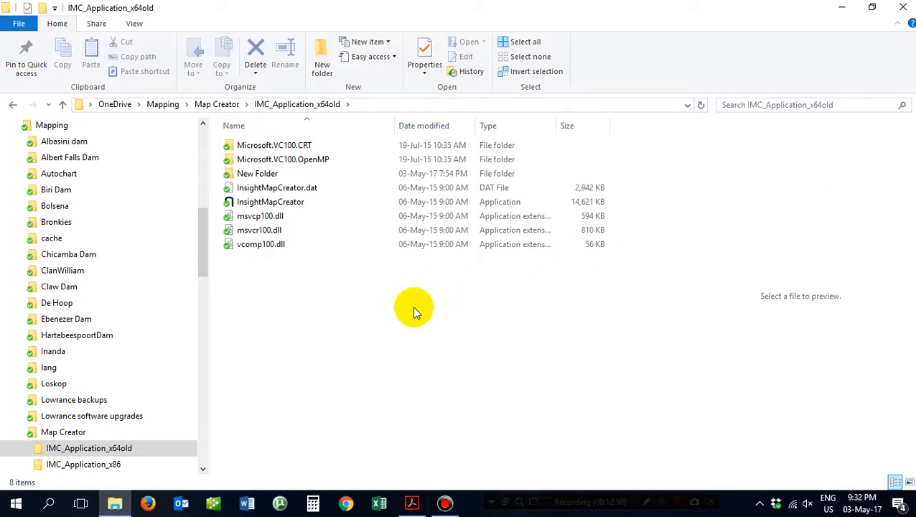
pyautogui.click(270, 202)
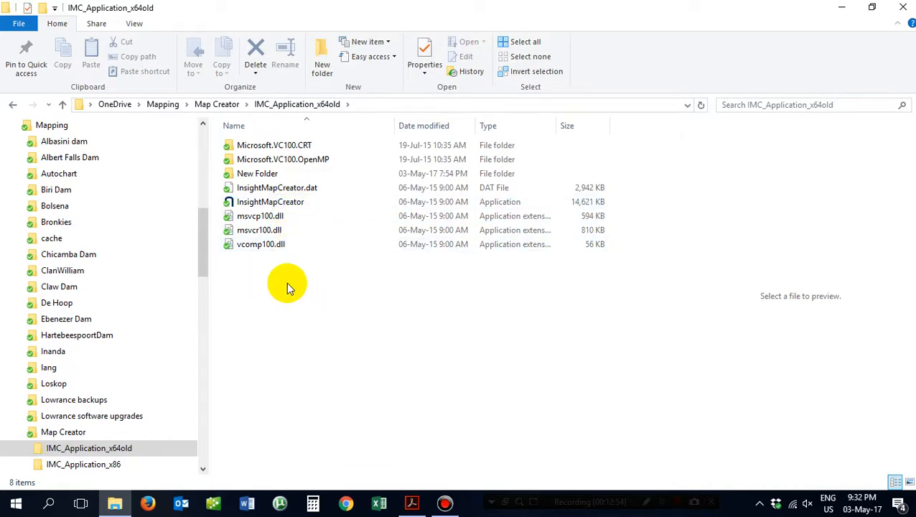
pyautogui.click(271, 202)
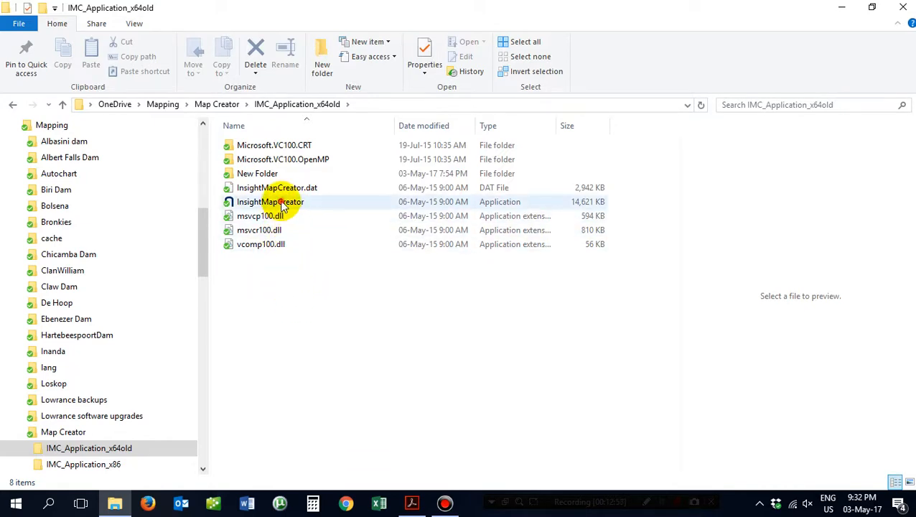
pyautogui.doubleClick(270, 202)
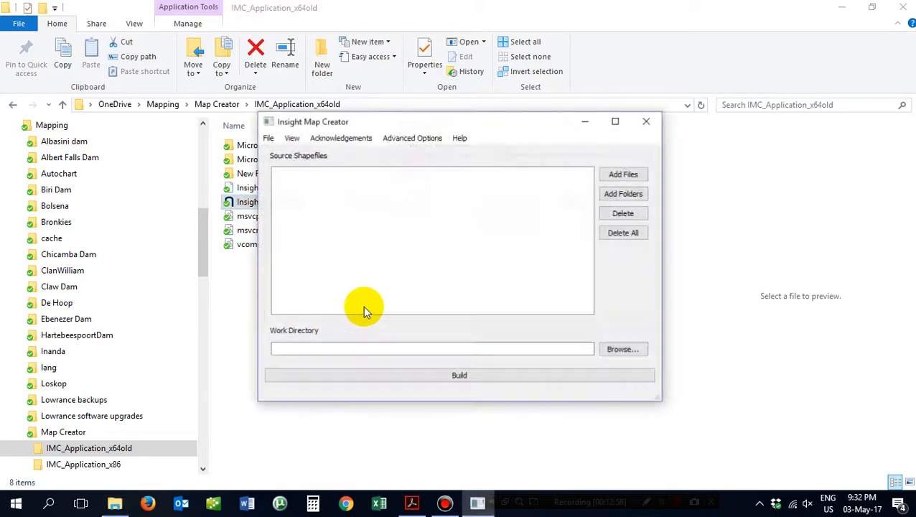
pyautogui.click(292, 138)
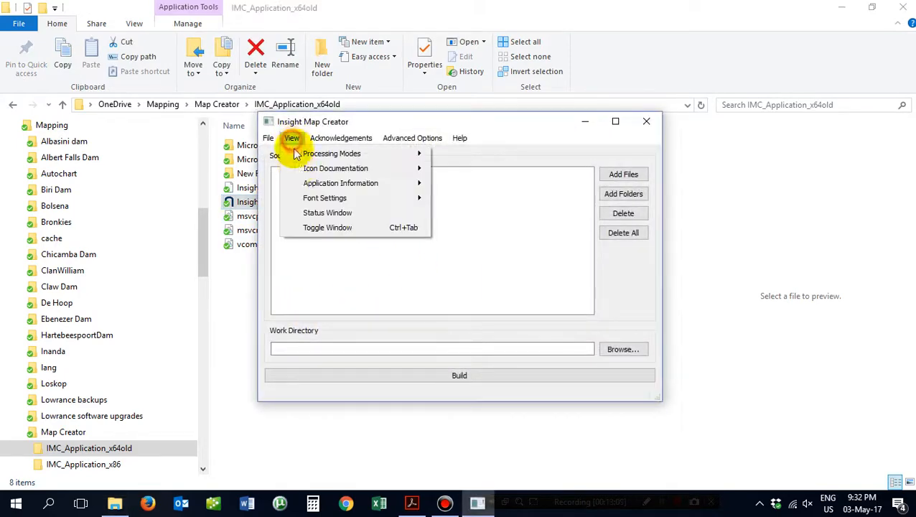
pyautogui.moveTo(331, 152)
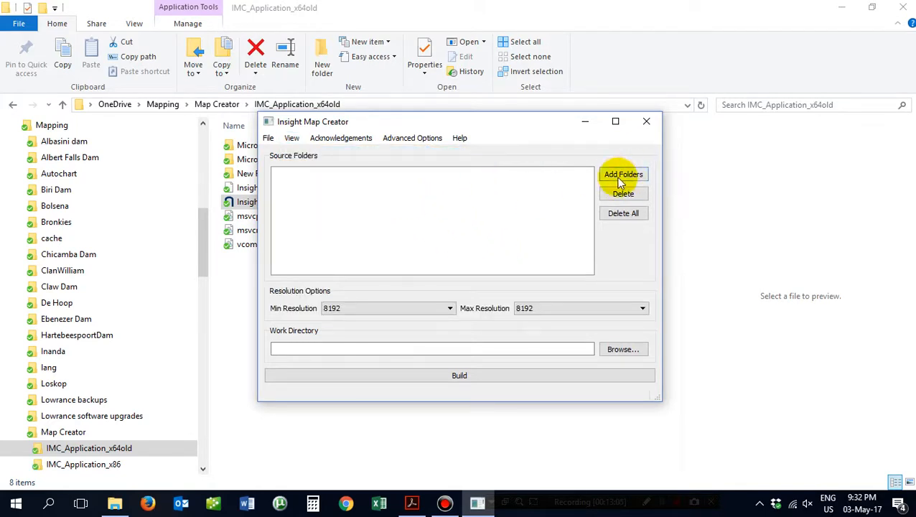
pyautogui.click(623, 174)
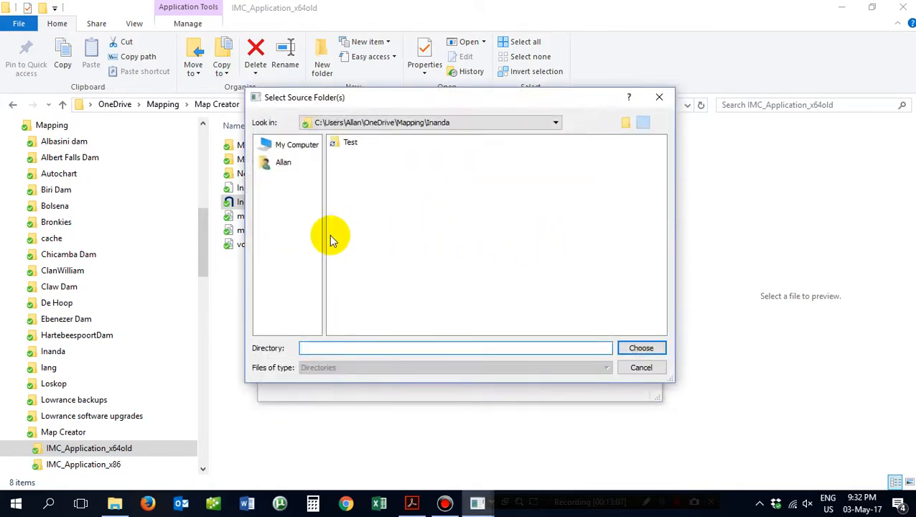
pyautogui.click(556, 122)
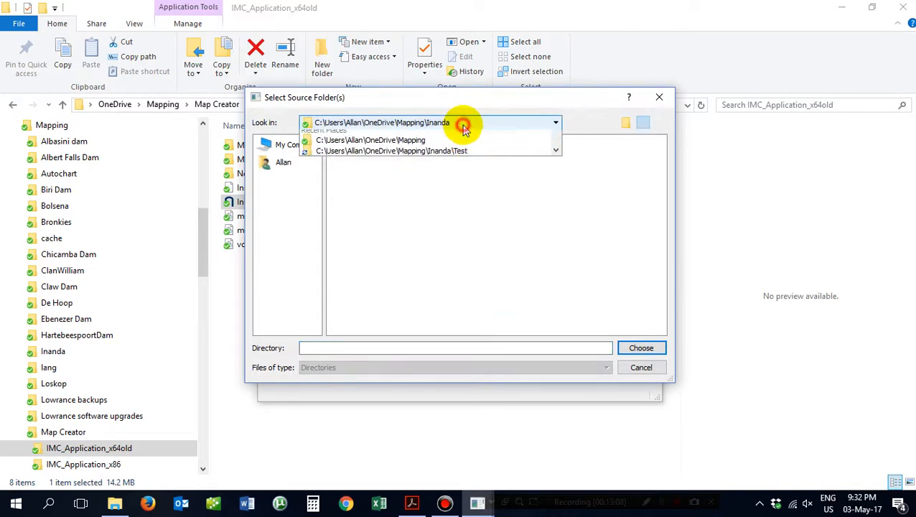
pyautogui.click(555, 122)
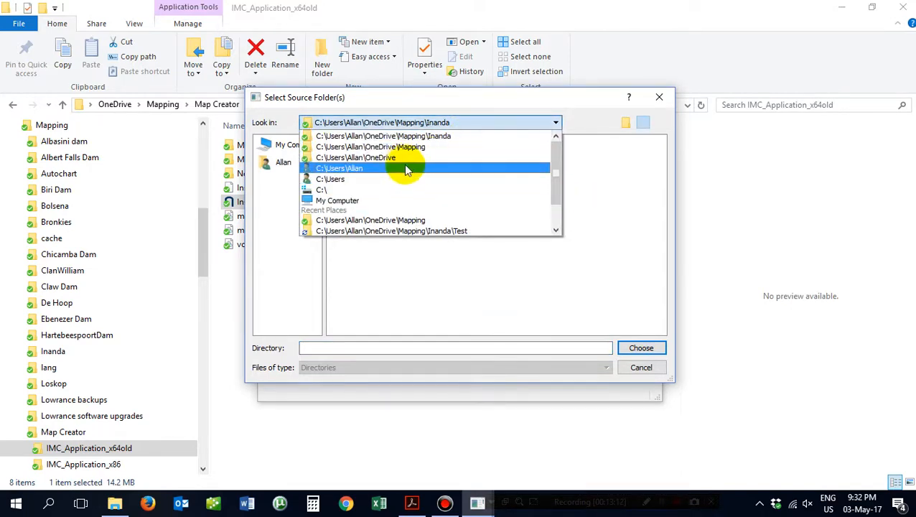
pyautogui.click(371, 146)
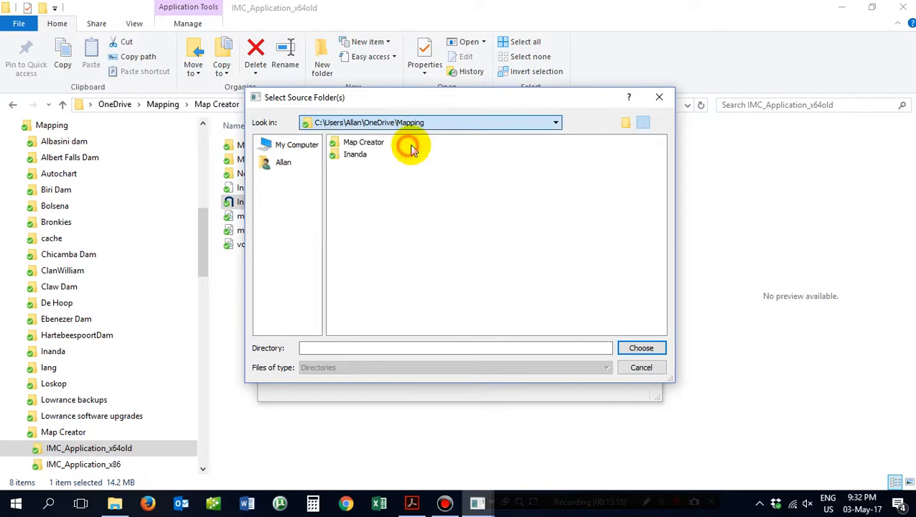
pyautogui.moveTo(362, 158)
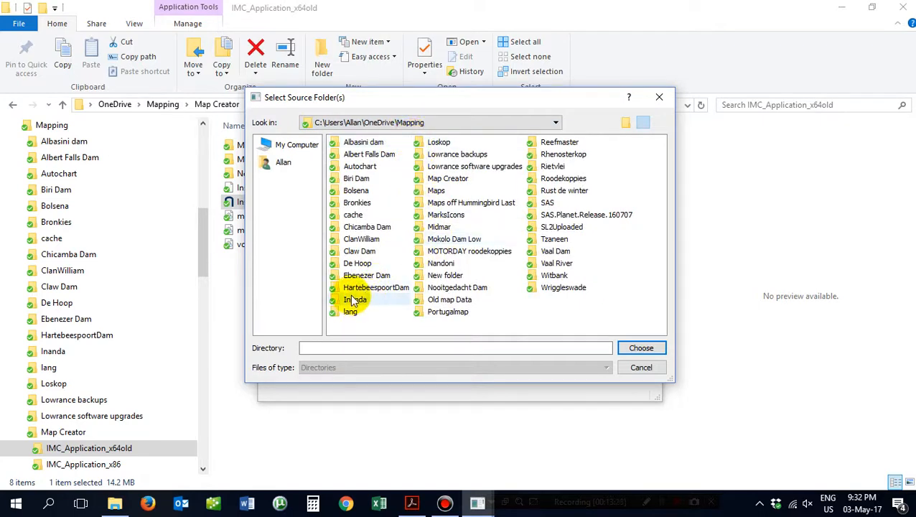
pyautogui.doubleClick(351, 299)
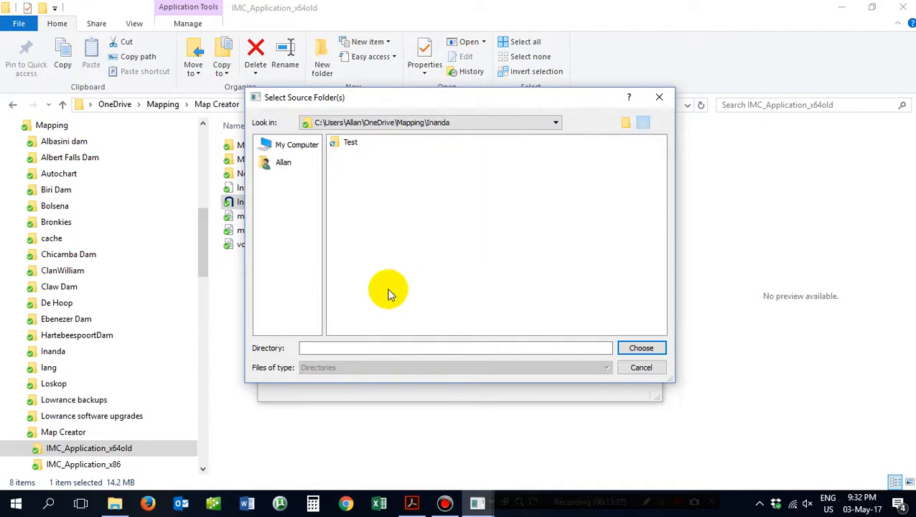
pyautogui.click(350, 142)
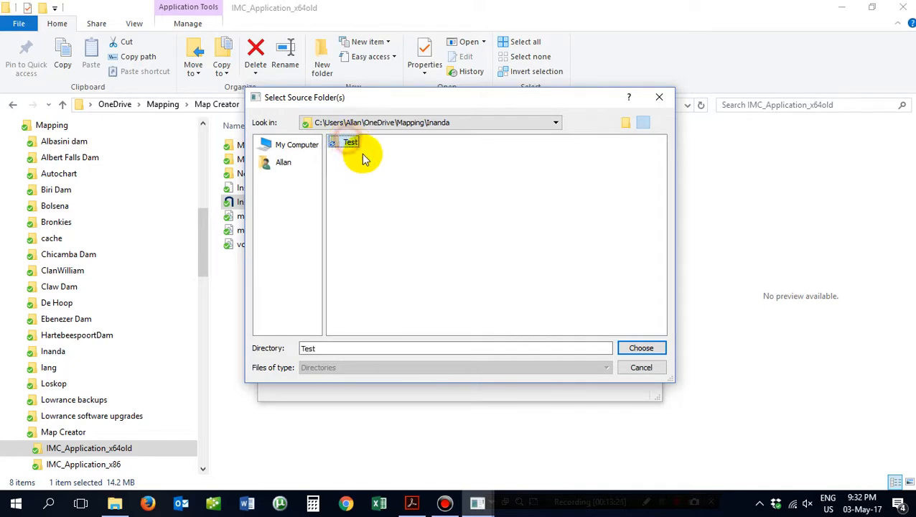
pyautogui.doubleClick(350, 142)
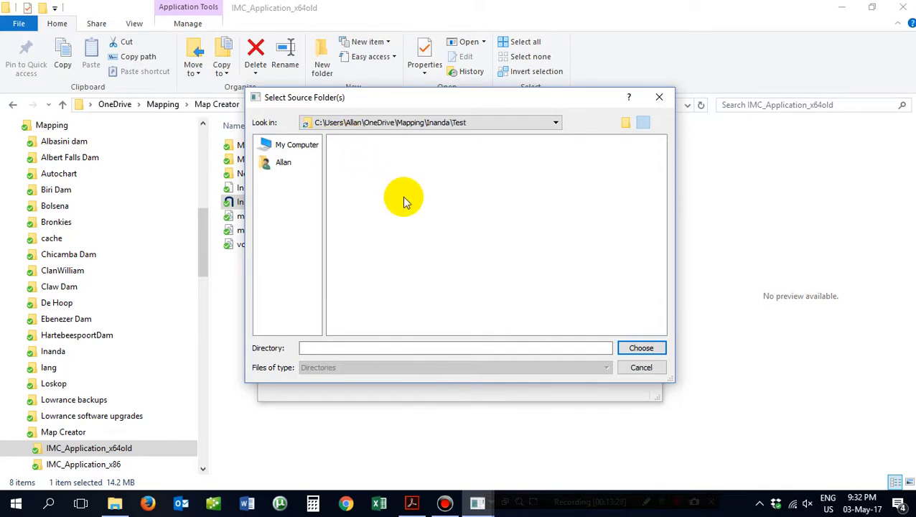
pyautogui.moveTo(648, 403)
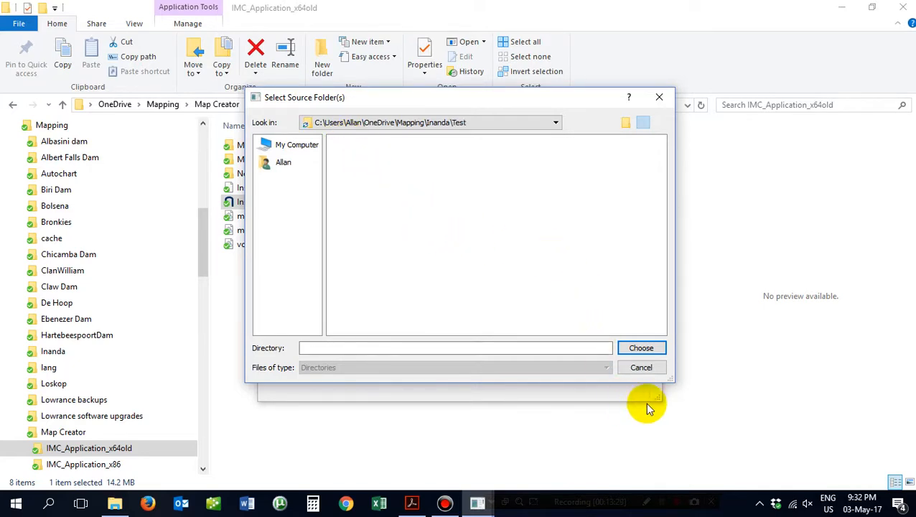
pyautogui.moveTo(320, 477)
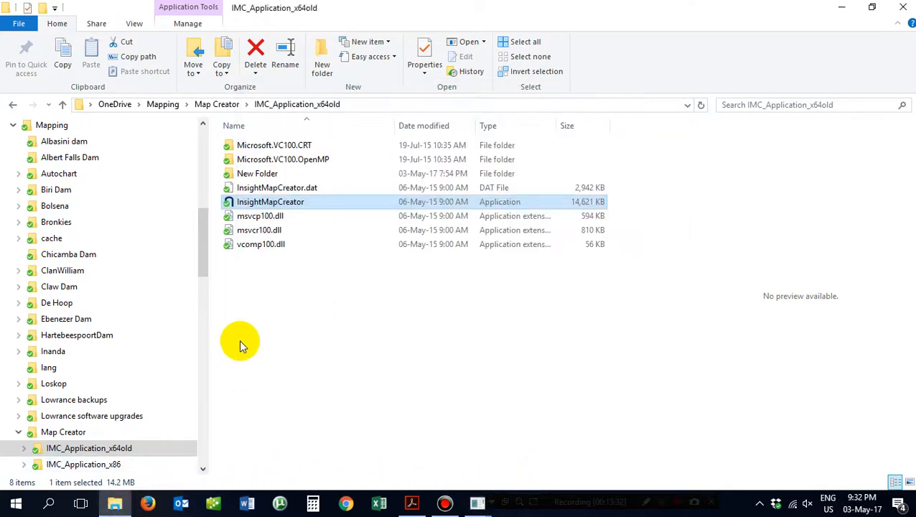
pyautogui.click(217, 104)
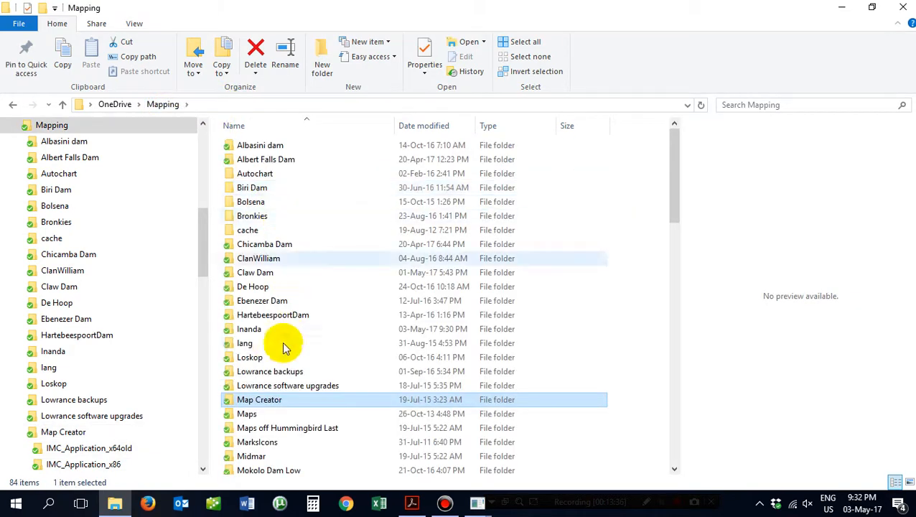
# - Open the Inanda folder and launch the Test1.zip archive in WinRAR
pyautogui.click(249, 328)
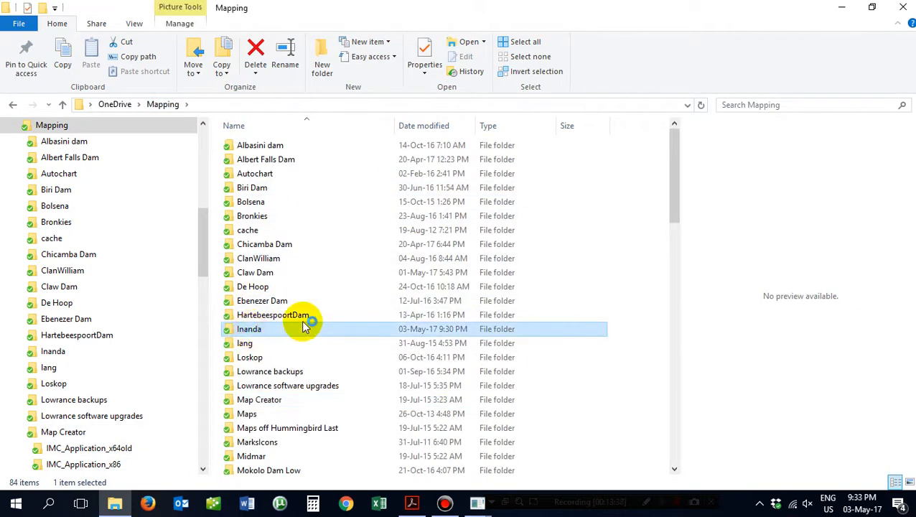
pyautogui.doubleClick(249, 328)
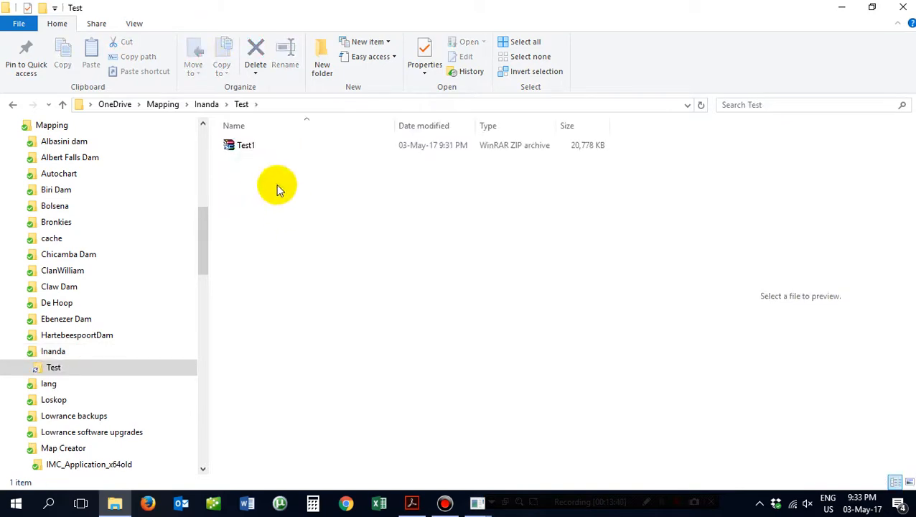
pyautogui.click(245, 145)
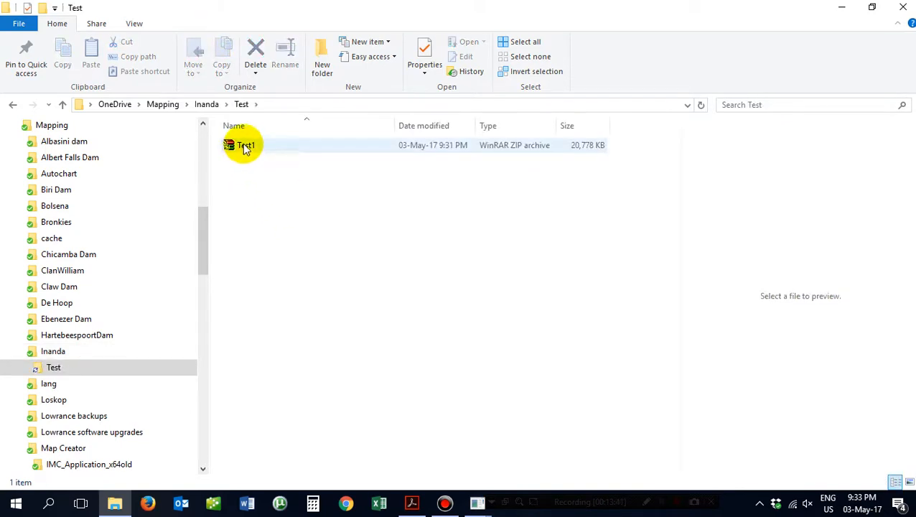
pyautogui.click(245, 145)
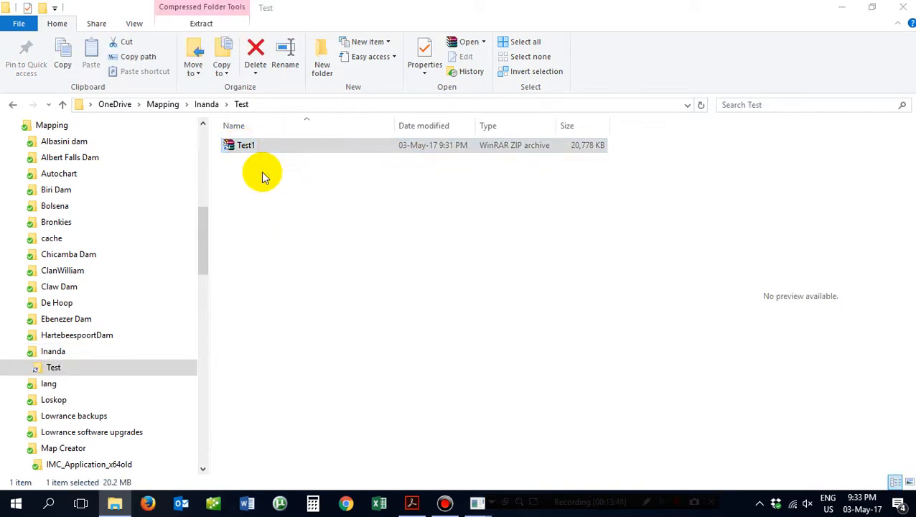
pyautogui.doubleClick(246, 145)
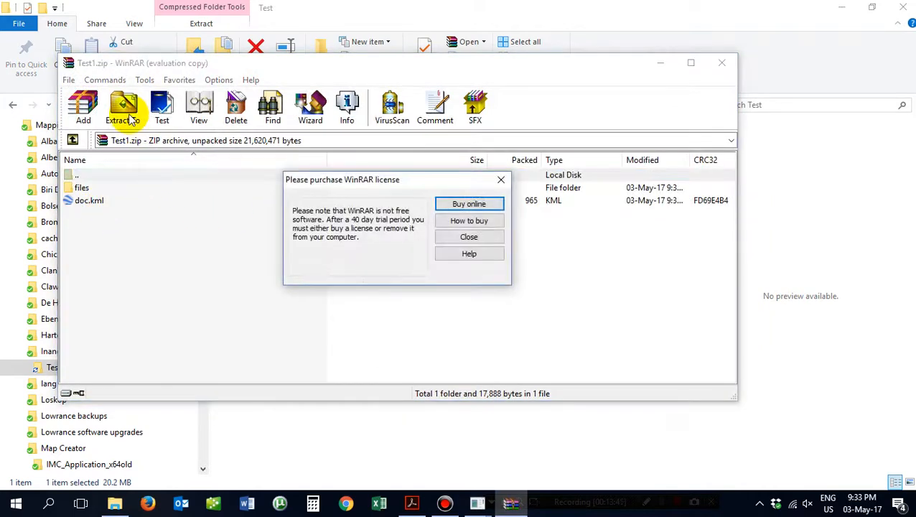
# - Dismiss the license notice and extract Test1 into Mapping\Inanda\Test
pyautogui.click(468, 237)
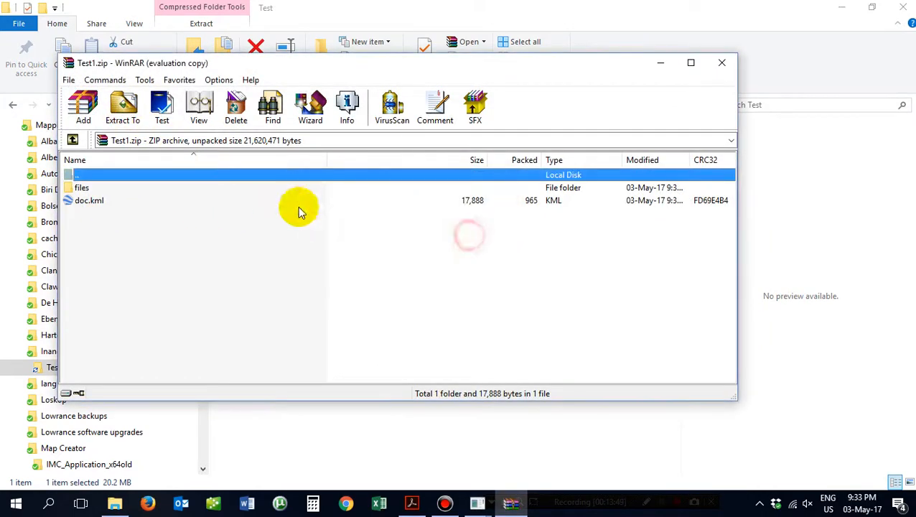
pyautogui.click(122, 107)
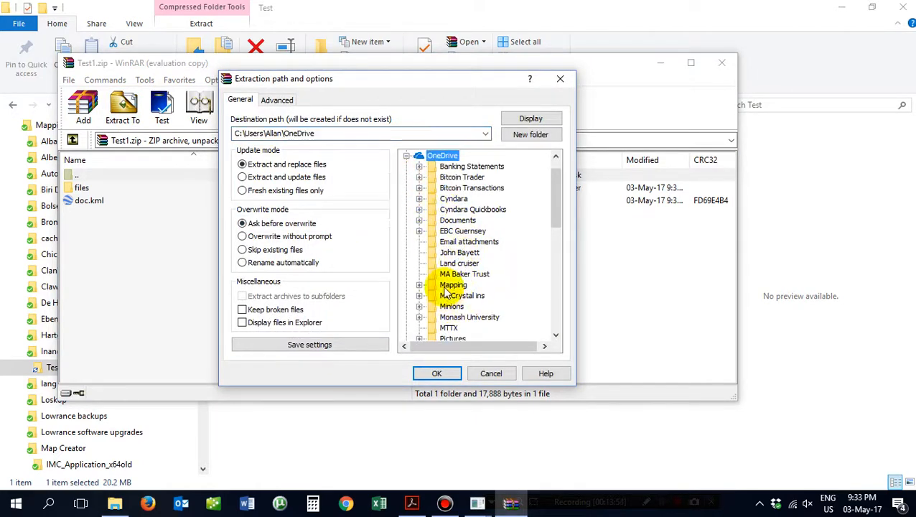
pyautogui.click(420, 284)
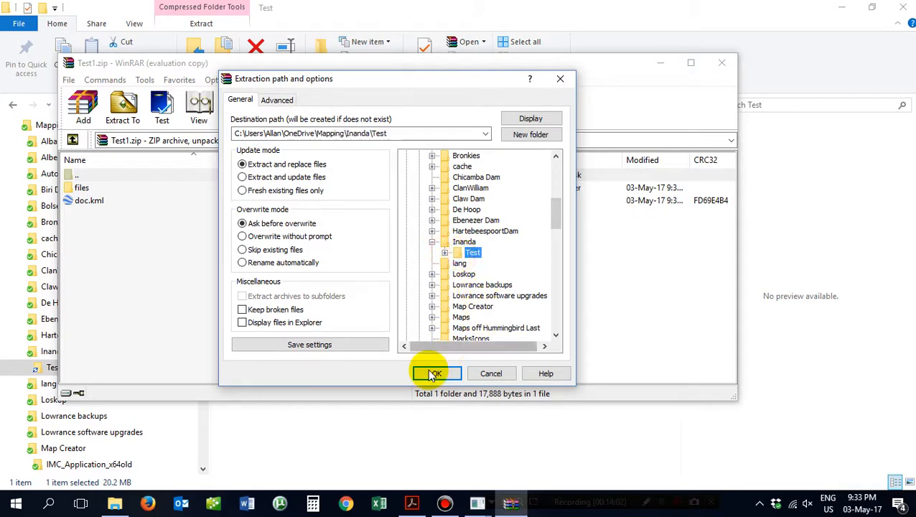
pyautogui.click(435, 373)
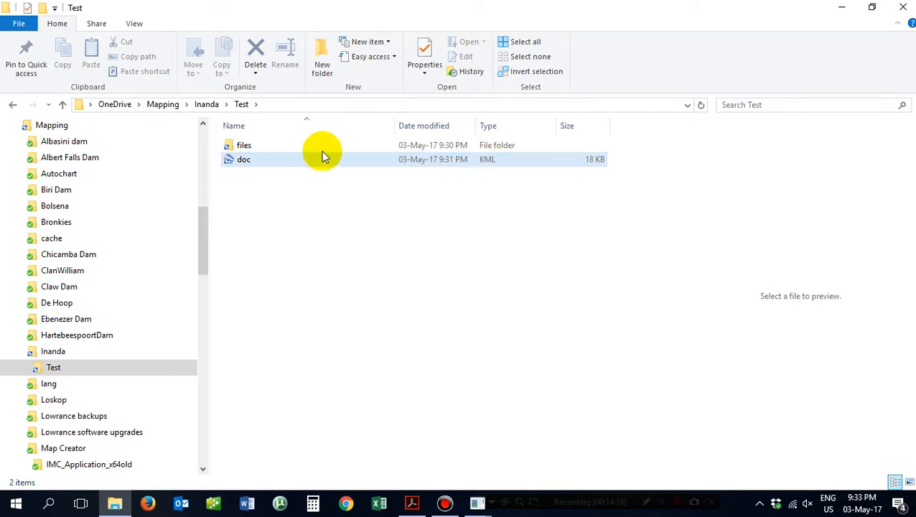
# - Reopen Inanda\Test\files and scroll through its 54 image tiles starting at part_1_1
pyautogui.click(243, 145)
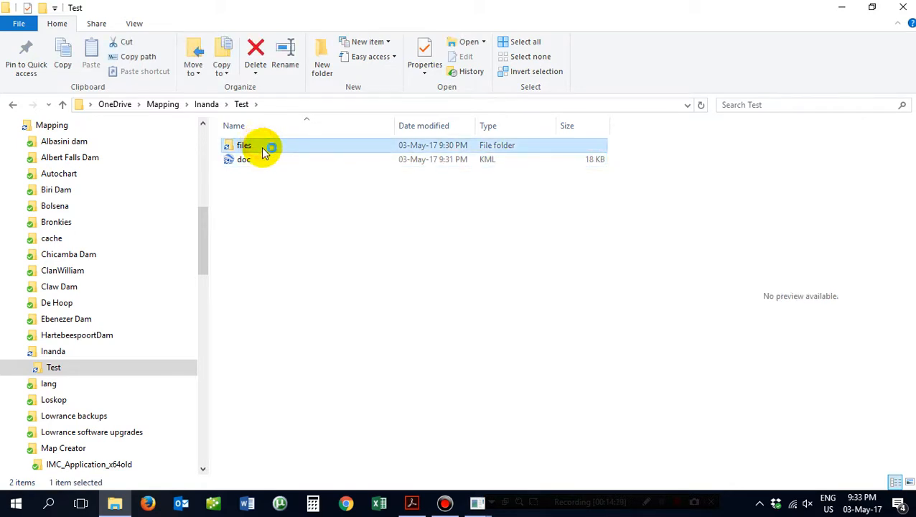
pyautogui.doubleClick(244, 144)
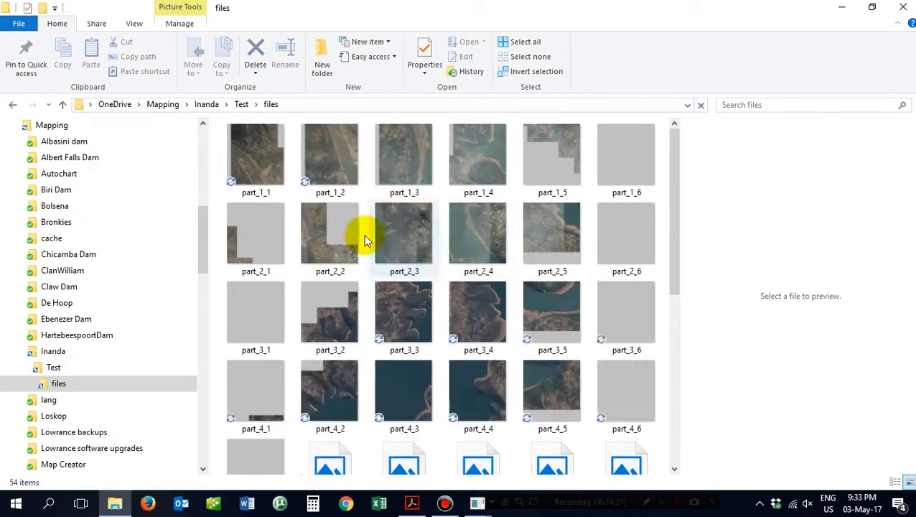
pyautogui.moveTo(477, 390)
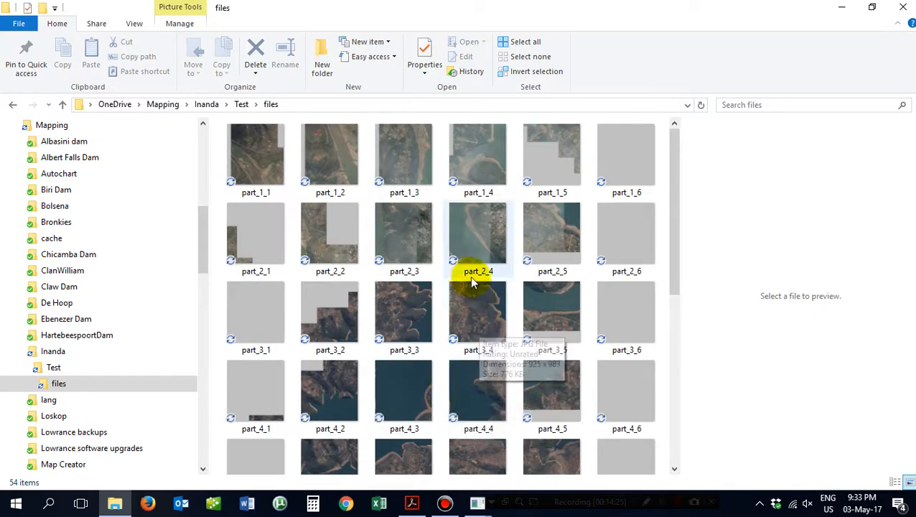
pyautogui.click(207, 104)
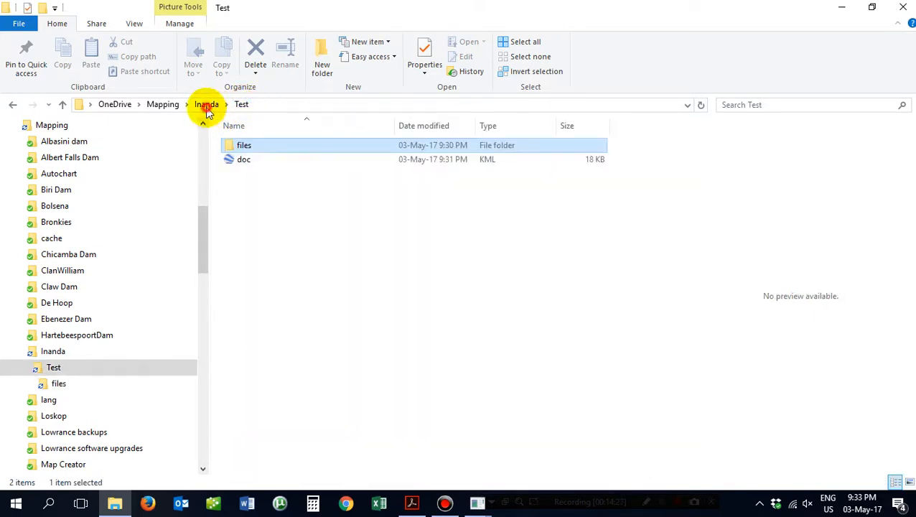
pyautogui.click(206, 104)
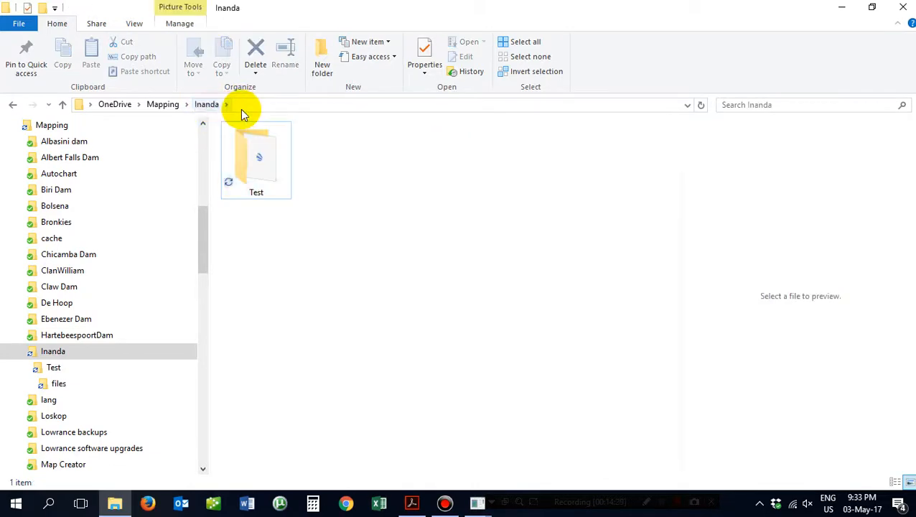
pyautogui.doubleClick(256, 158)
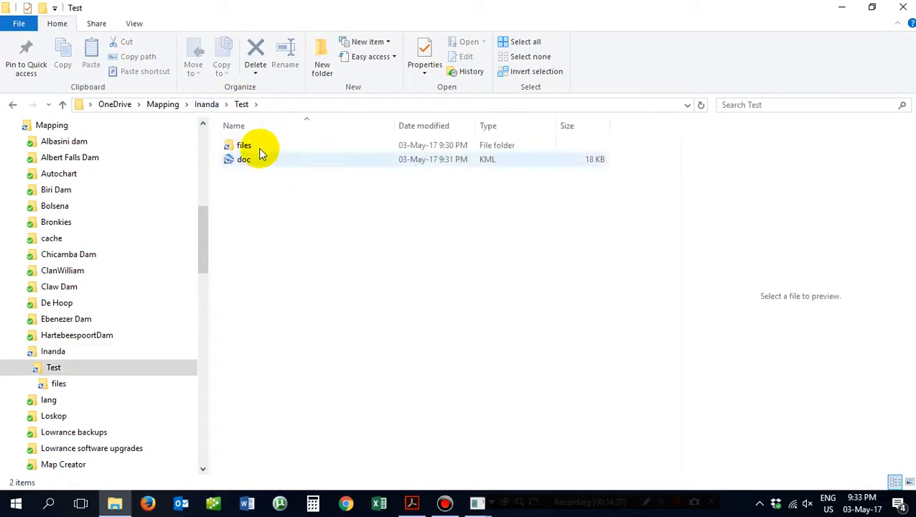
pyautogui.doubleClick(244, 145)
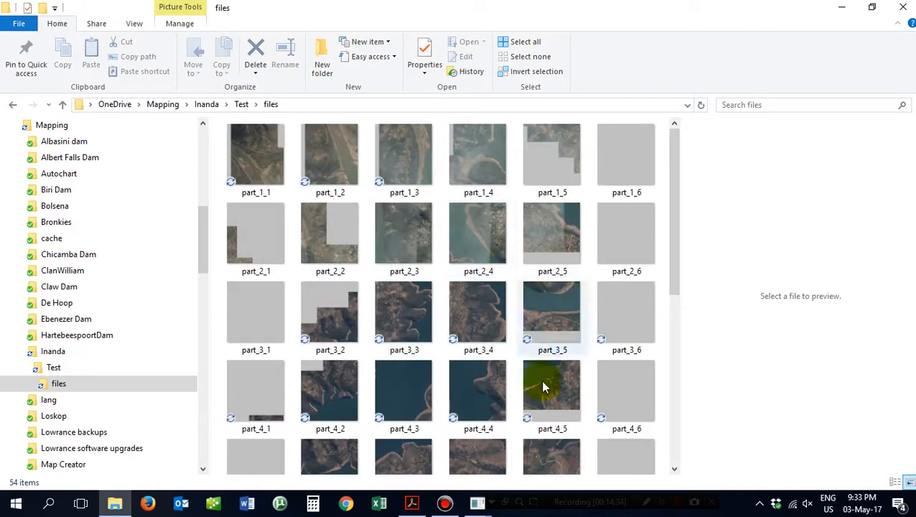
pyautogui.scroll(-3)
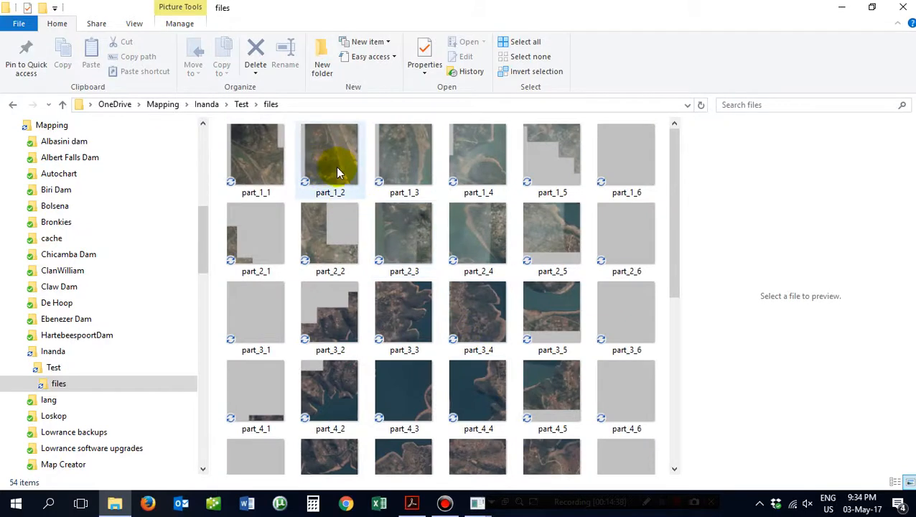
pyautogui.moveTo(337, 170)
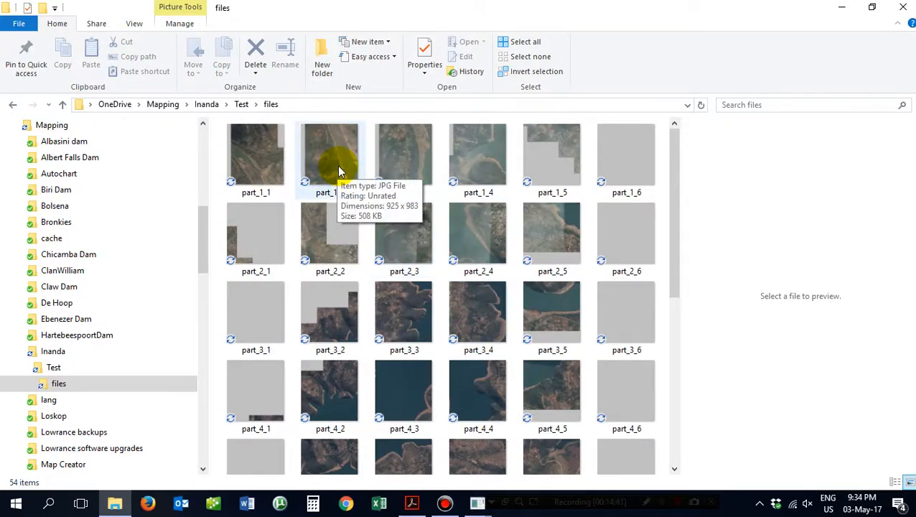
pyautogui.moveTo(565, 178)
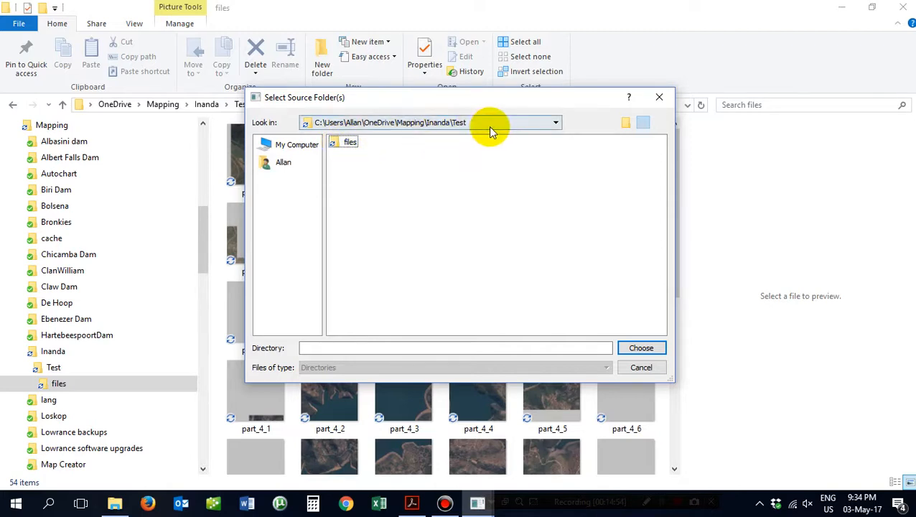
# - Add the files tile folder inside the Inanda Test folder as a source folder
pyautogui.click(555, 122)
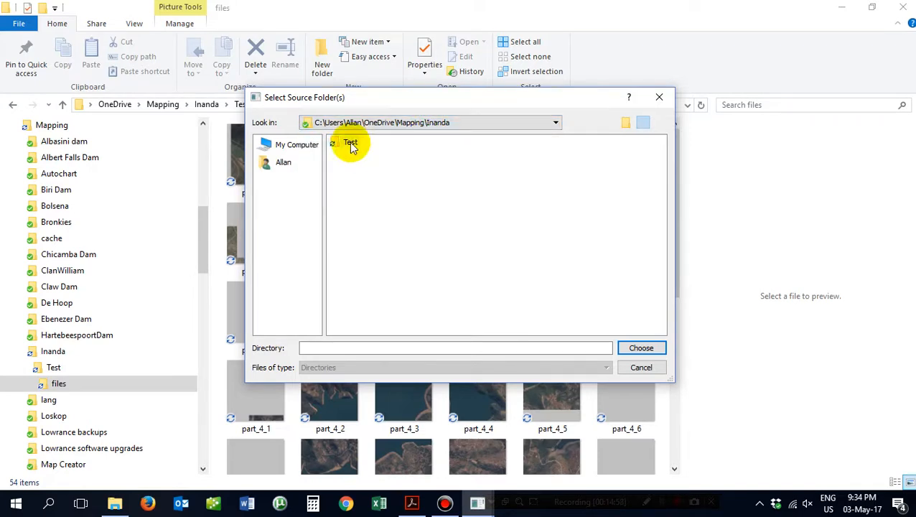
pyautogui.doubleClick(350, 141)
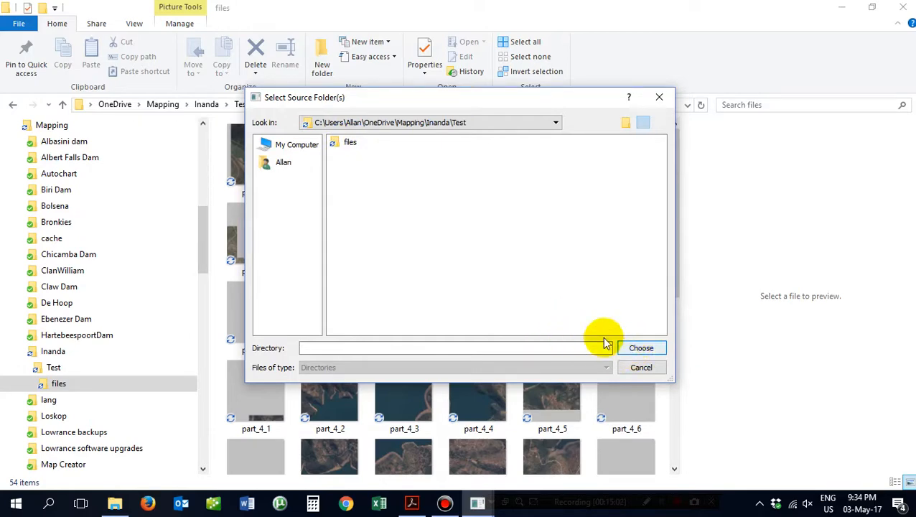
pyautogui.click(349, 141)
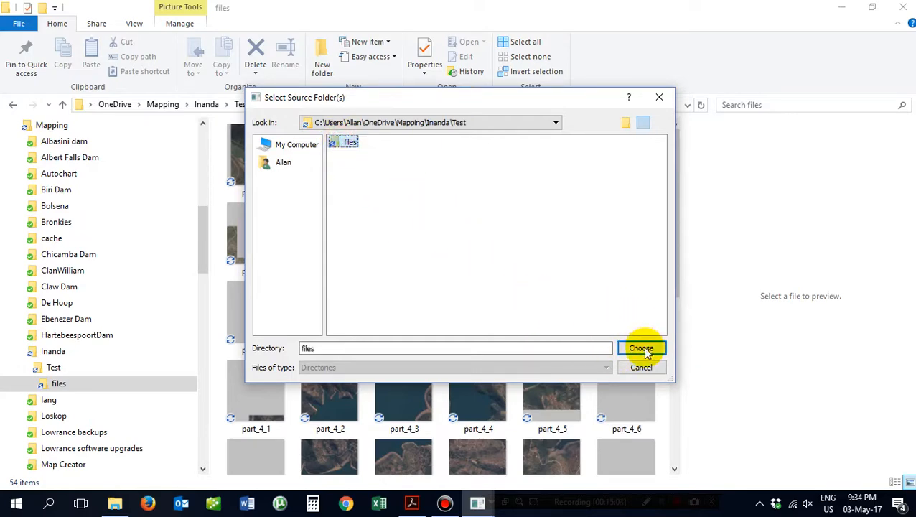
pyautogui.click(640, 348)
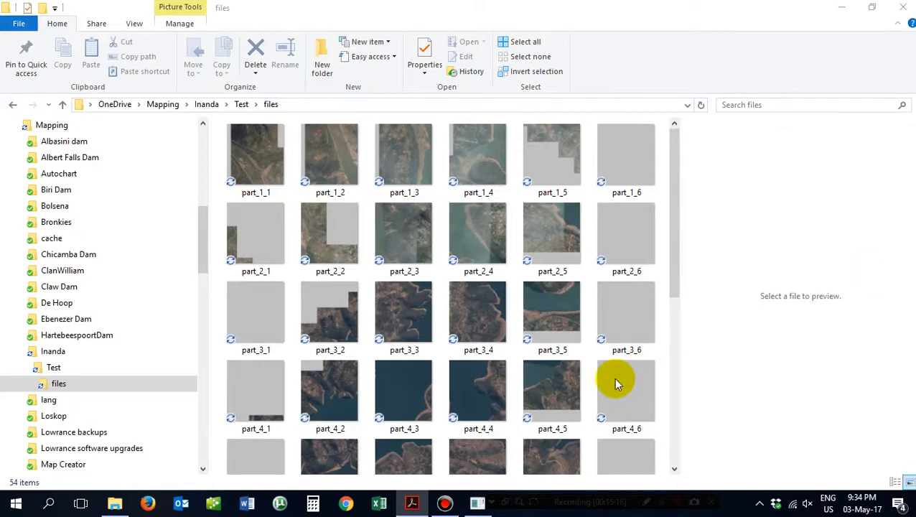
pyautogui.moveTo(667, 287)
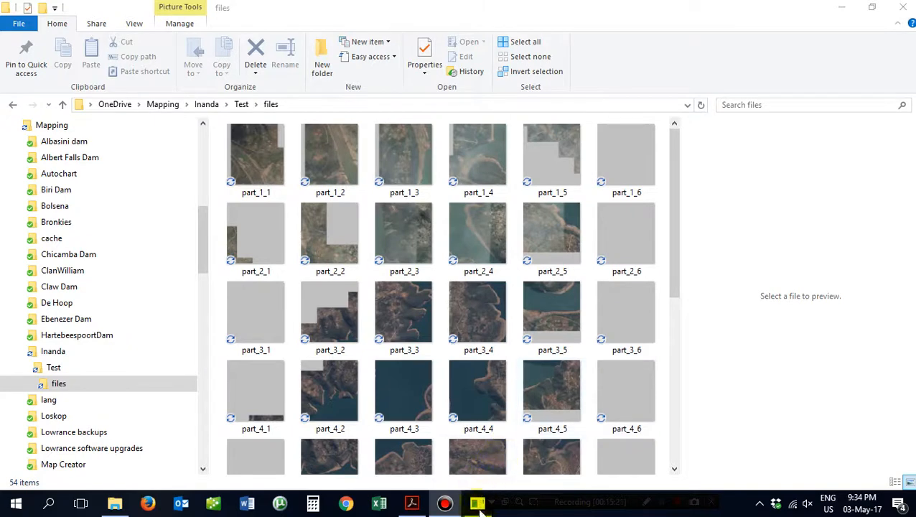
# - Set Min Resolution to 0.5 and Max Resolution to 64
pyautogui.click(476, 501)
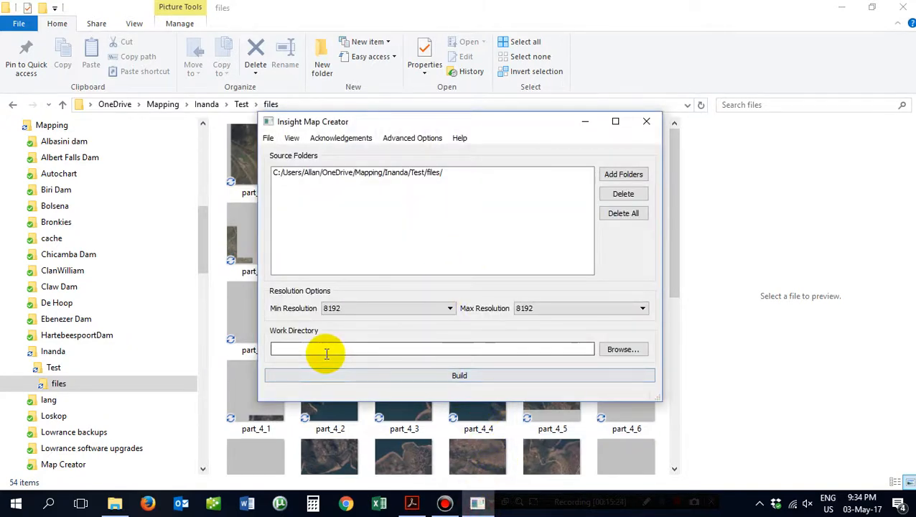
pyautogui.moveTo(379, 322)
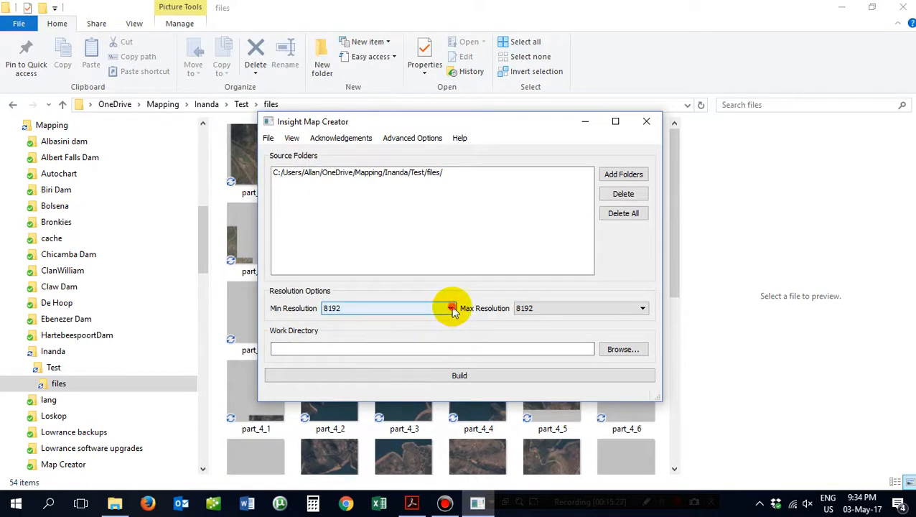
pyautogui.click(450, 308)
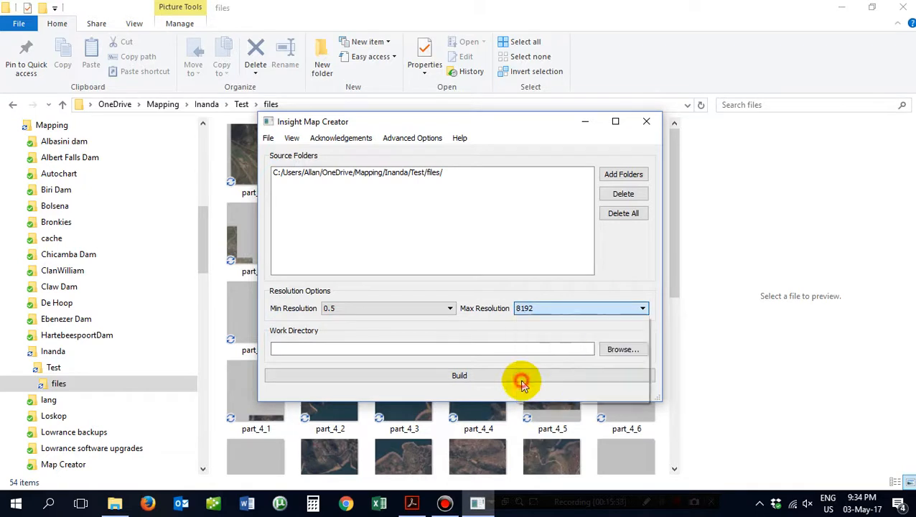
pyautogui.click(581, 308)
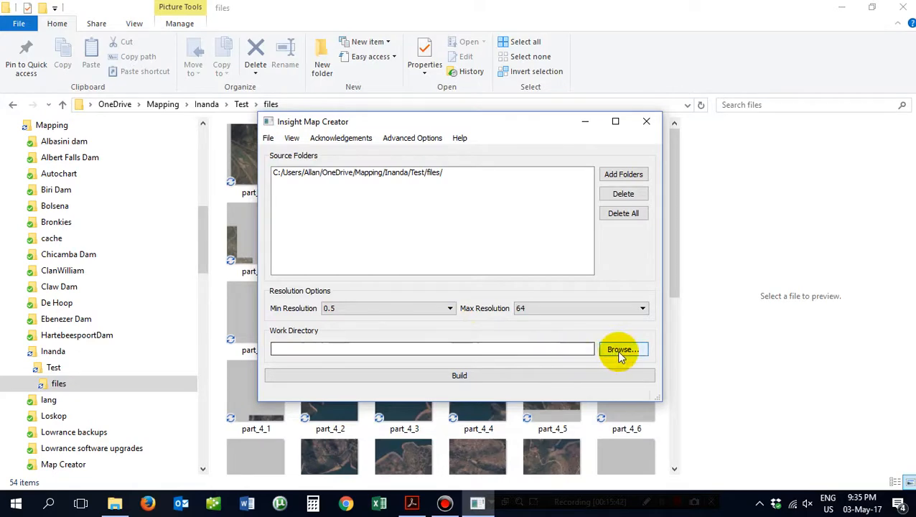
# - Set the work directory to the Inanda folder and build the map files
pyautogui.click(621, 349)
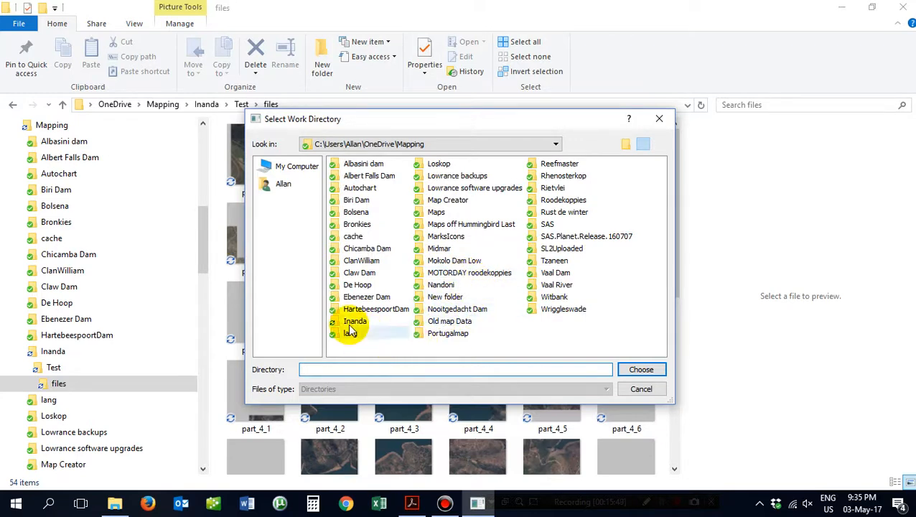
pyautogui.click(355, 321)
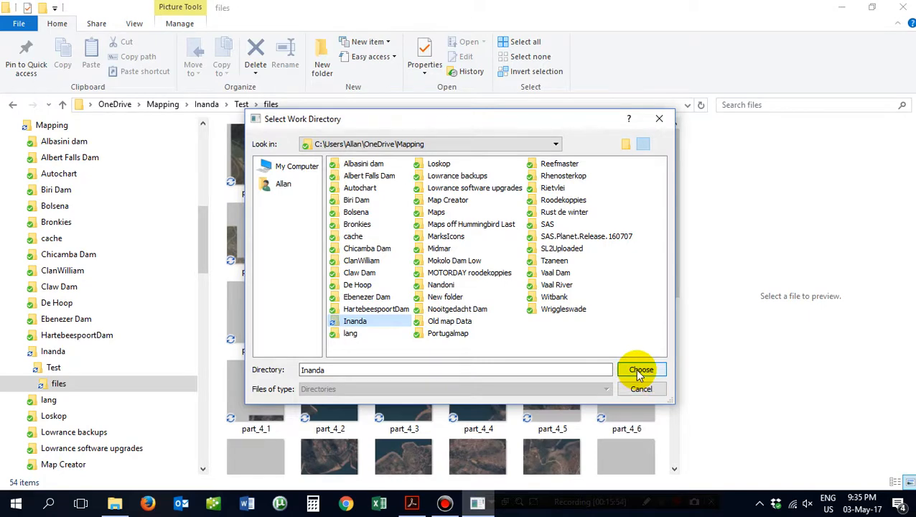
pyautogui.click(639, 369)
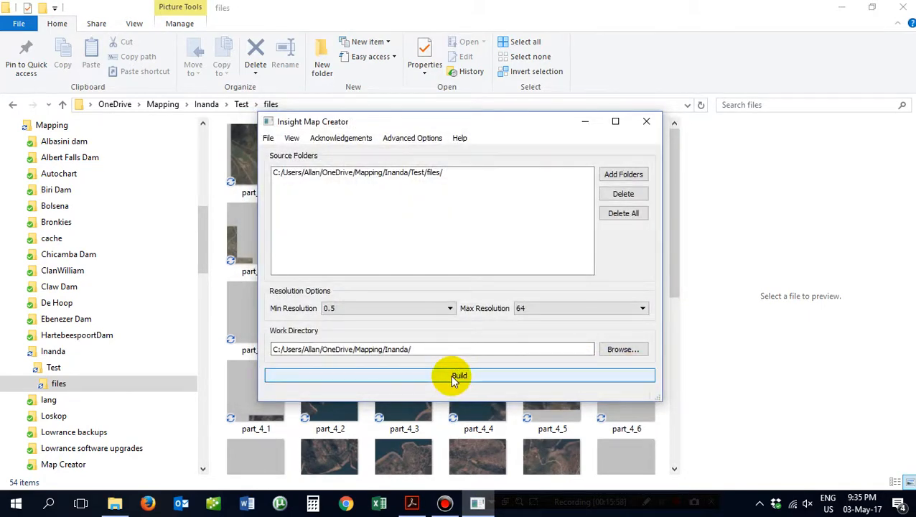
pyautogui.click(459, 375)
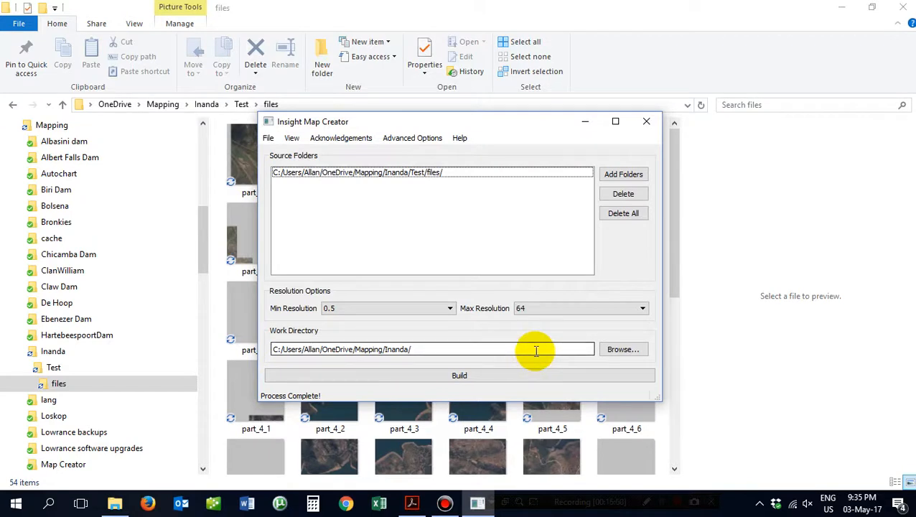
pyautogui.moveTo(548, 350)
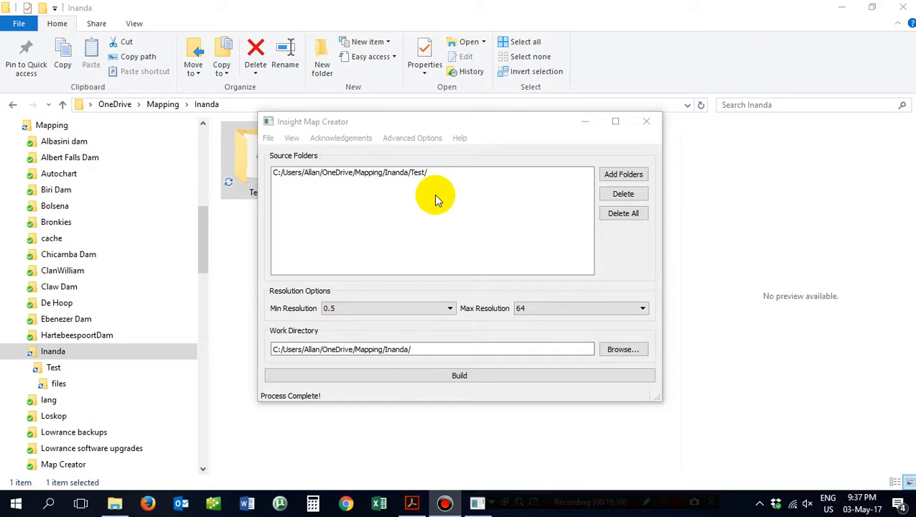
pyautogui.moveTo(470, 193)
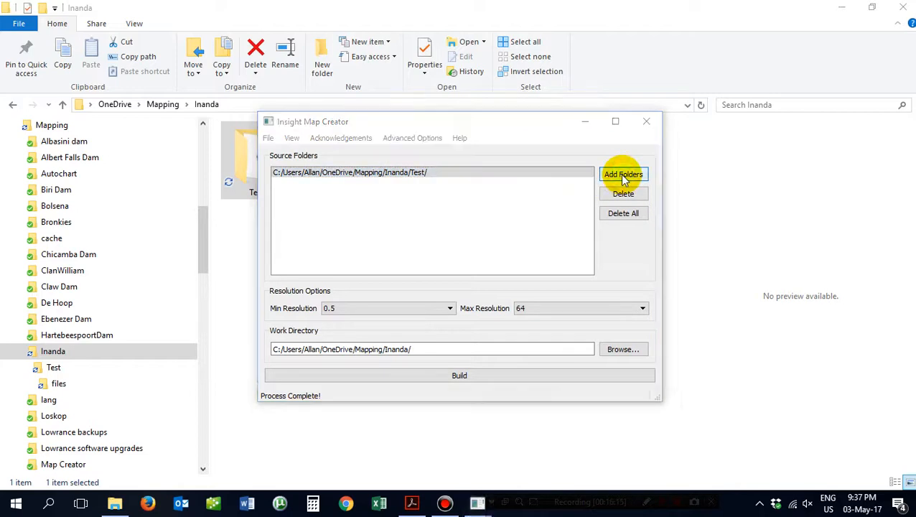
pyautogui.click(623, 174)
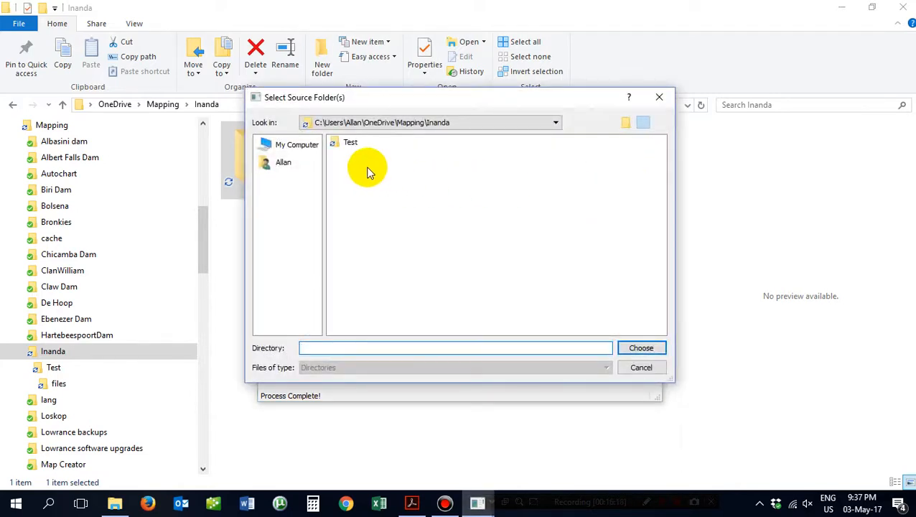
pyautogui.click(350, 141)
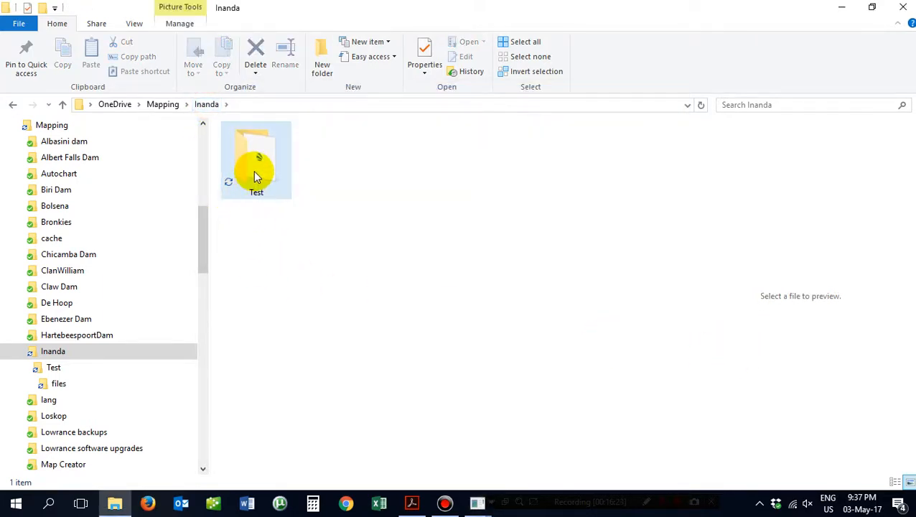
pyautogui.doubleClick(255, 158)
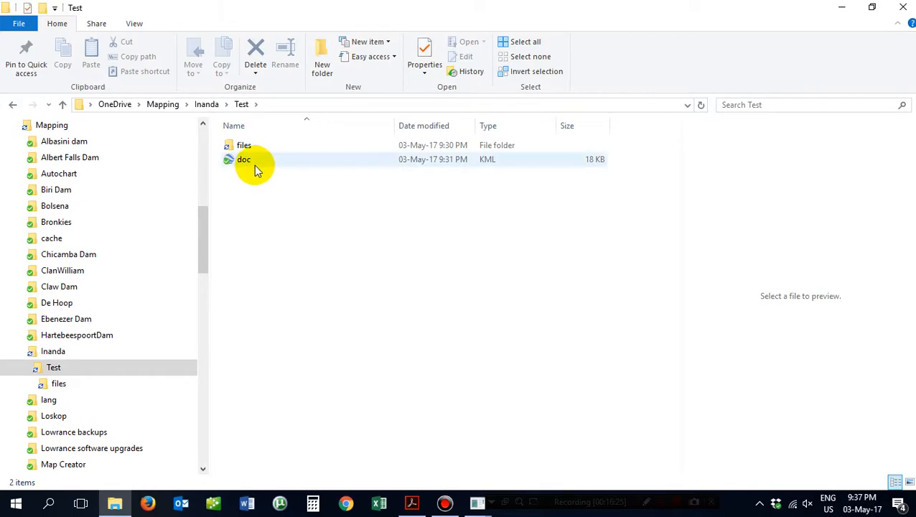
pyautogui.click(244, 145)
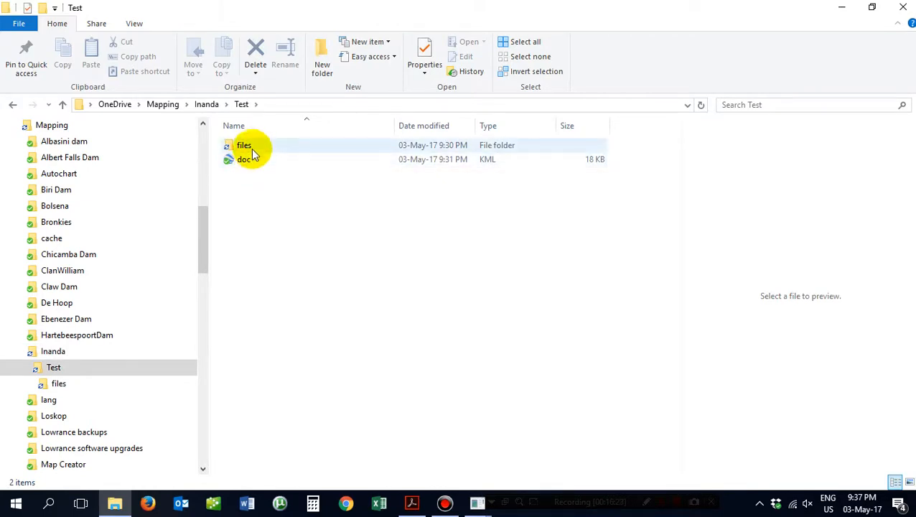
pyautogui.click(243, 145)
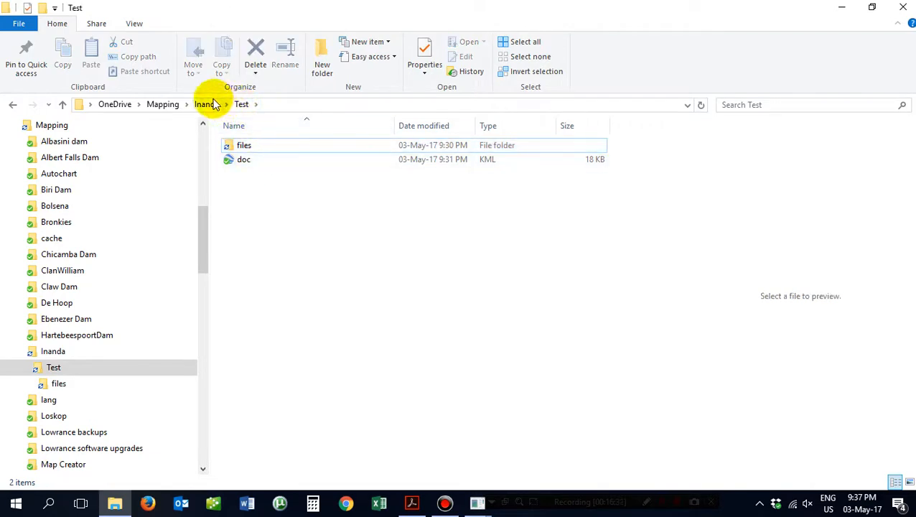
pyautogui.click(205, 104)
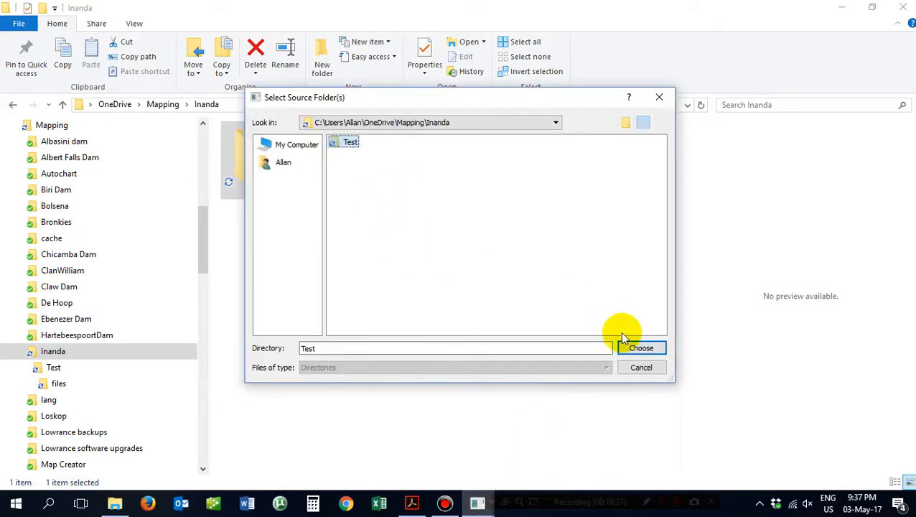
pyautogui.click(640, 348)
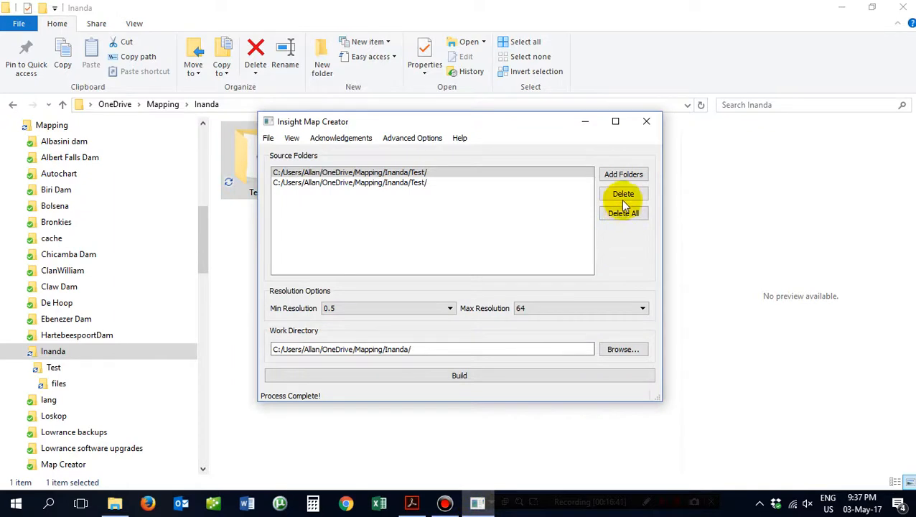
pyautogui.click(622, 193)
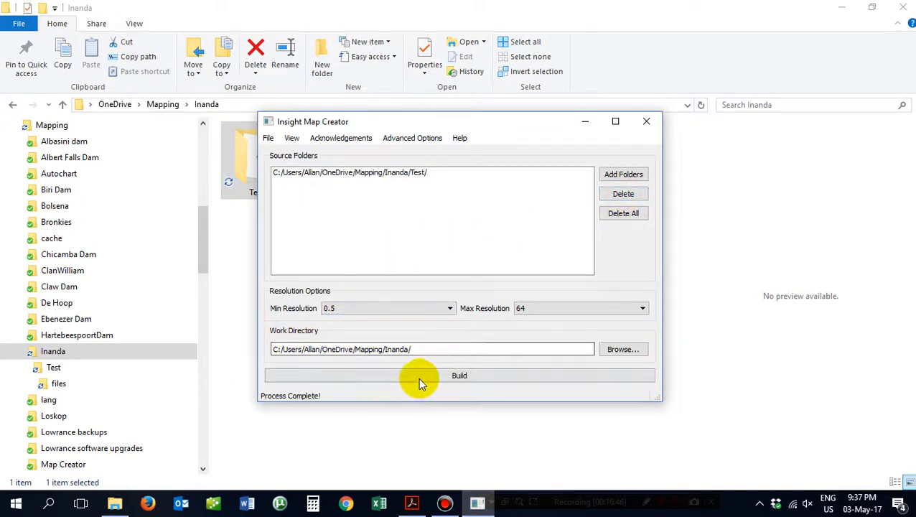
# - Rebuild the Inanda map files from the Test source folder
pyautogui.click(459, 374)
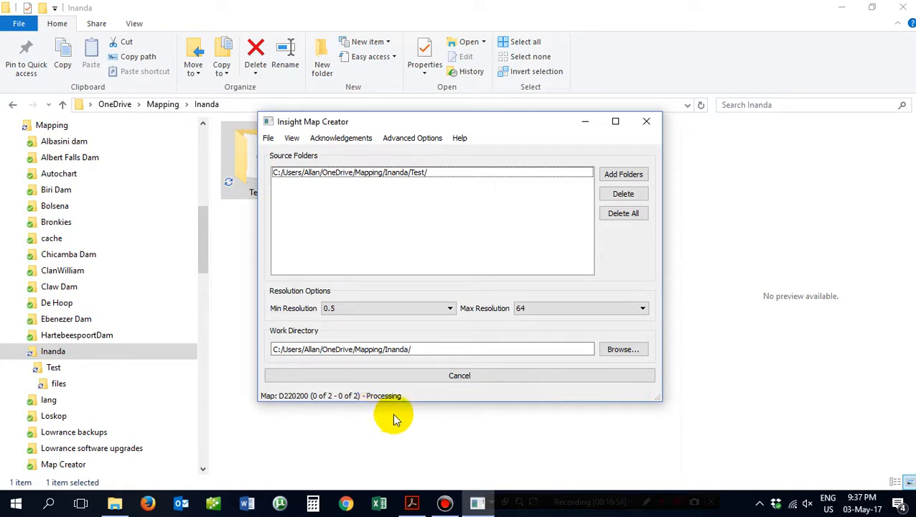
pyautogui.moveTo(524, 399)
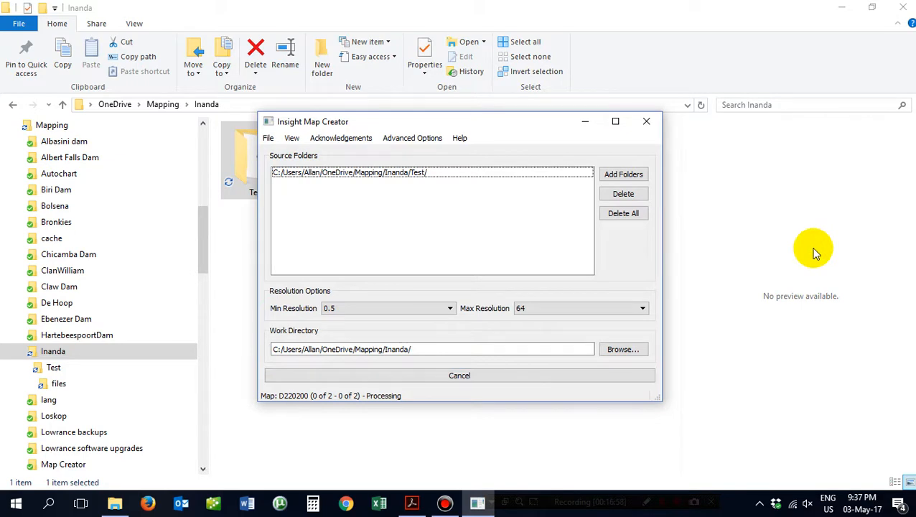
pyautogui.moveTo(729, 251)
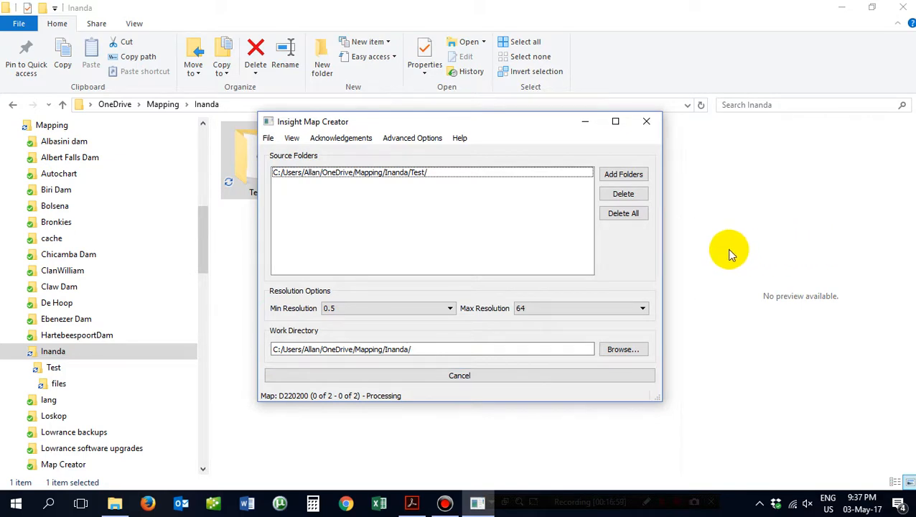
pyautogui.moveTo(717, 272)
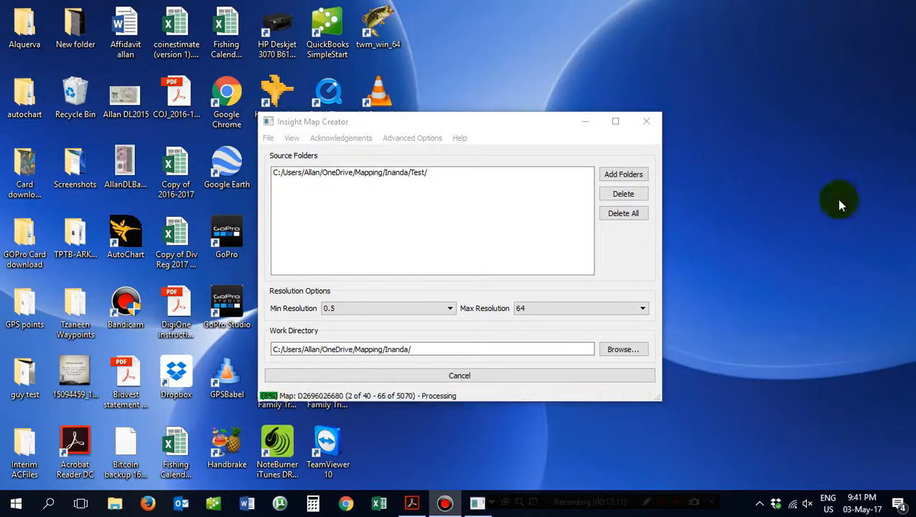
pyautogui.moveTo(800, 167)
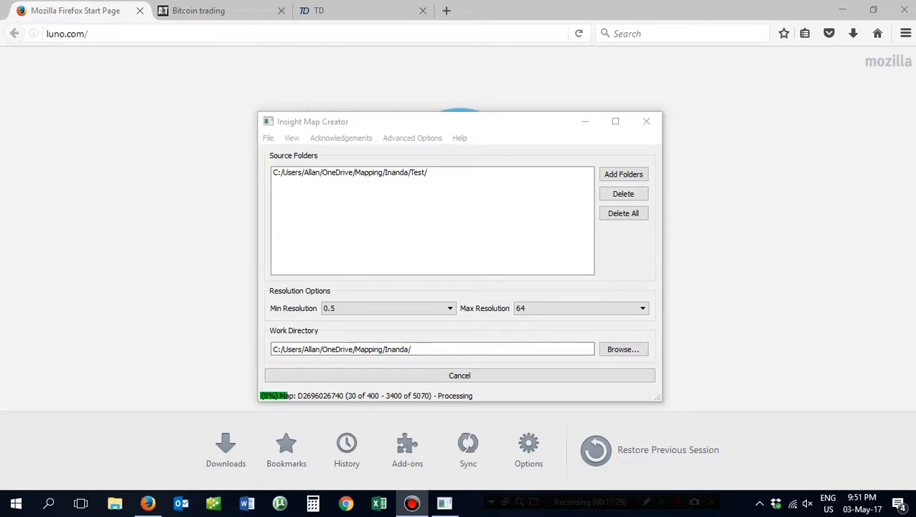
pyautogui.moveTo(736, 178)
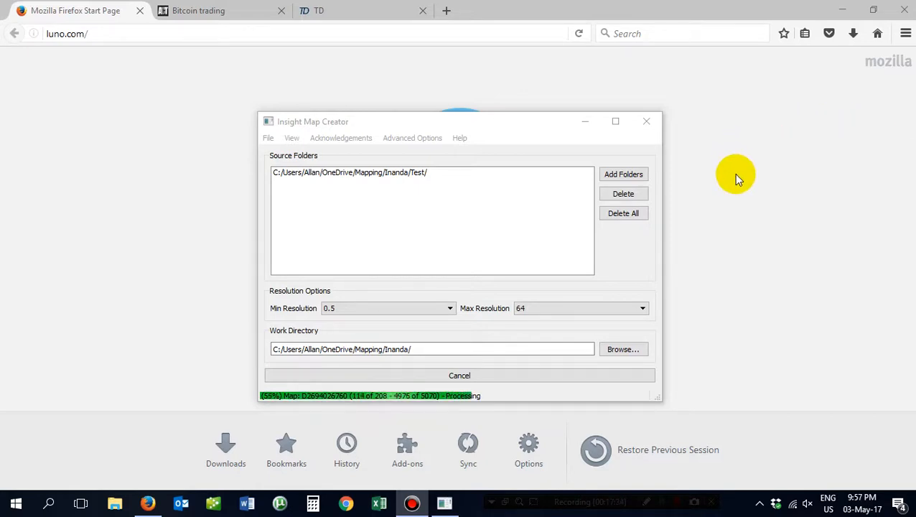
pyautogui.moveTo(762, 159)
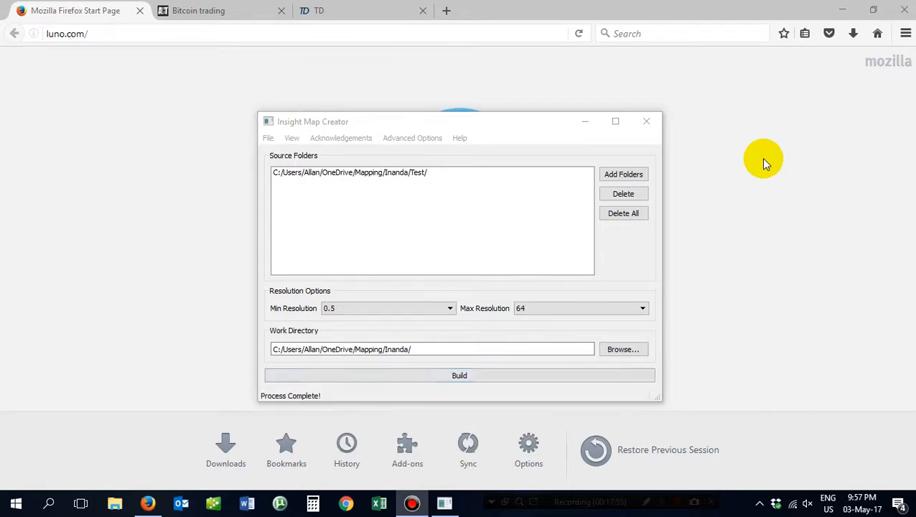
pyautogui.moveTo(600, 305)
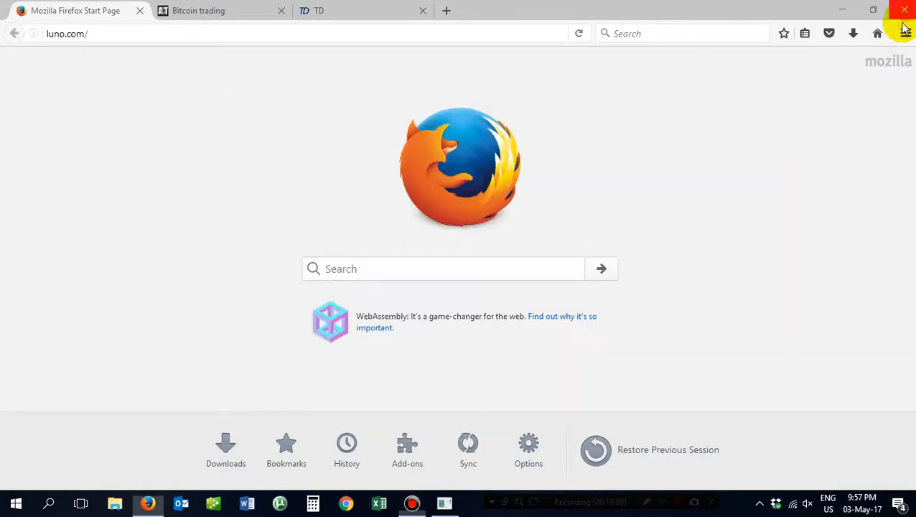
# - Close Firefox, check the built .at5 files in Mapping\Inanda\BoundAT5s, then return to Inanda
pyautogui.click(904, 9)
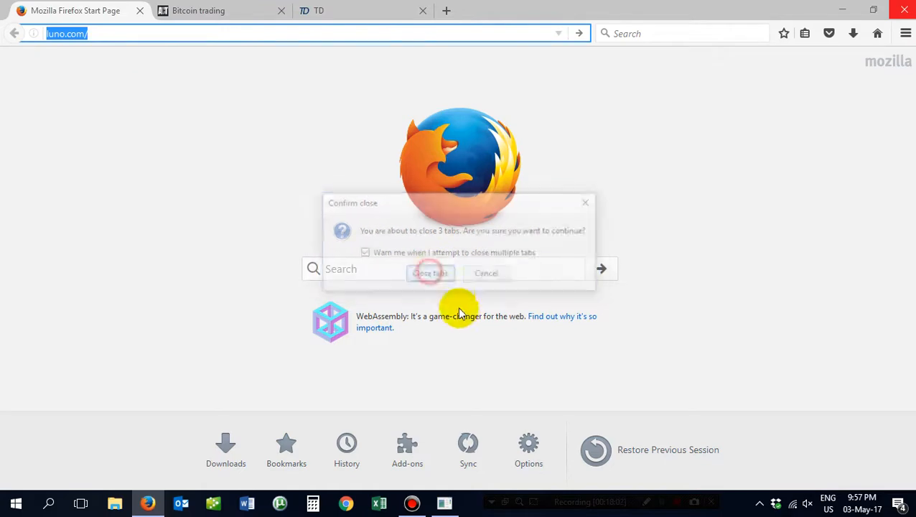
pyautogui.click(429, 272)
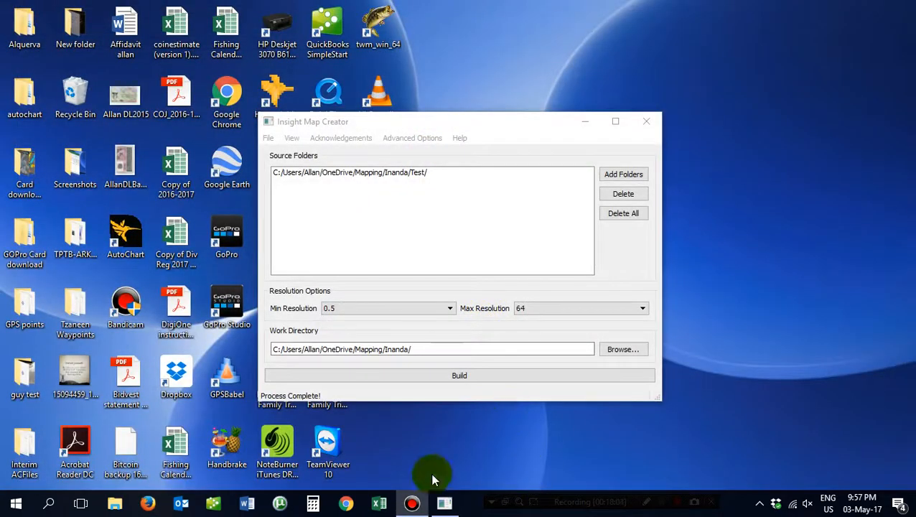
pyautogui.moveTo(728, 277)
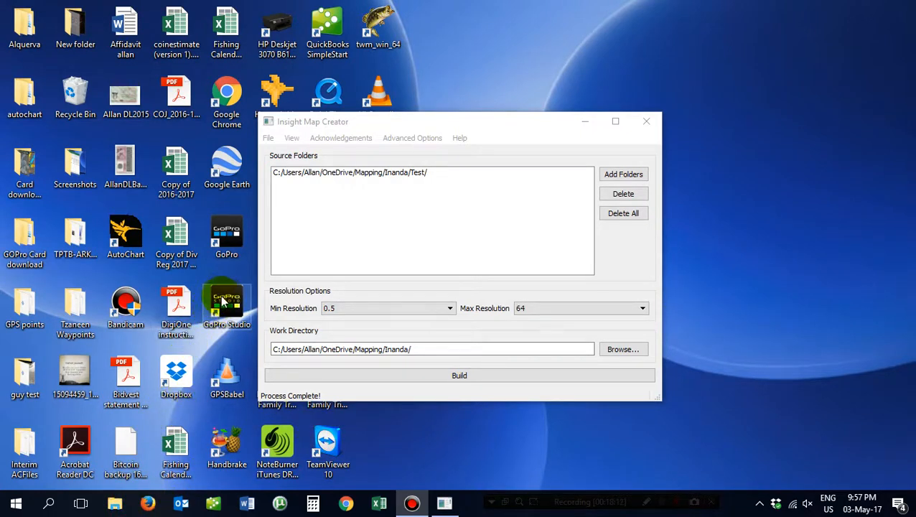
pyautogui.click(114, 502)
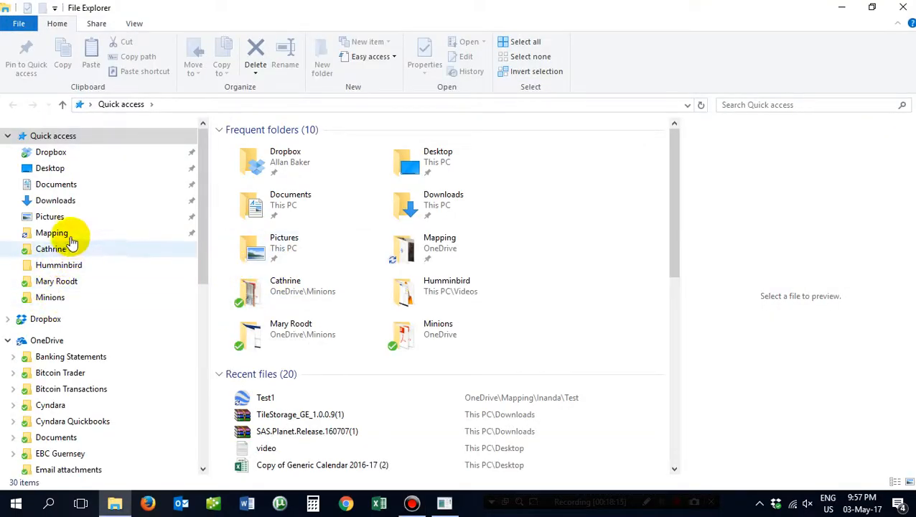
pyautogui.doubleClick(51, 232)
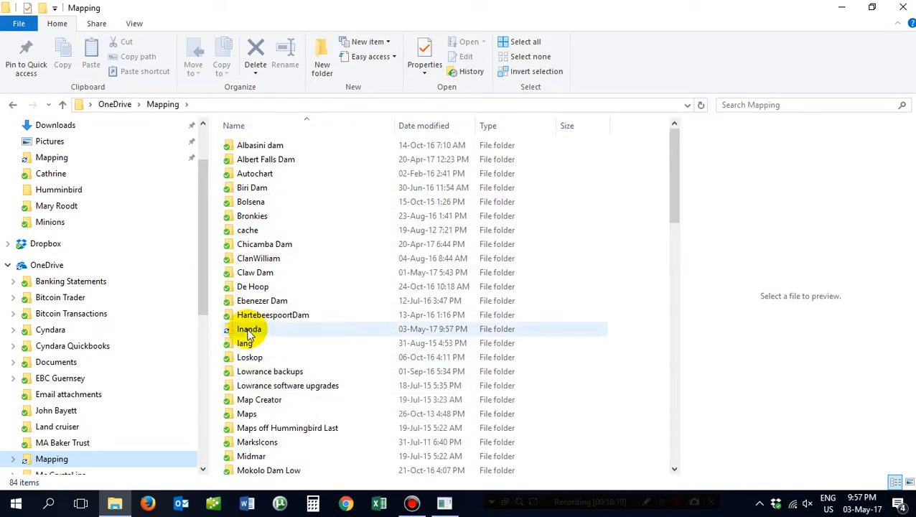
pyautogui.doubleClick(248, 328)
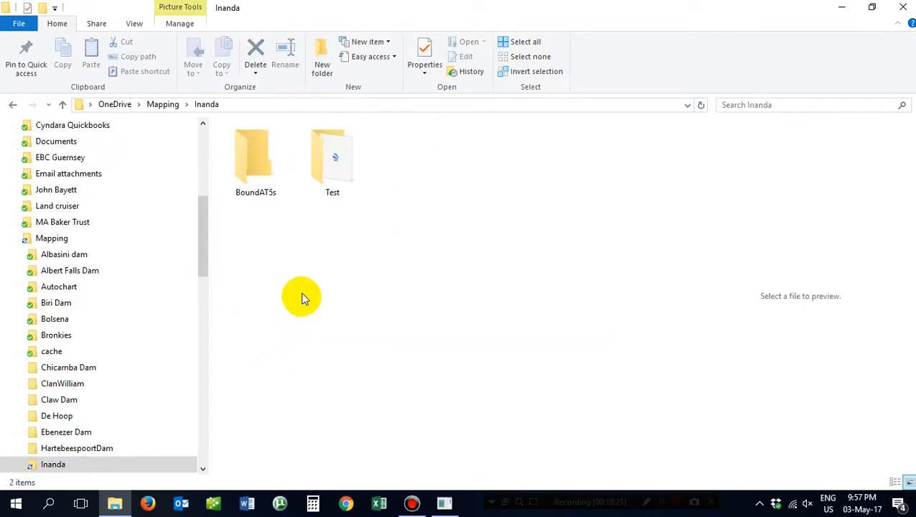
pyautogui.click(256, 155)
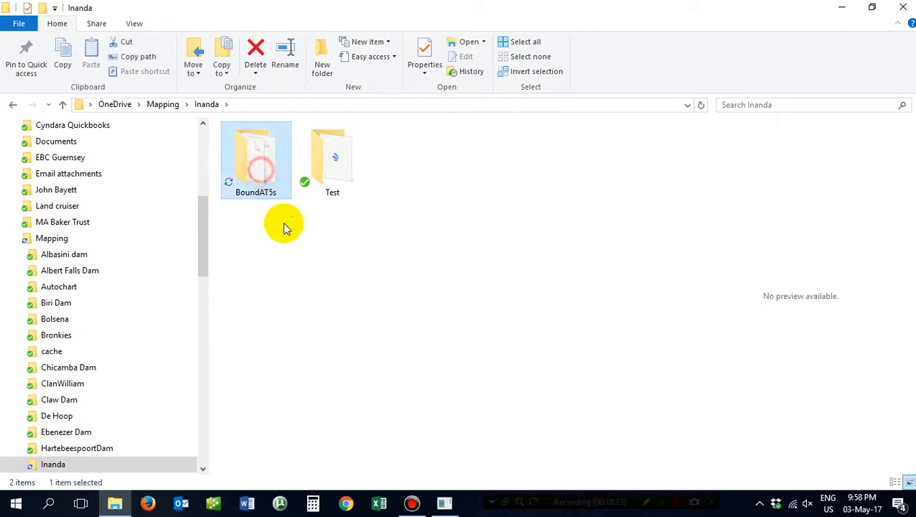
pyautogui.doubleClick(255, 158)
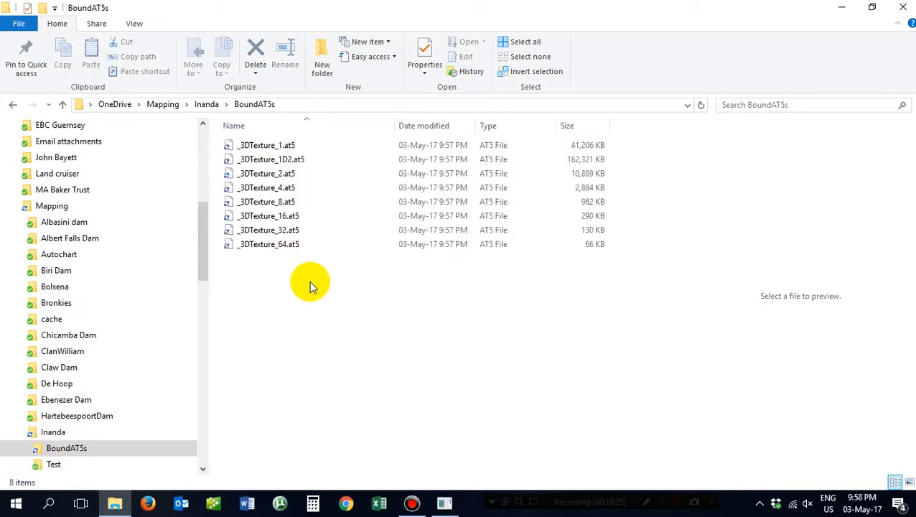
pyautogui.moveTo(207, 104)
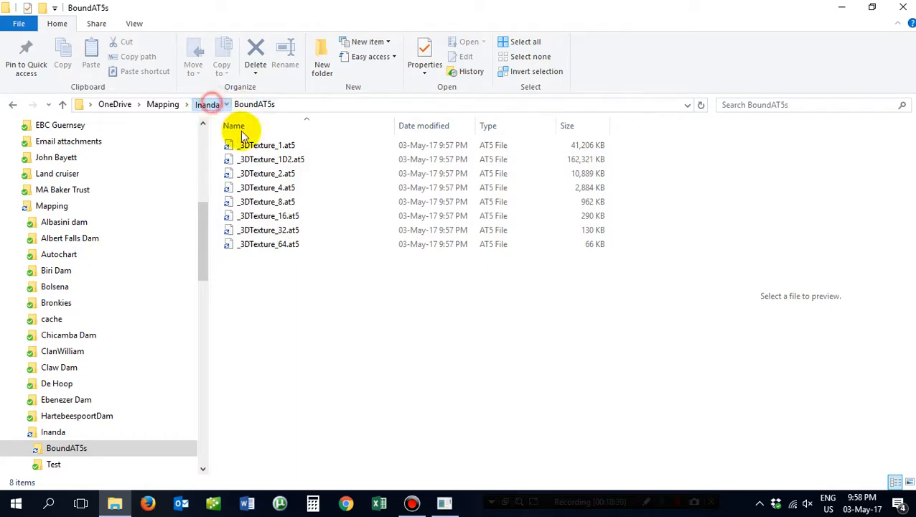
pyautogui.click(207, 104)
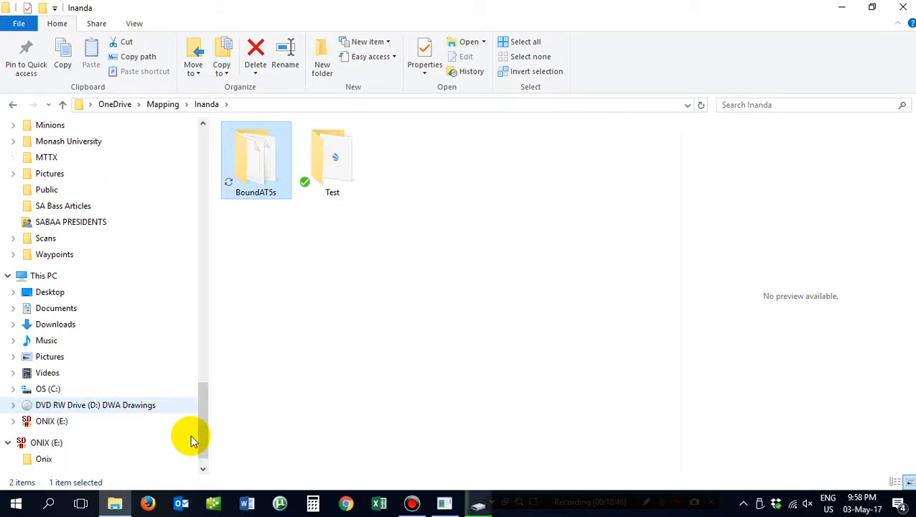
# - Copy the BoundAT5s folder onto the ONIX (E:) card
pyautogui.click(51, 420)
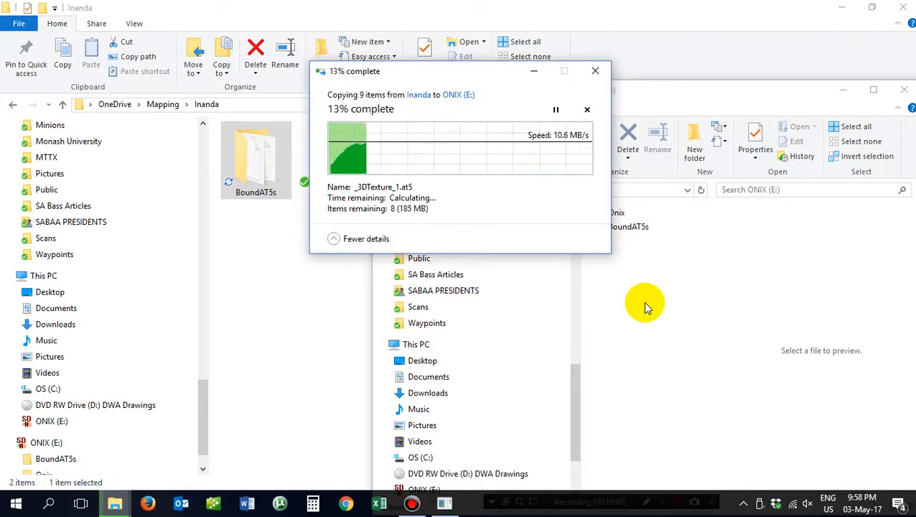
pyautogui.moveTo(660, 307)
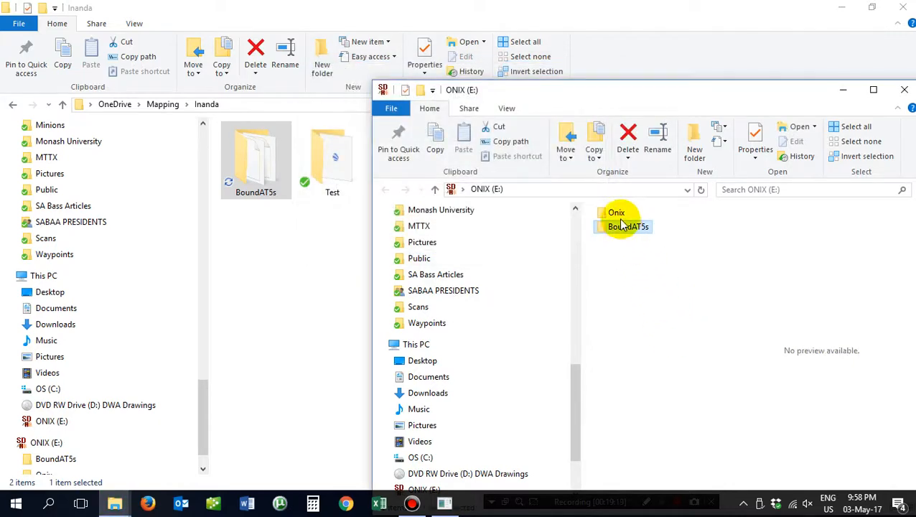
# - Rename the copied BoundAT5s folder on E: to ShadedRelief
pyautogui.rightClick(628, 226)
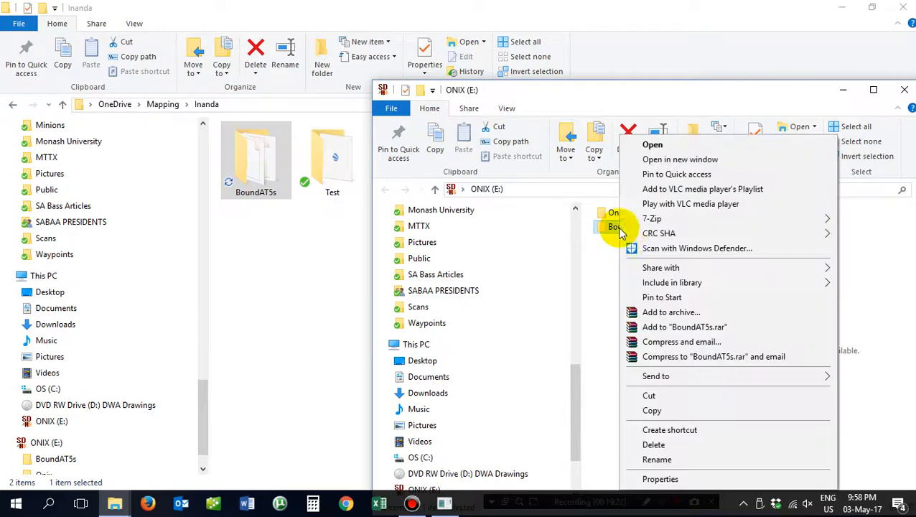
pyautogui.click(656, 459)
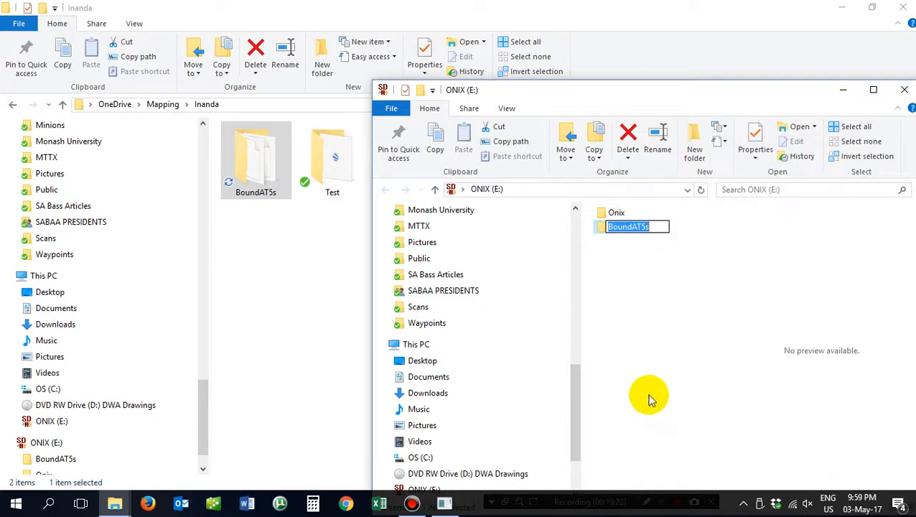
pyautogui.write('S')
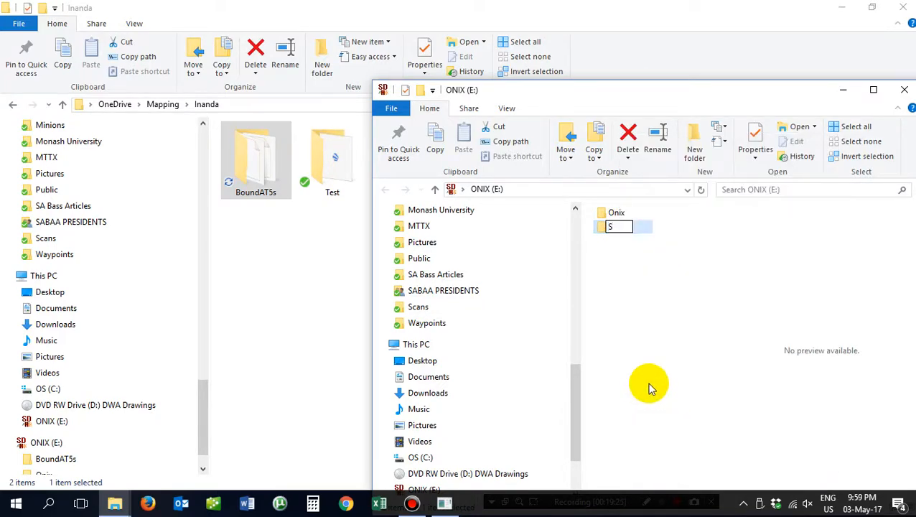
pyautogui.write('hadedRelief')
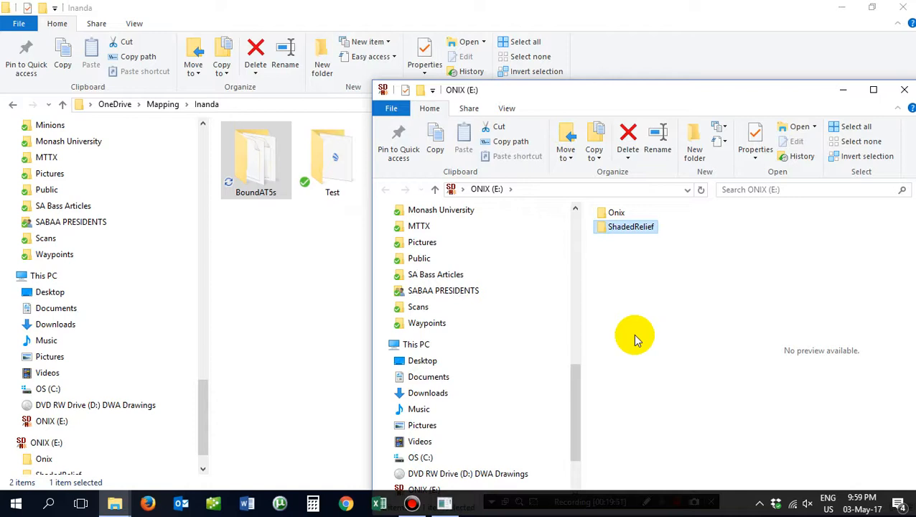
pyautogui.moveTo(675, 323)
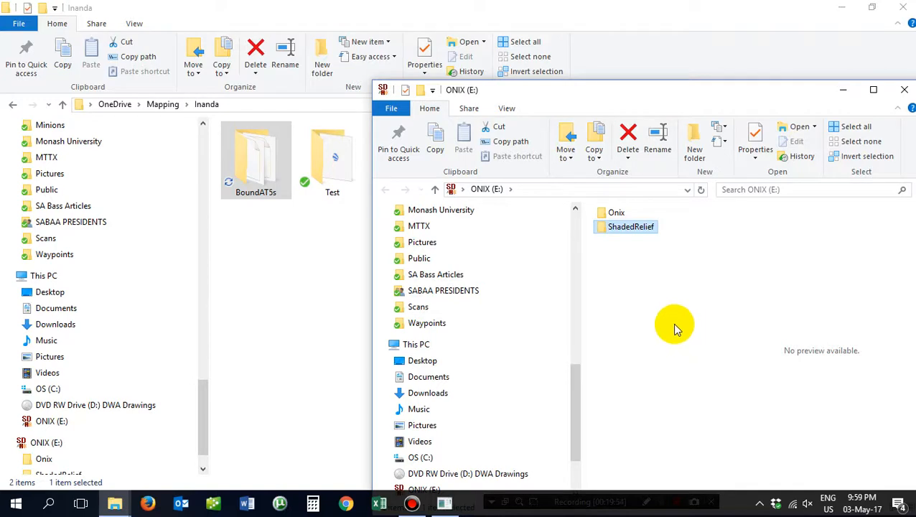
pyautogui.moveTo(667, 337)
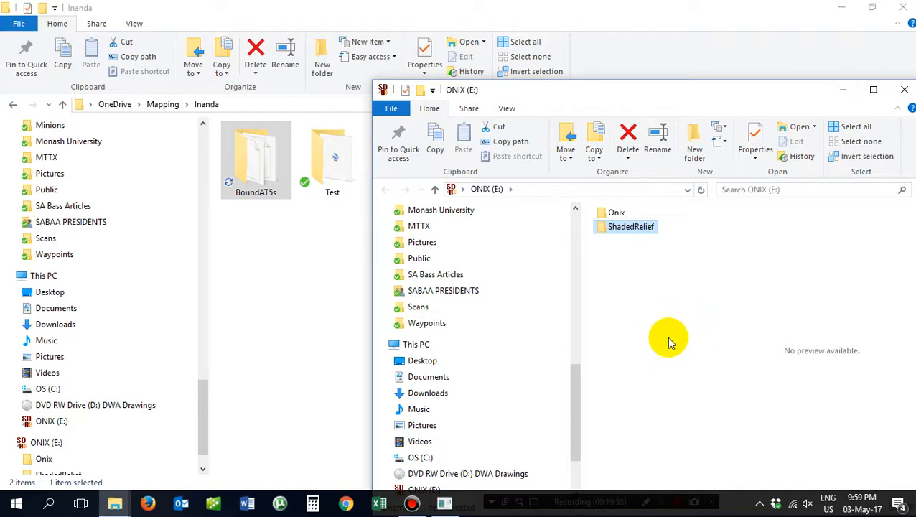
pyautogui.moveTo(714, 336)
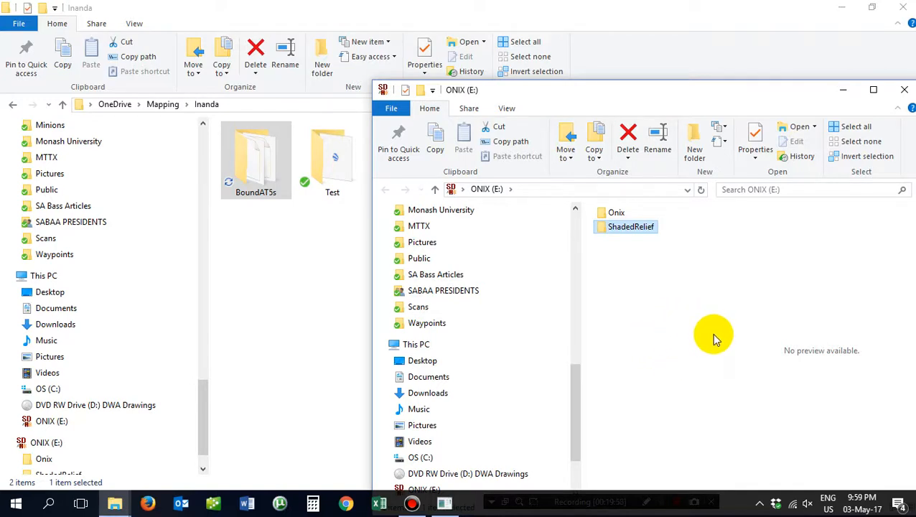
pyautogui.moveTo(791, 254)
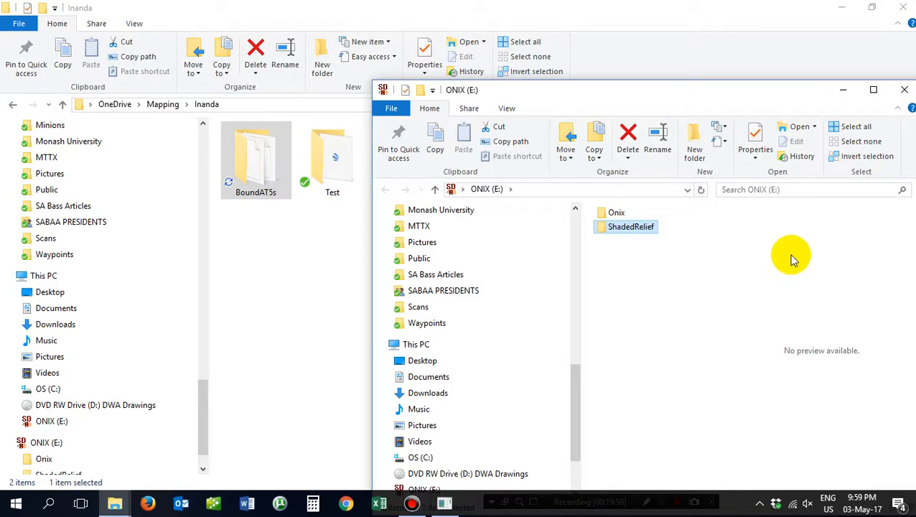
pyautogui.moveTo(661, 365)
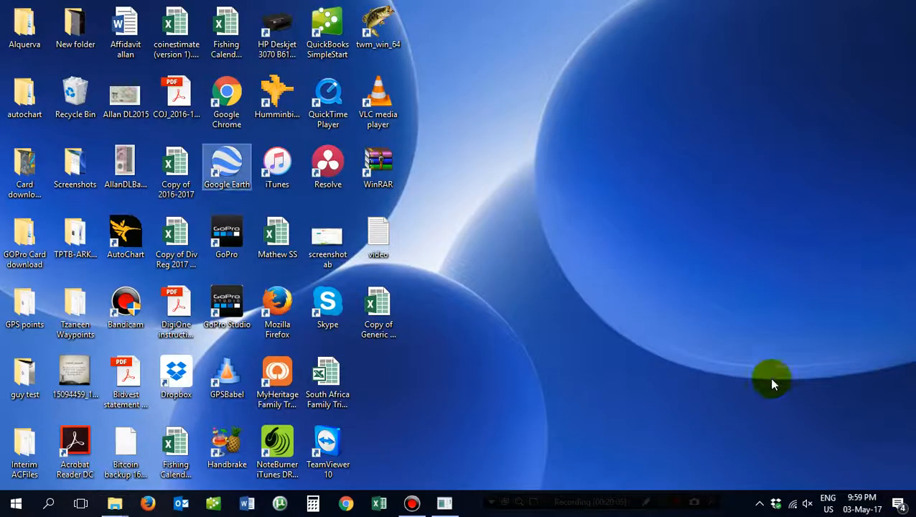
pyautogui.moveTo(513, 271)
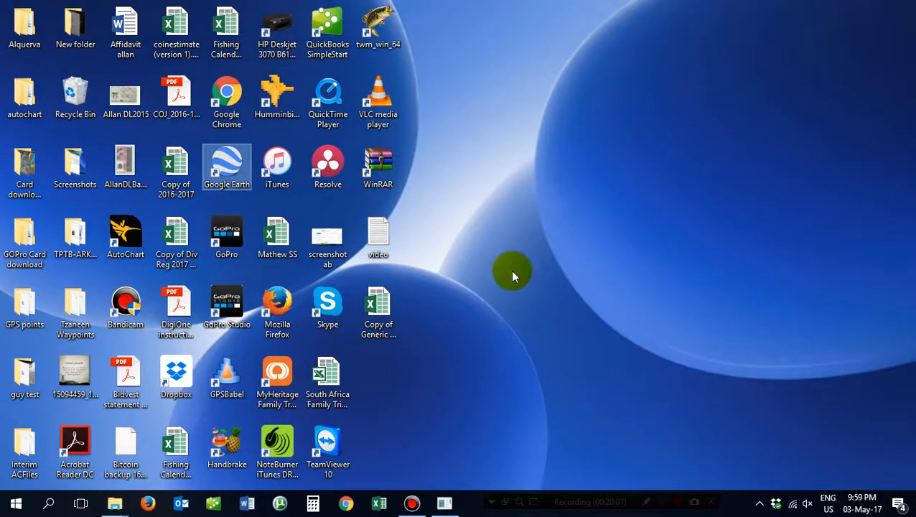
pyautogui.moveTo(472, 311)
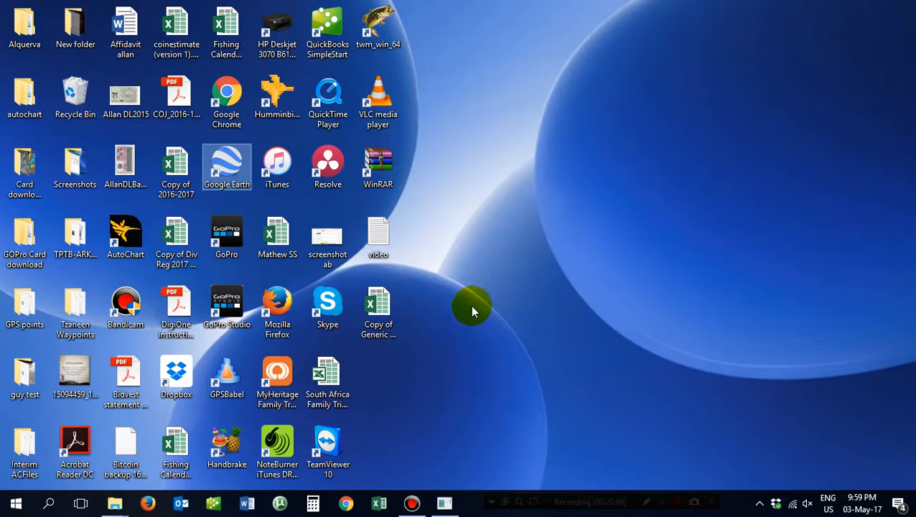